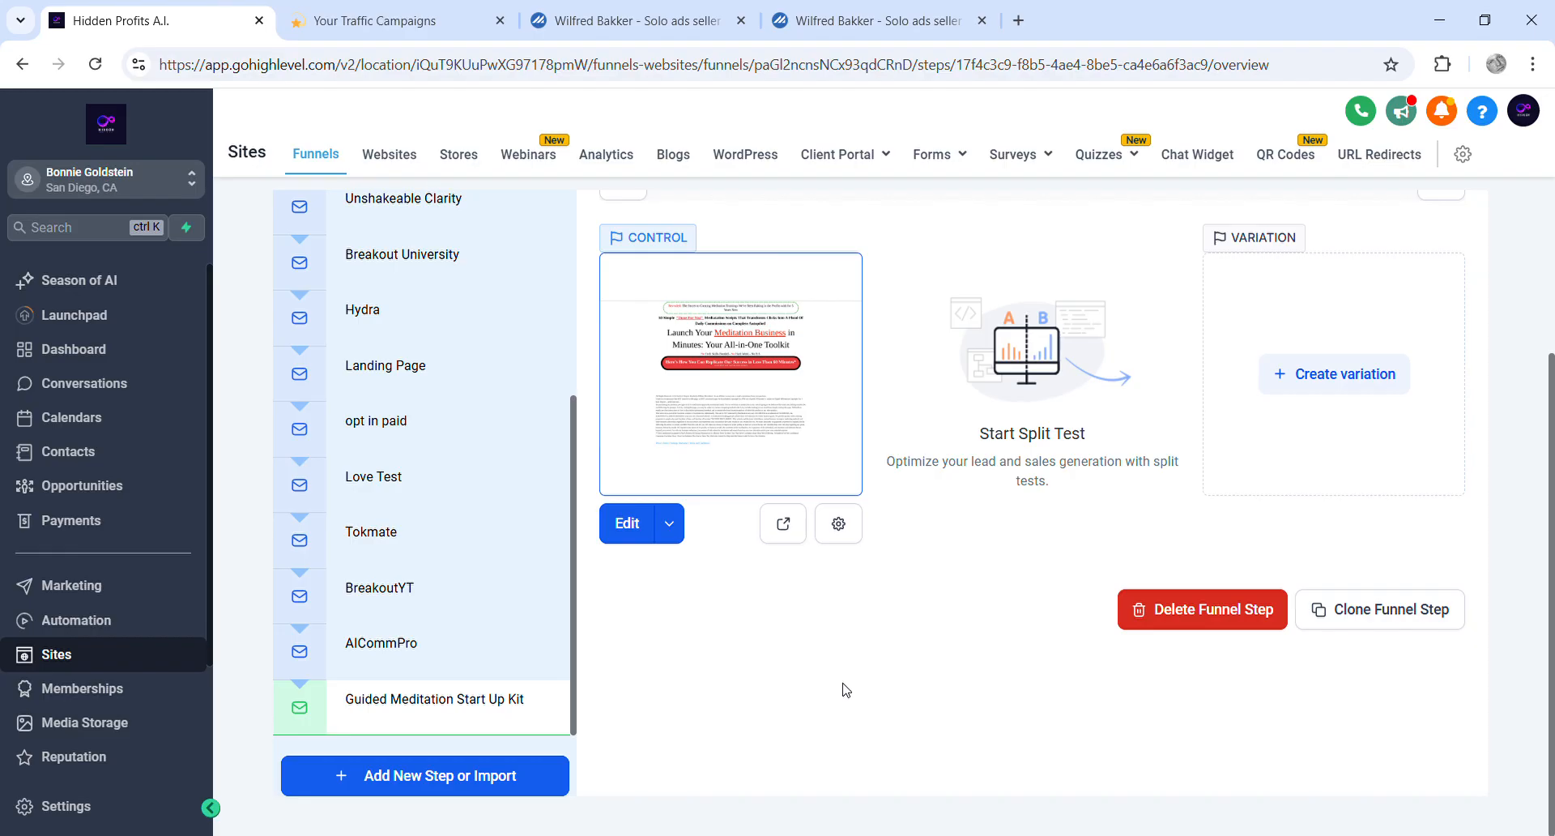
Step: Open the meditation step's live landing page from its preview in a new tab
scroll("up", 3)
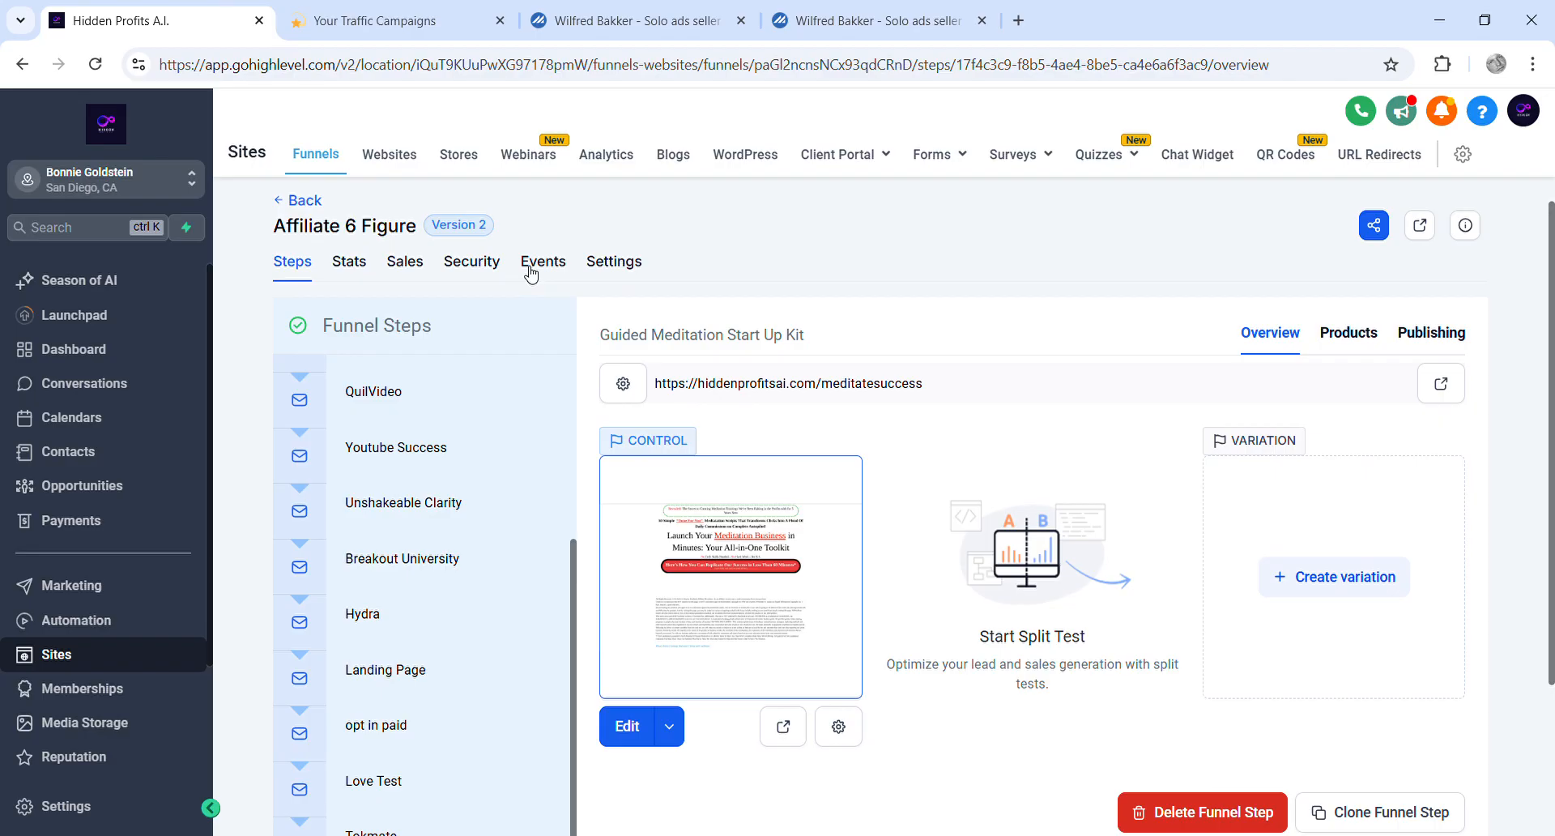
mouse_move(684, 506)
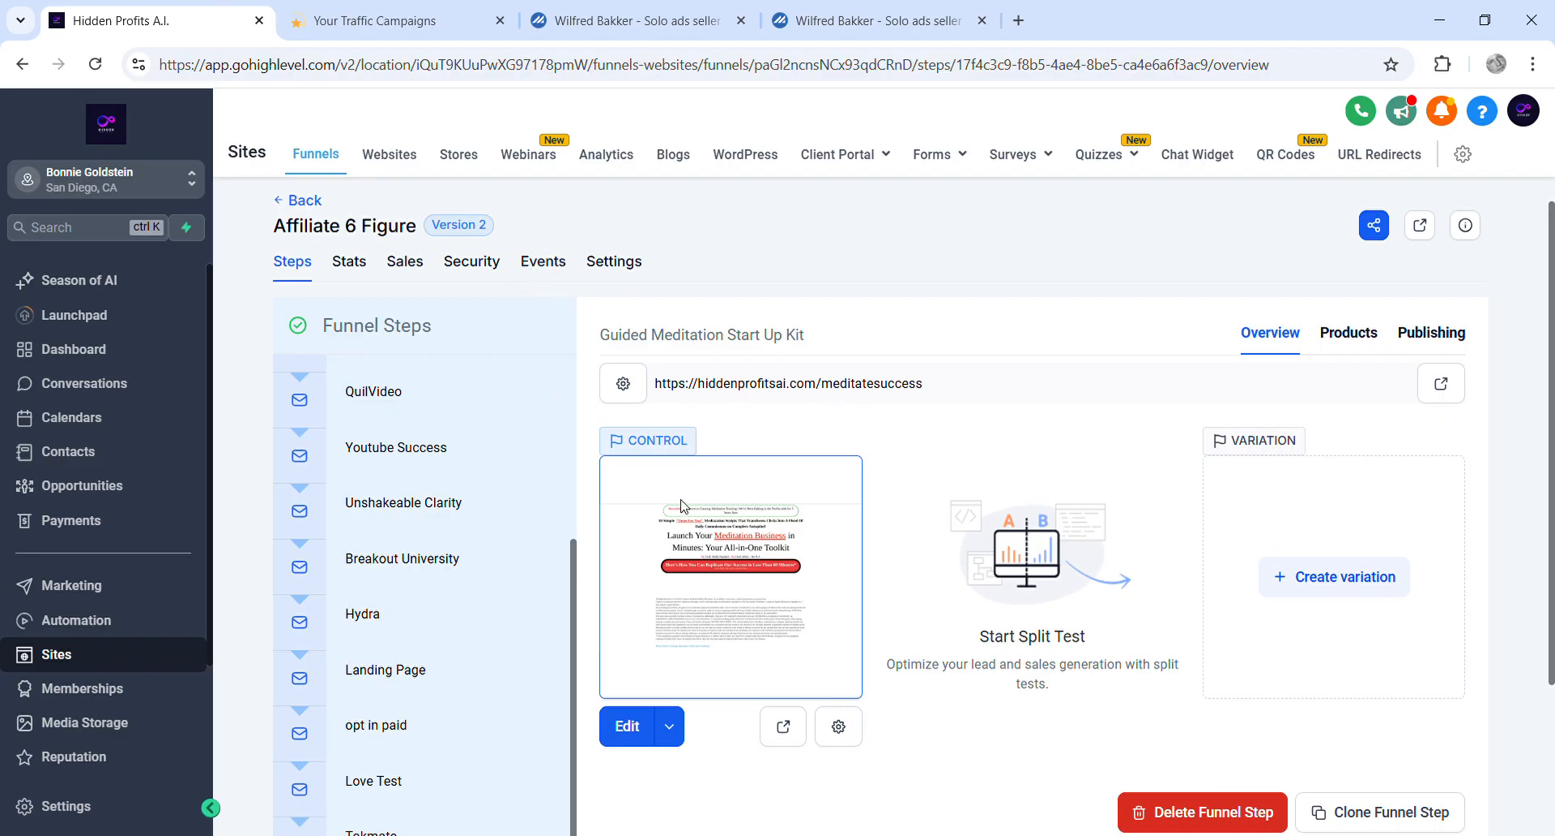
scroll("down", 3)
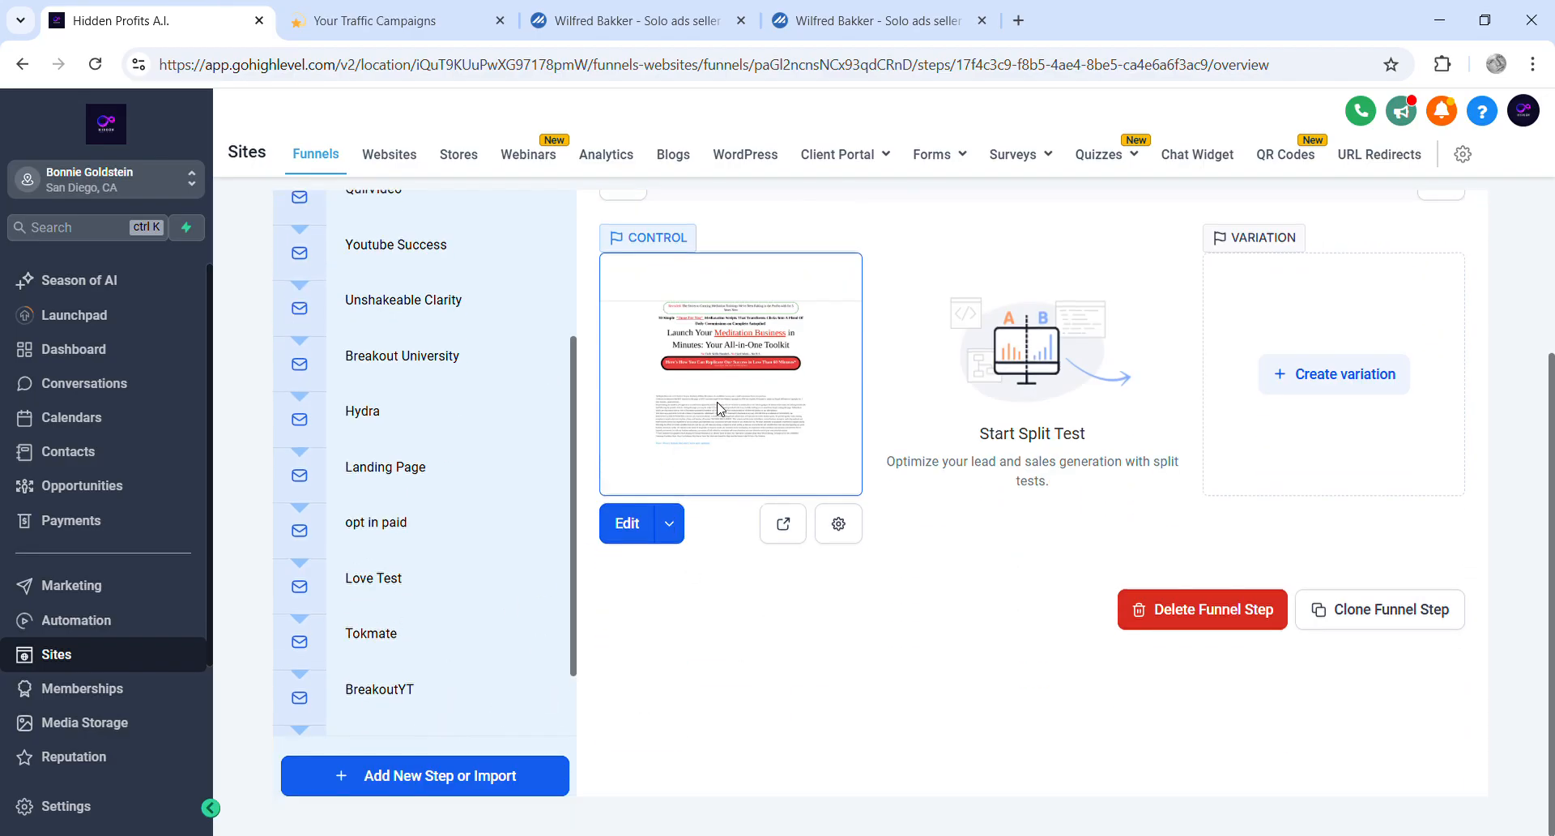
scroll("up", 3)
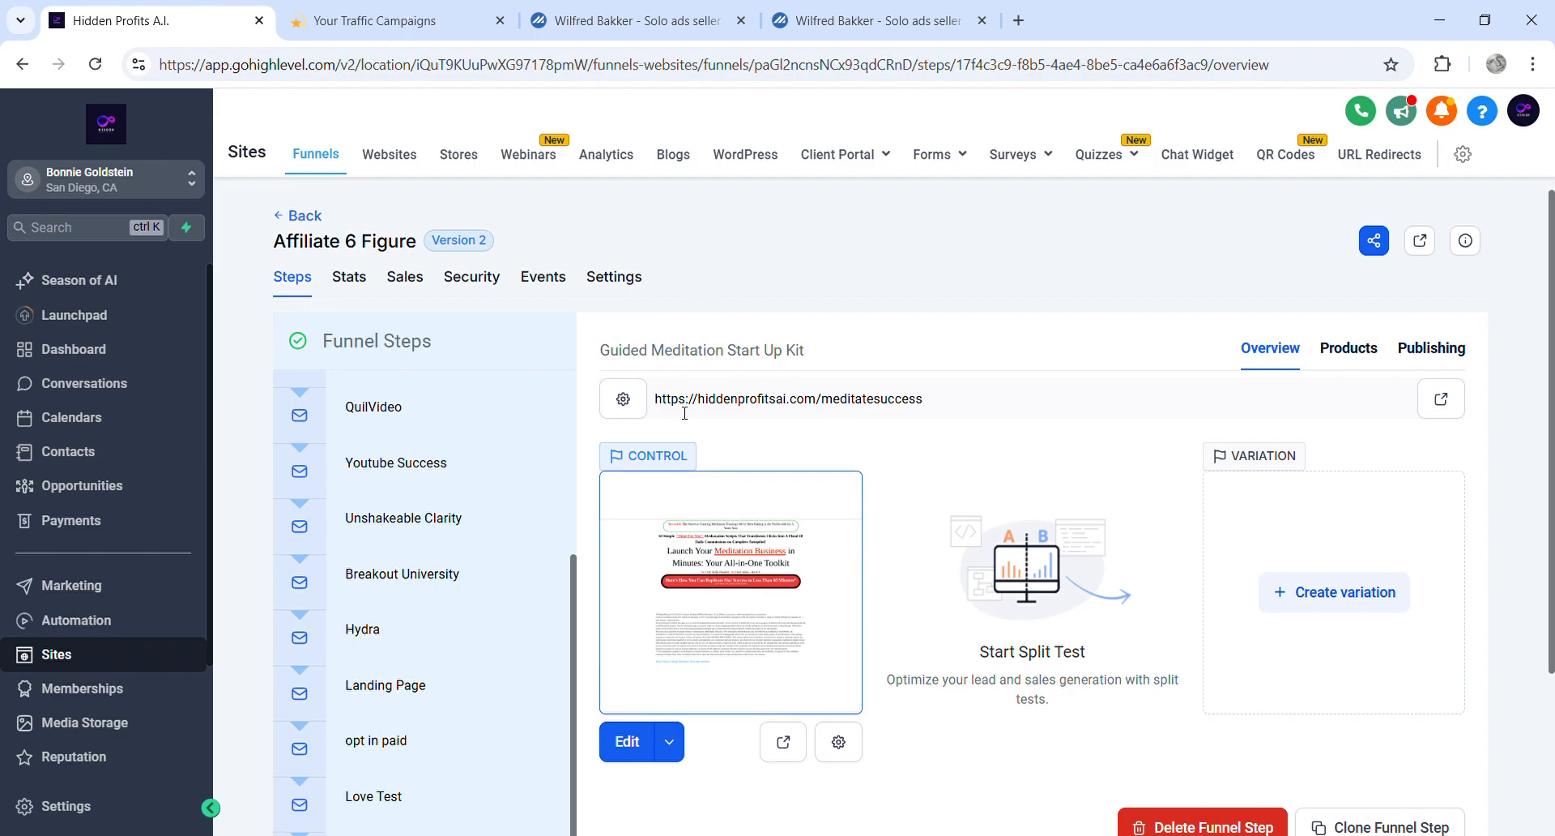
scroll("down", 3)
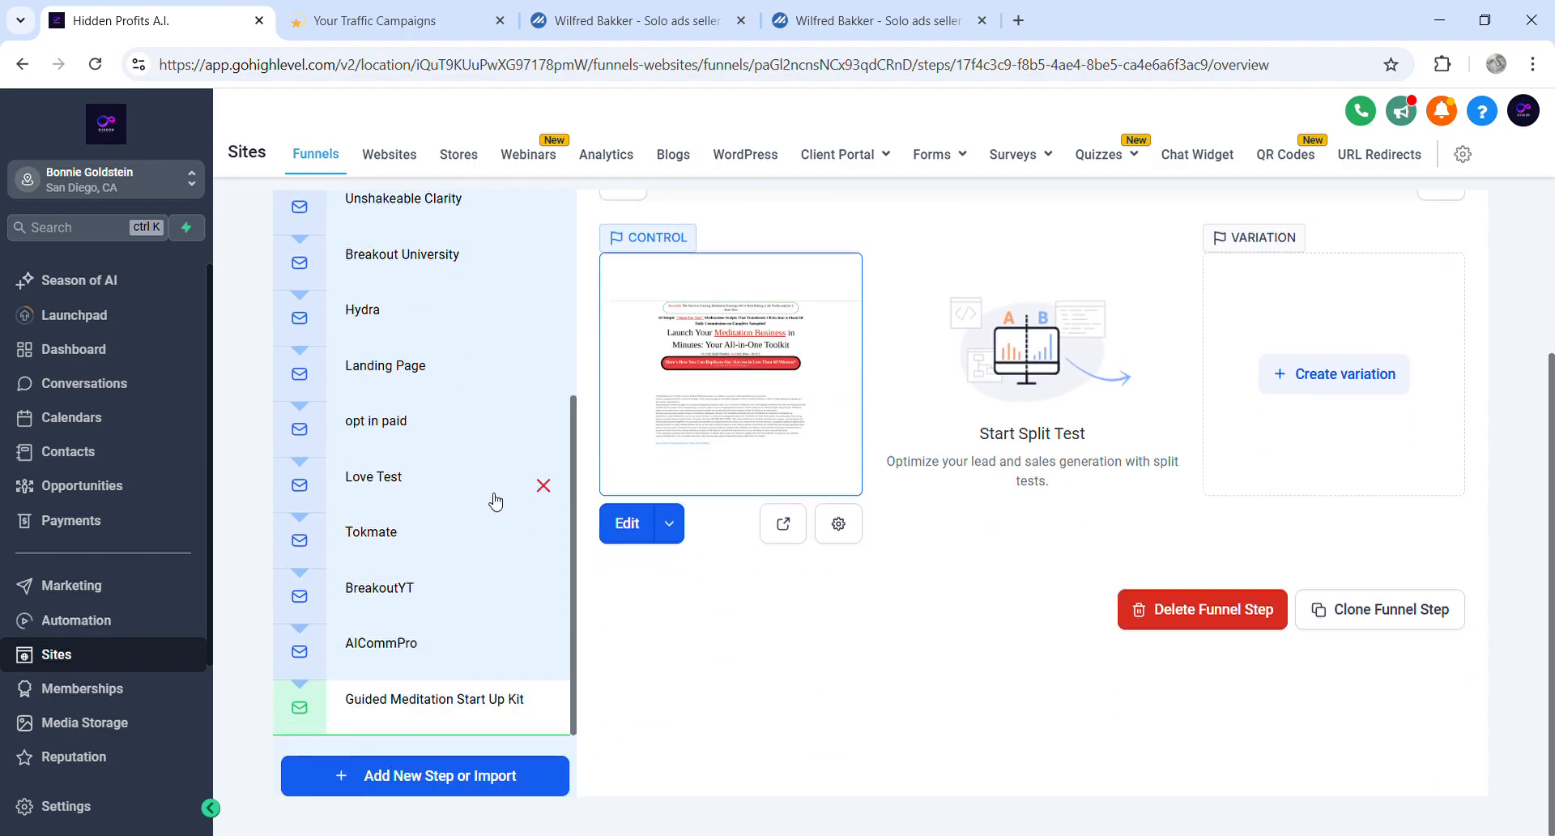
mouse_move(583, 717)
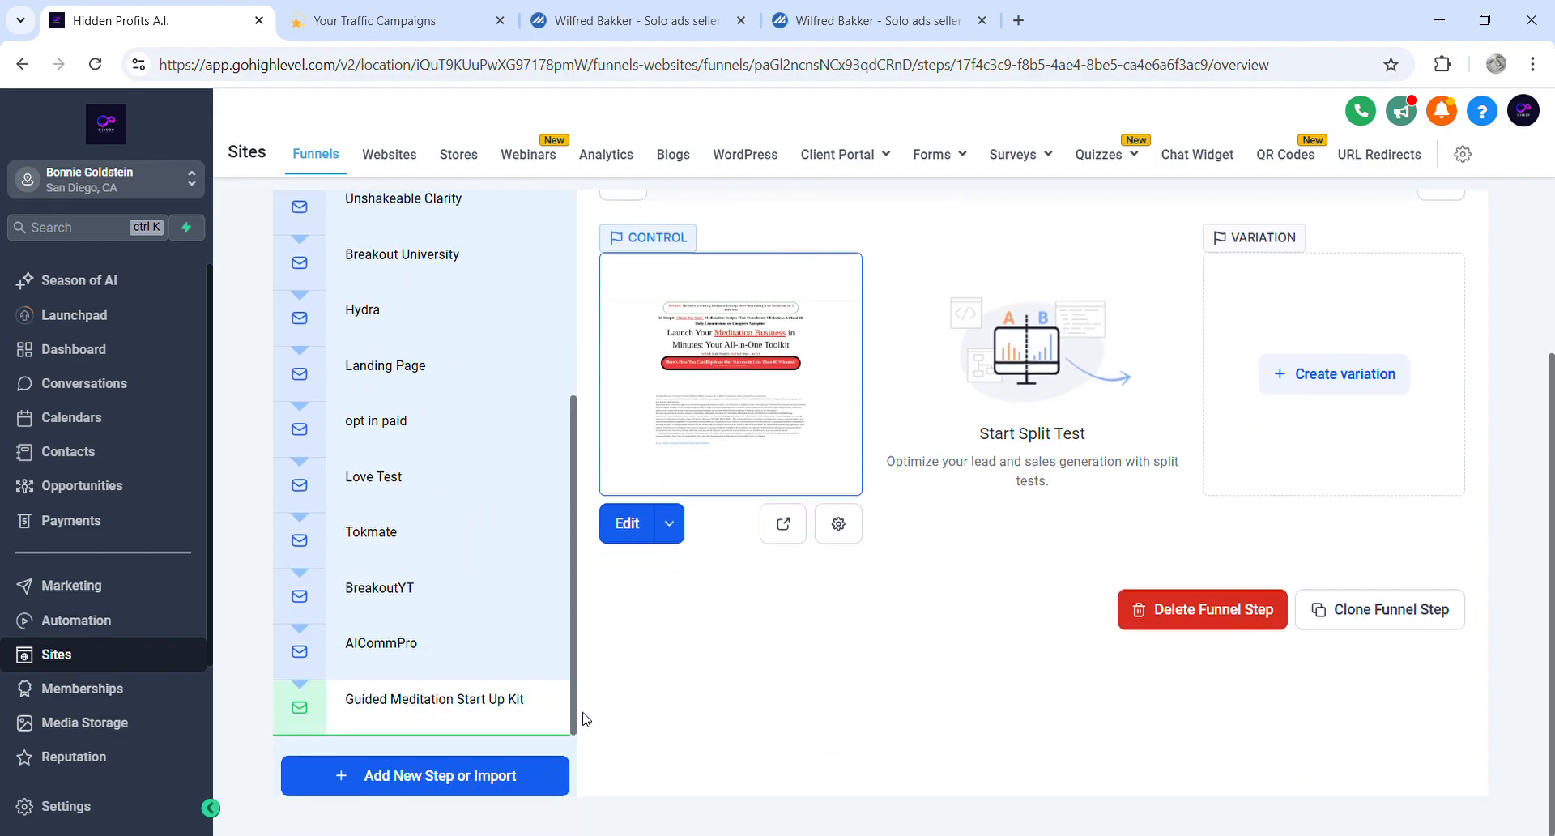
scroll("up", 3)
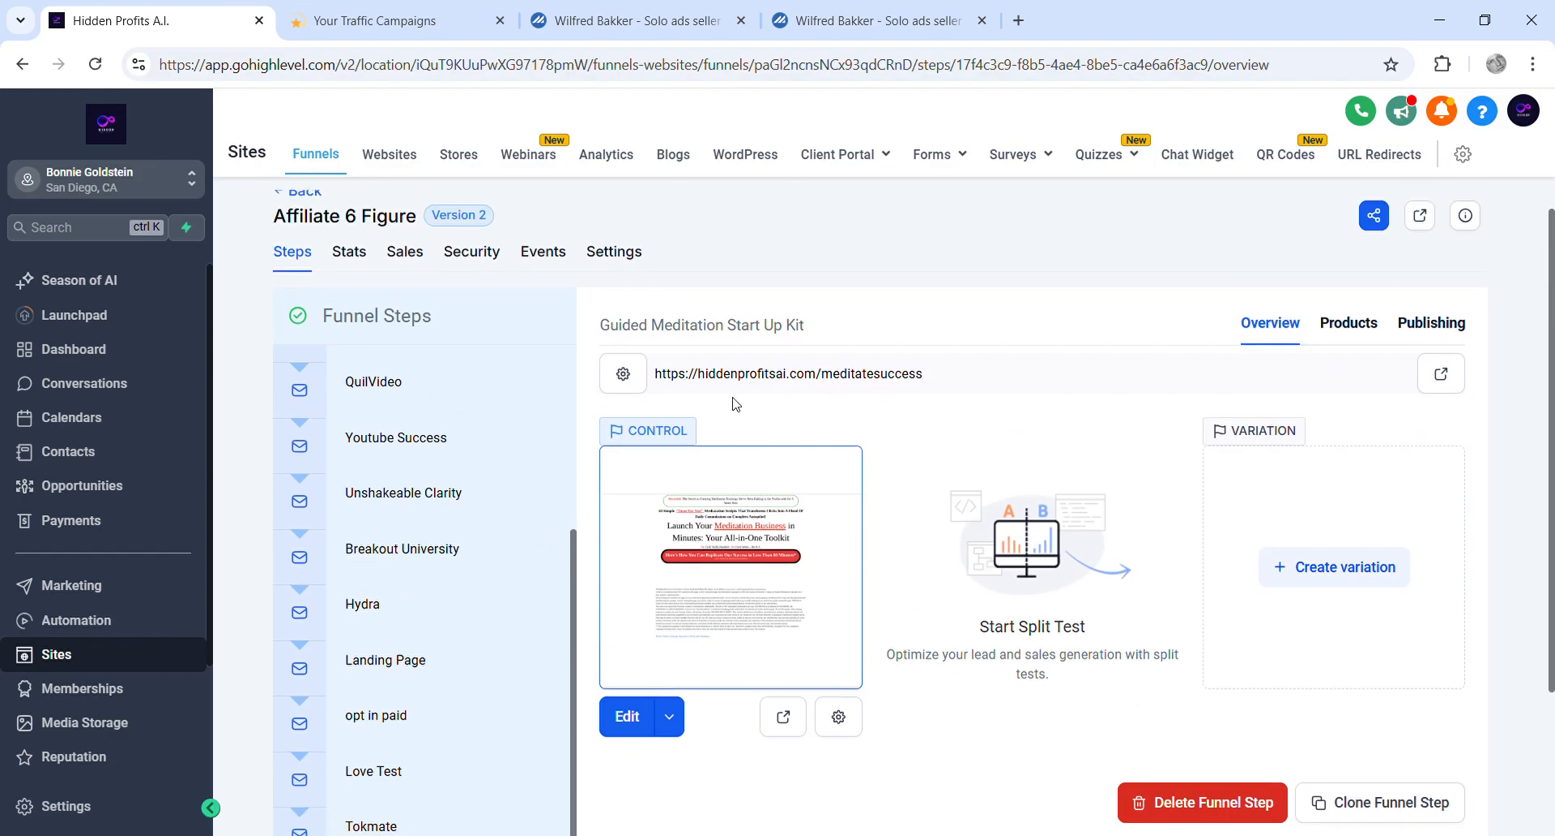
scroll("down", 3)
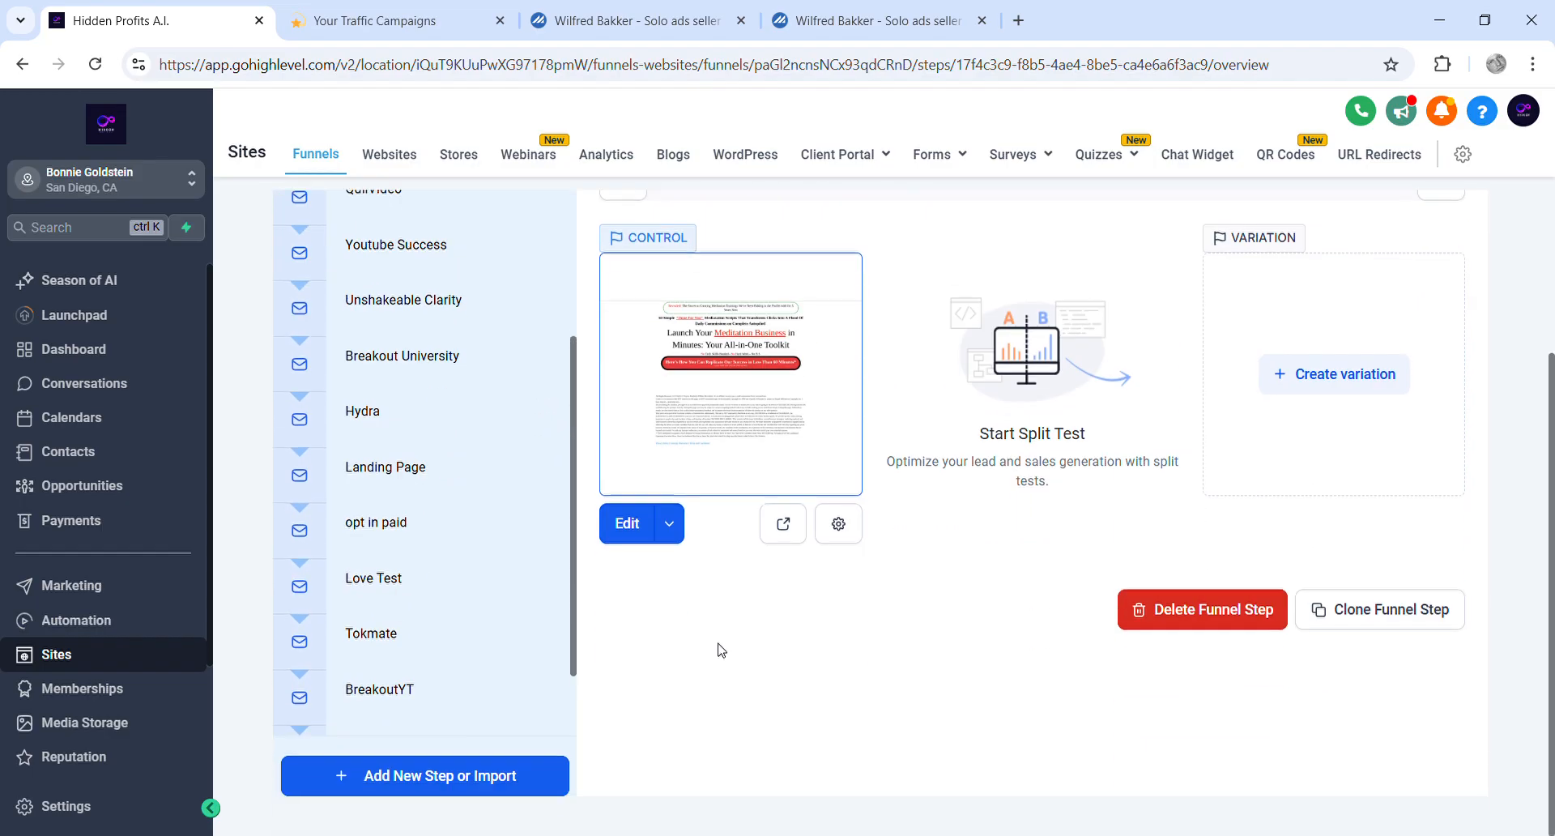
left_click(782, 523)
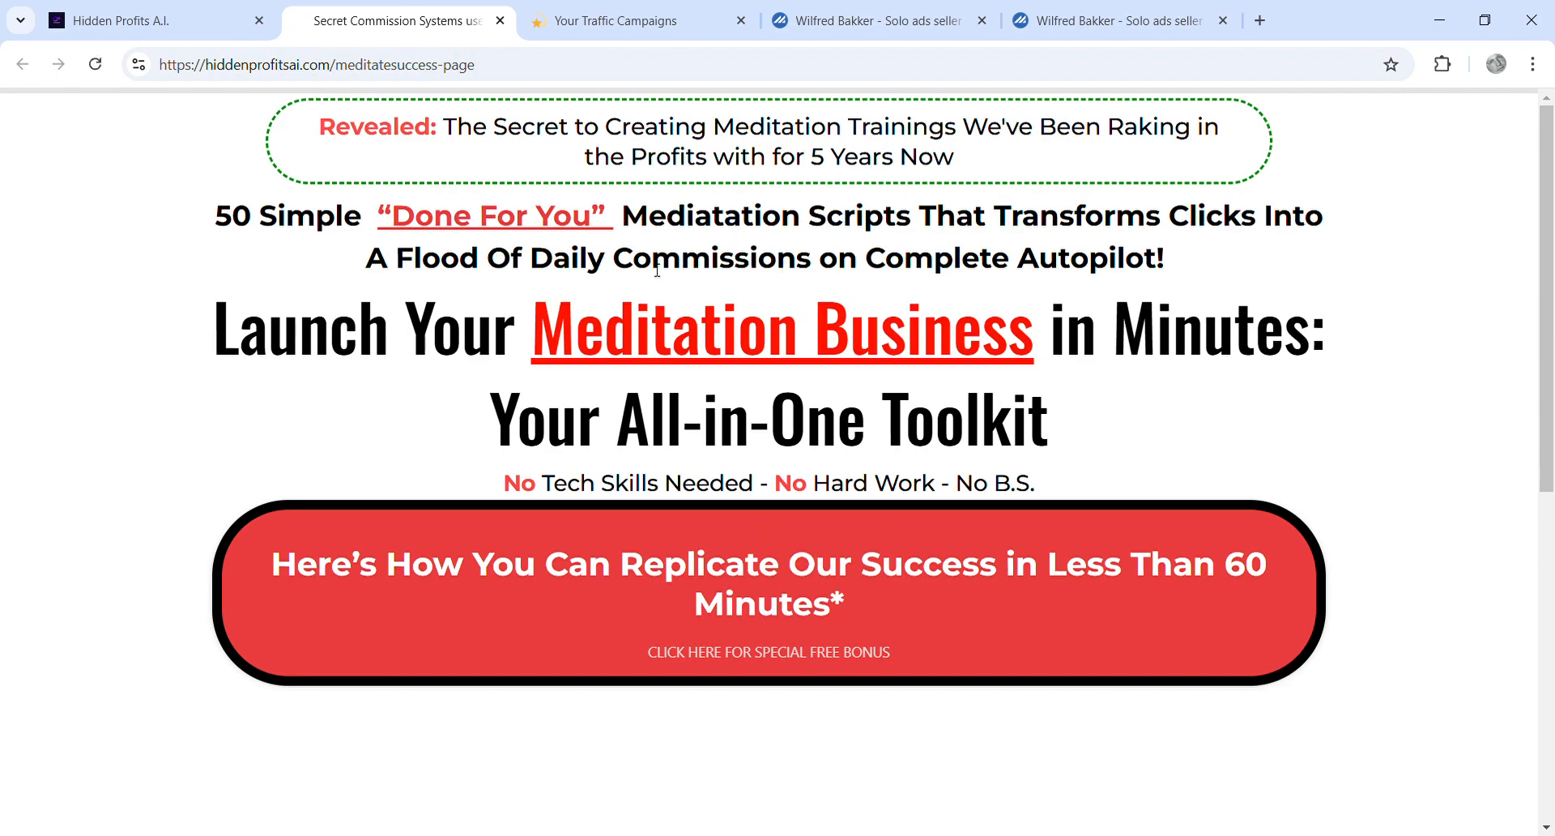
Step: Scroll the landing page through its headline, bonus banner and footer disclaimers and back up
scroll("down", 3)
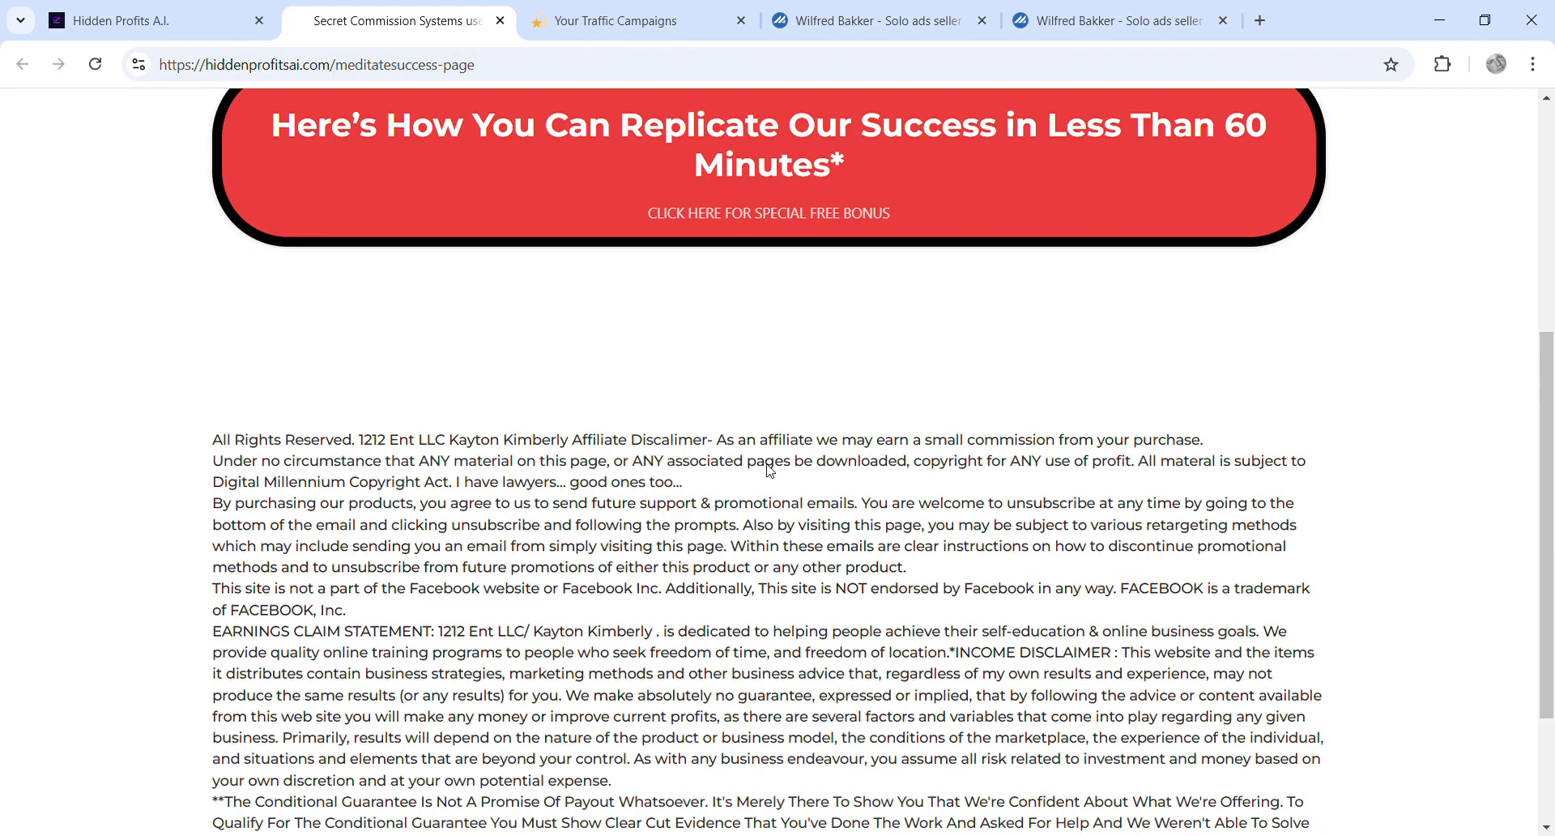
scroll("up", 3)
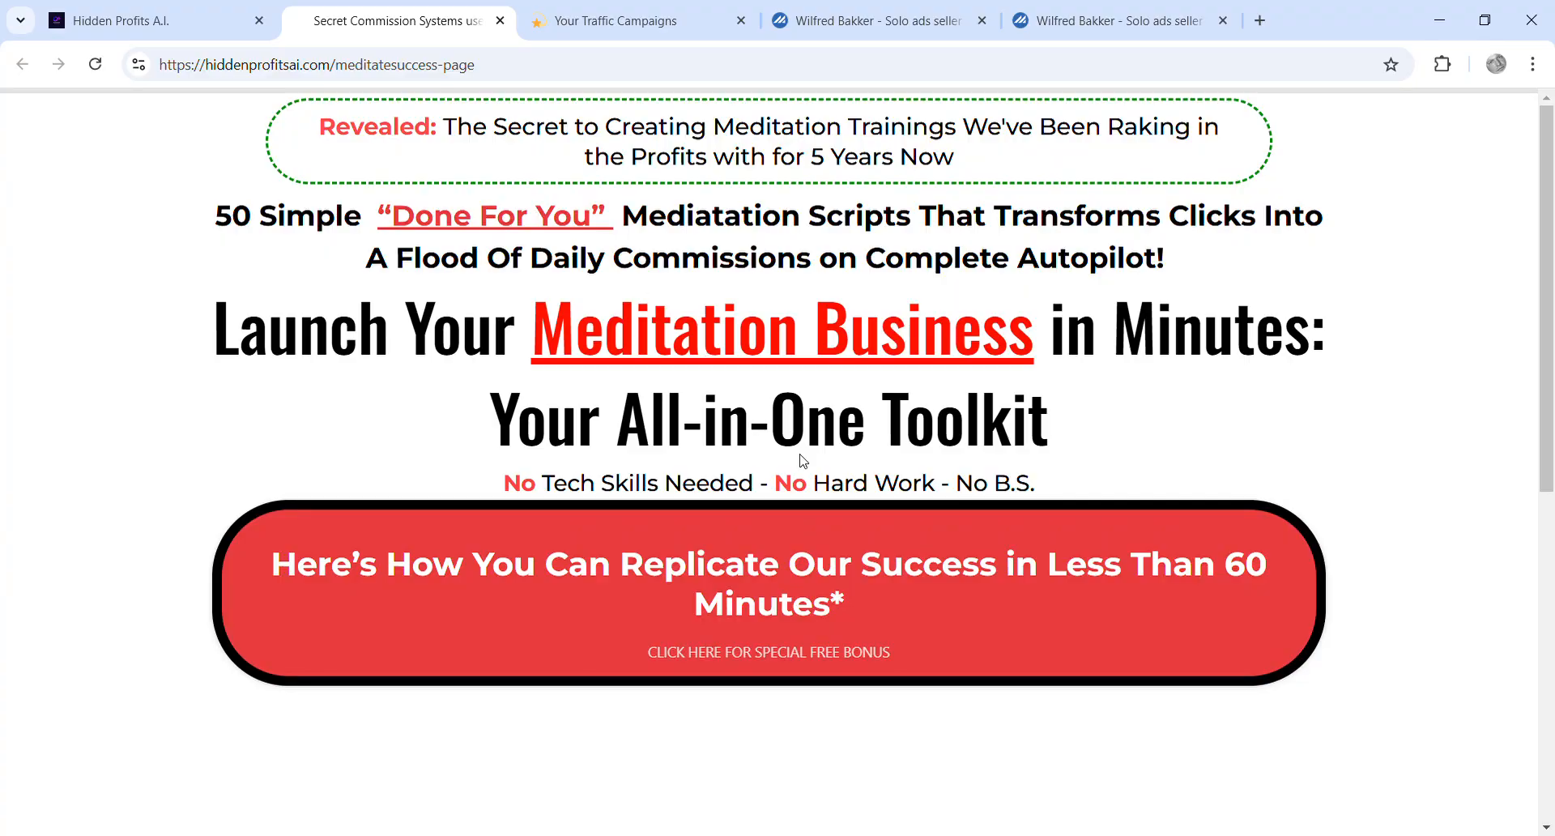
scroll("down", 3)
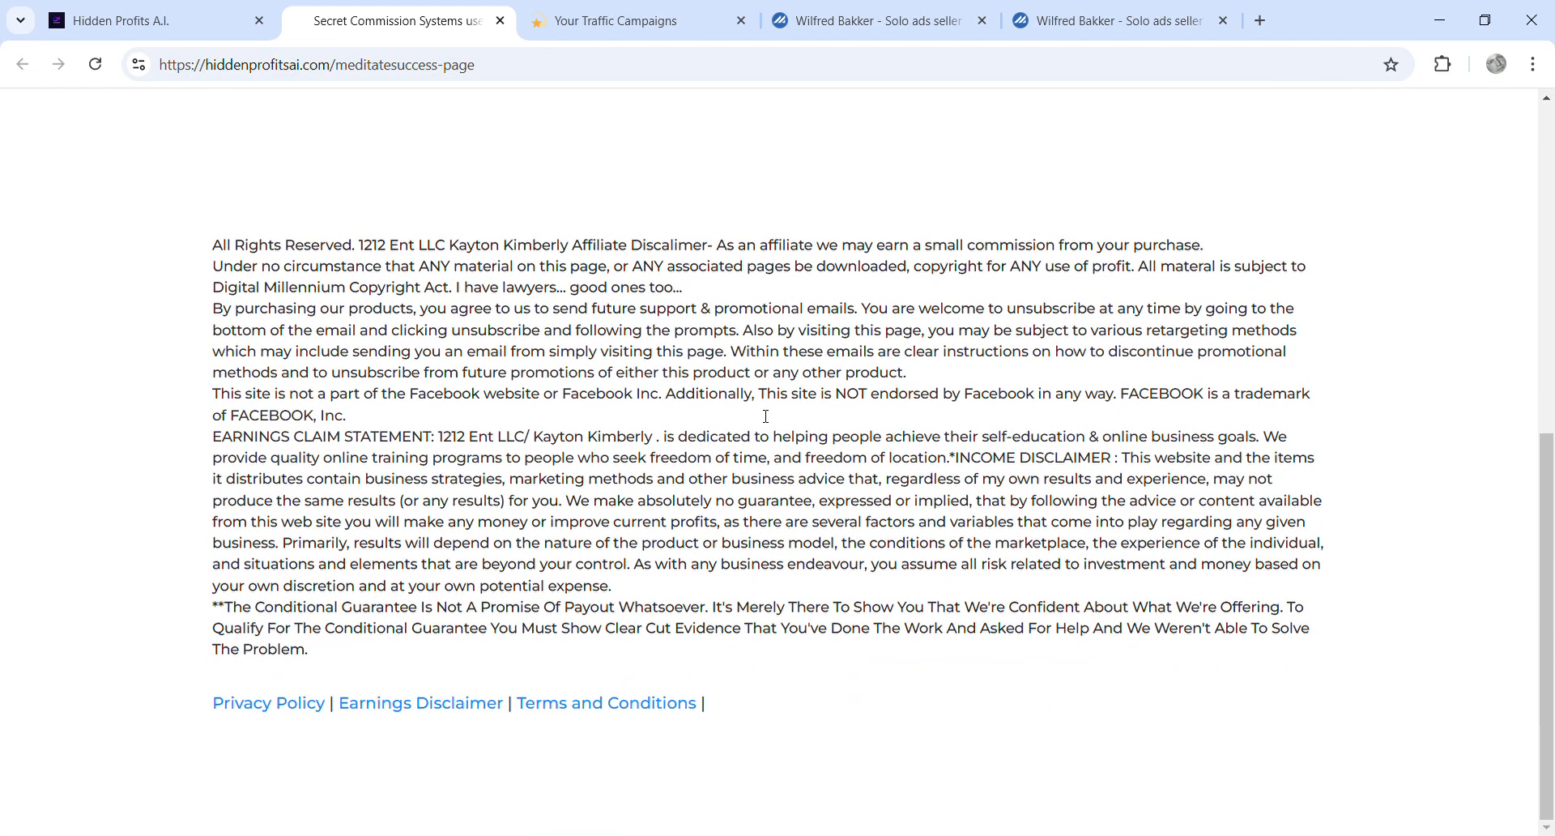
scroll("up", 3)
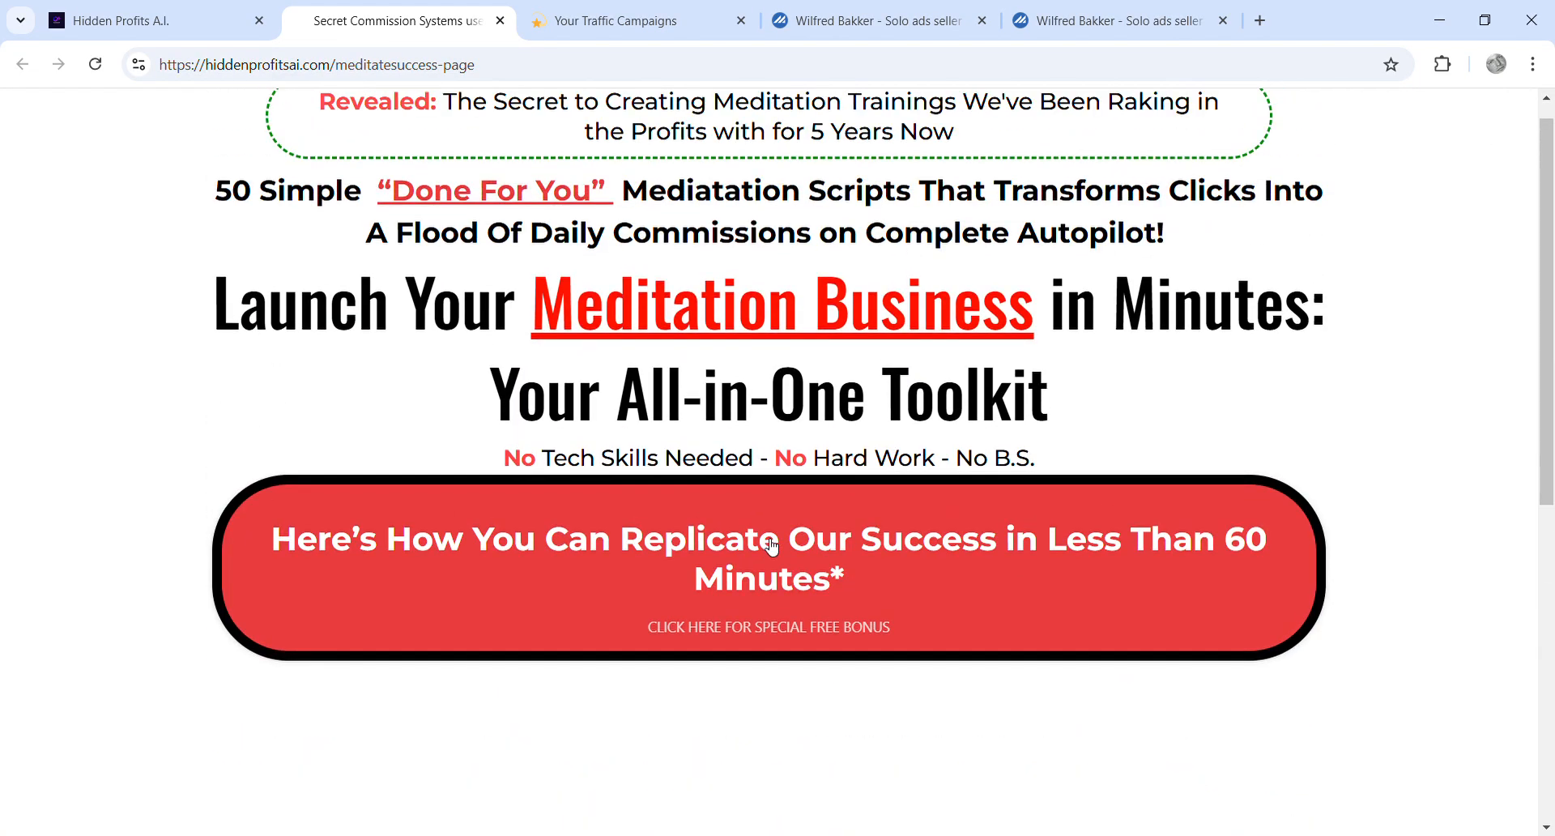
mouse_move(733, 551)
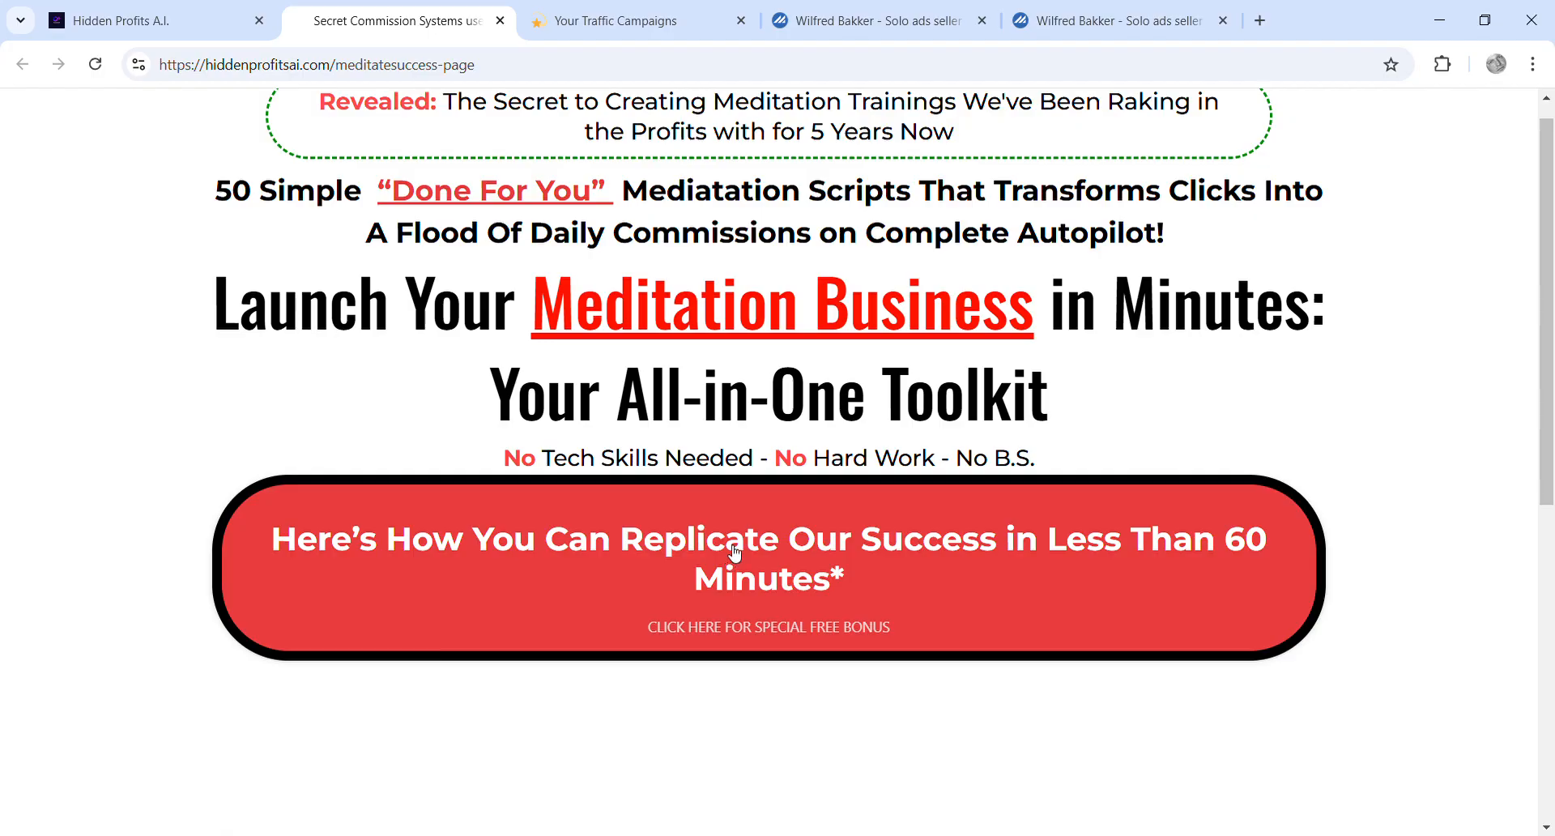
scroll("down", 3)
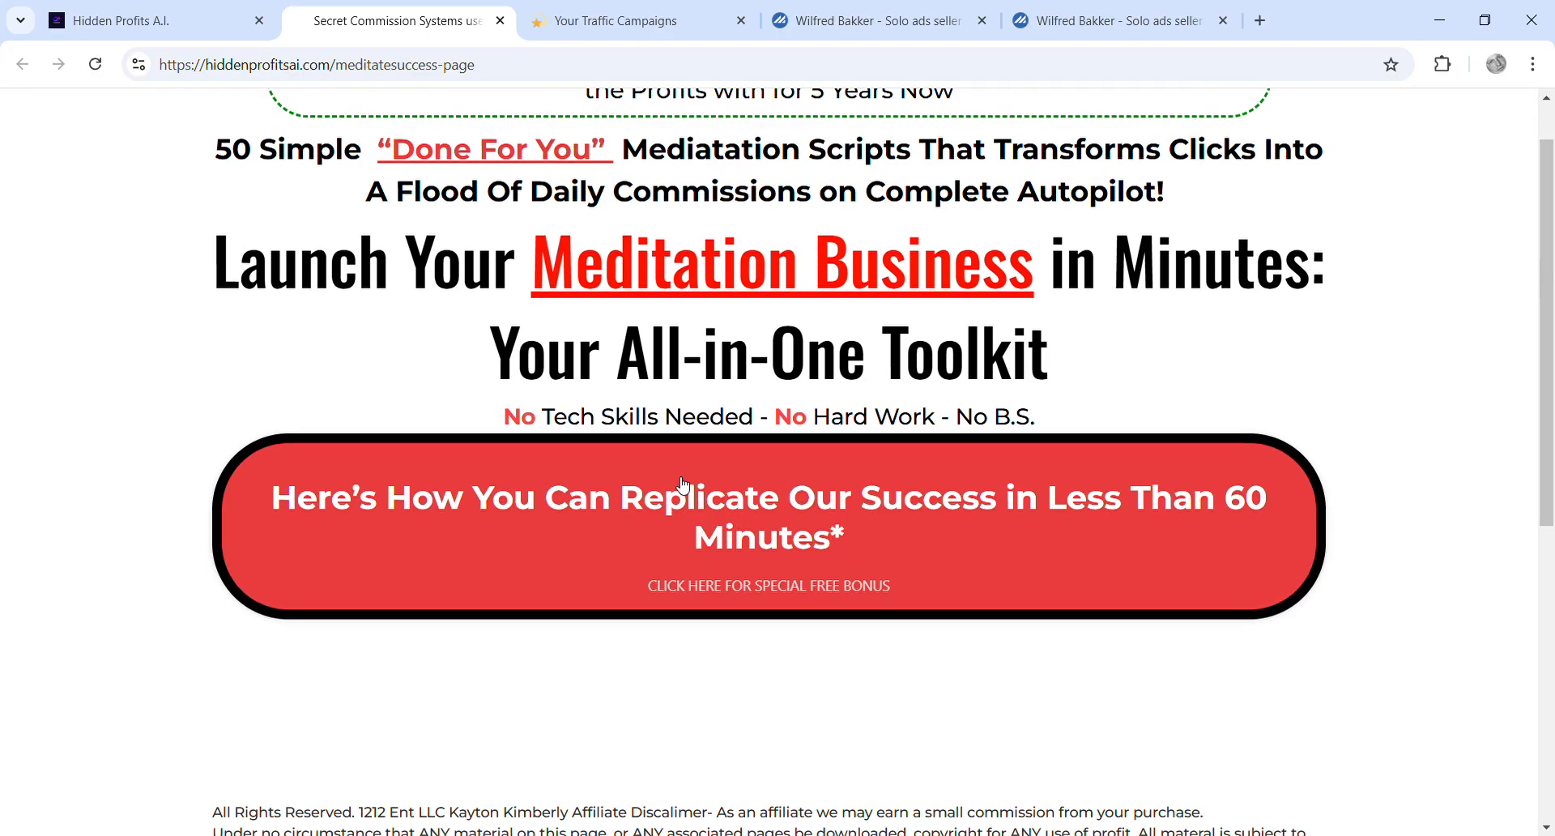
scroll("down", 3)
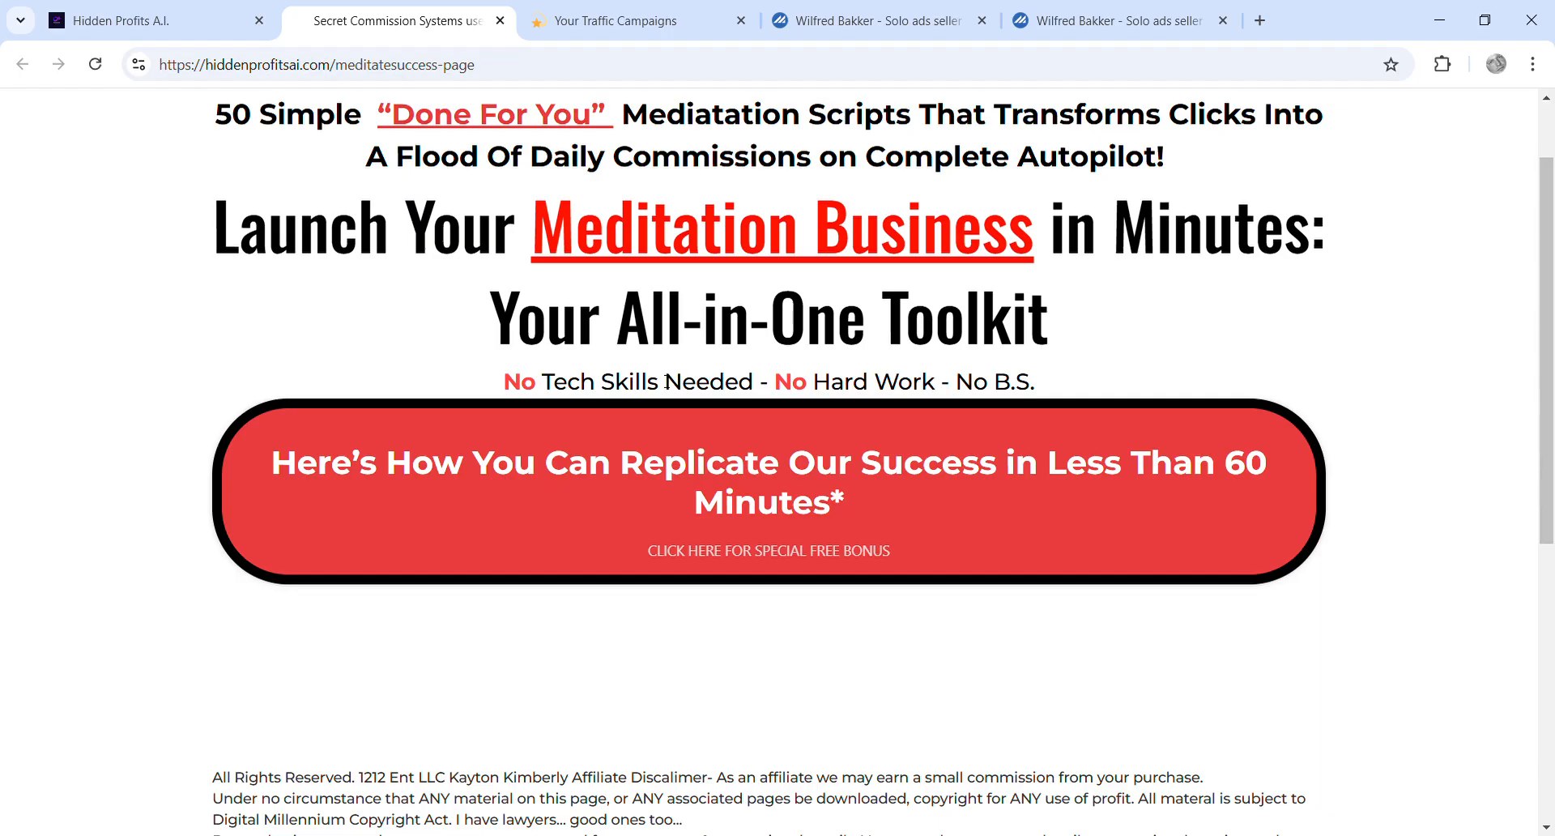
mouse_move(1469, 428)
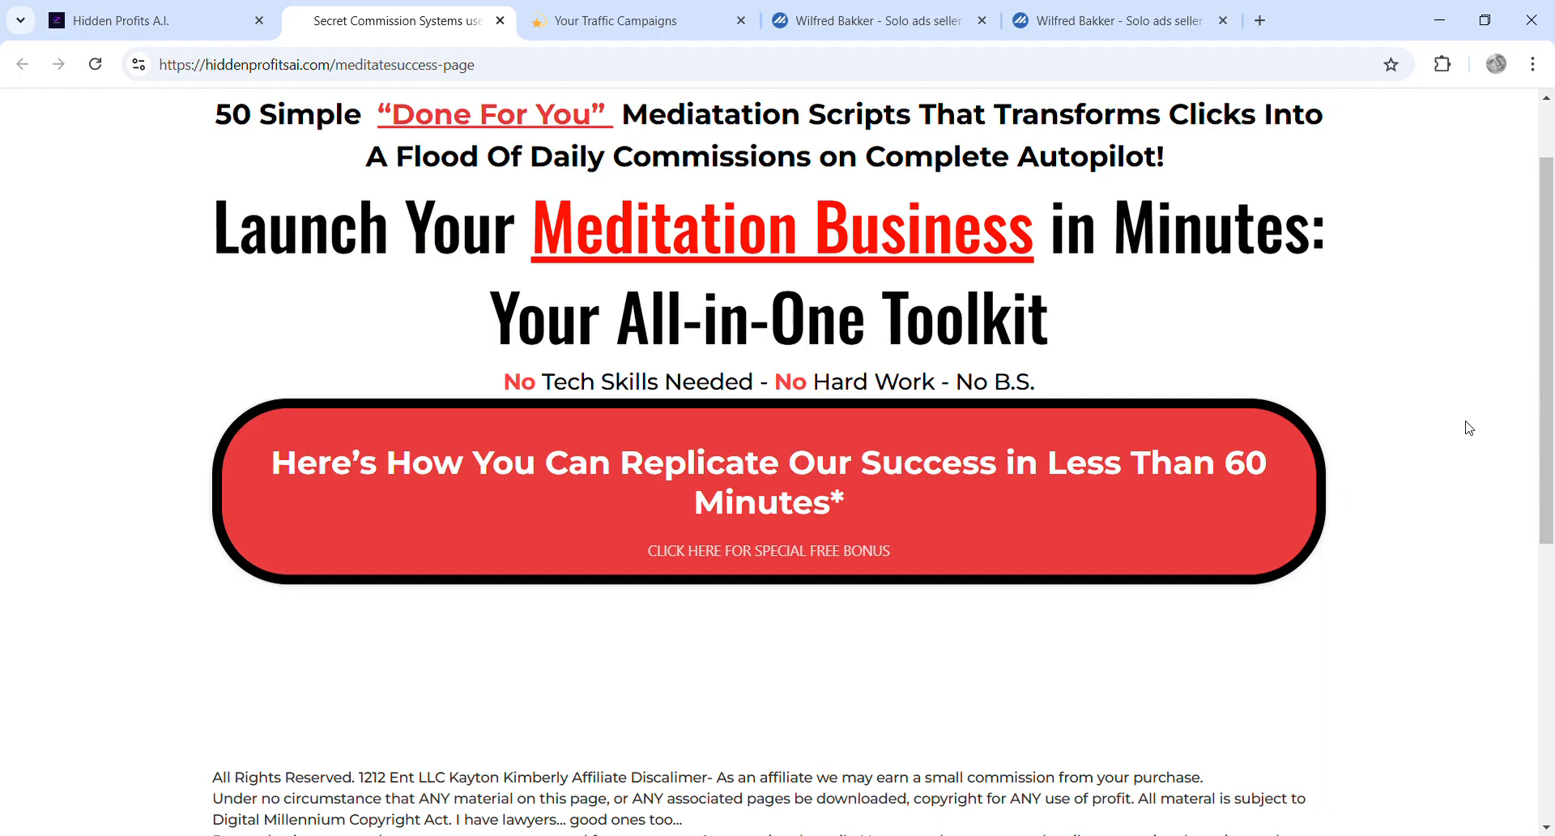
scroll("down", 3)
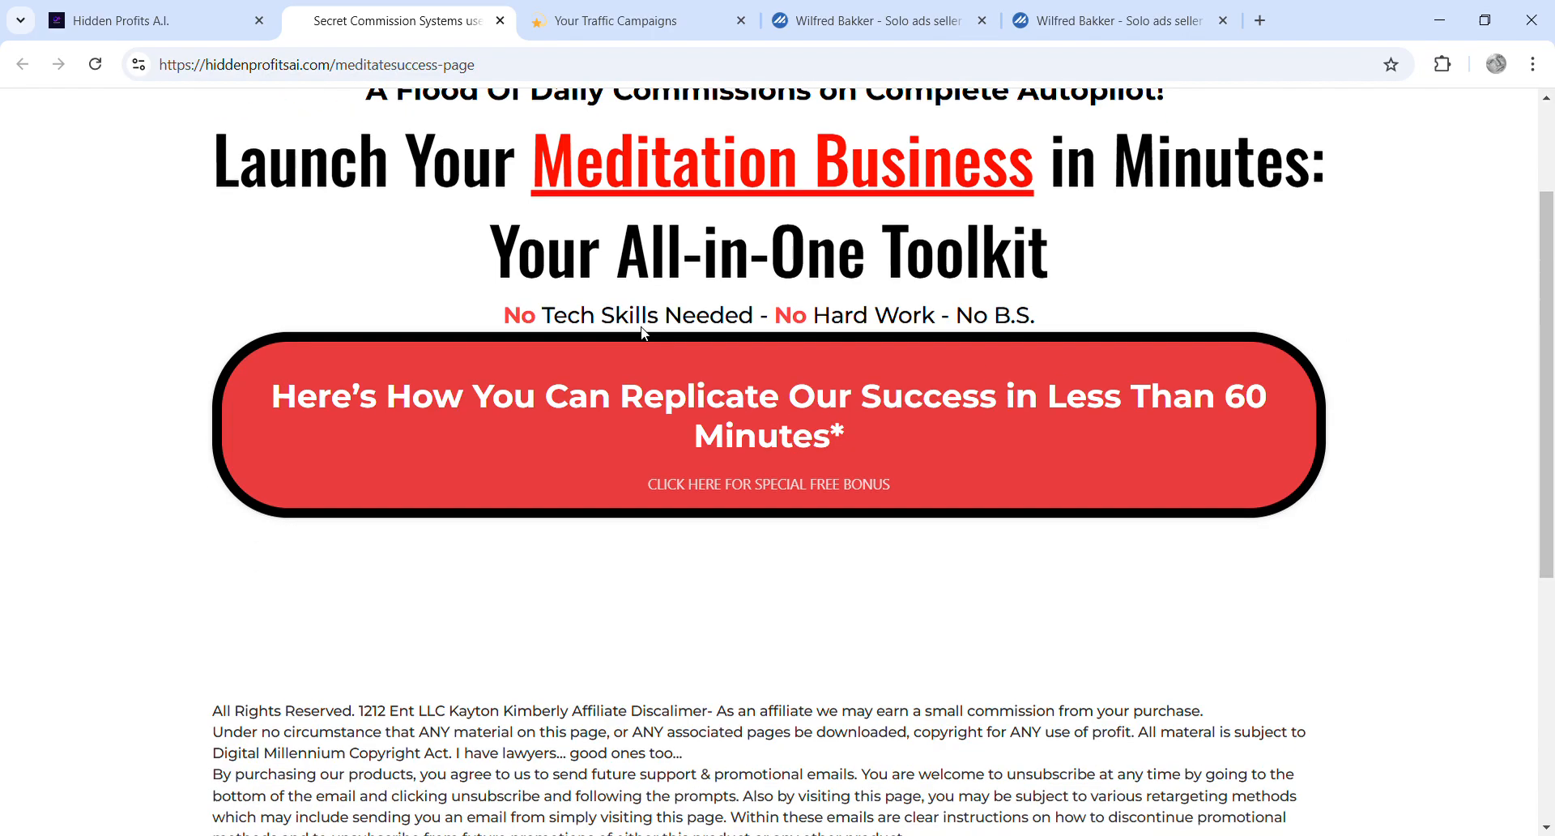
scroll("up", 3)
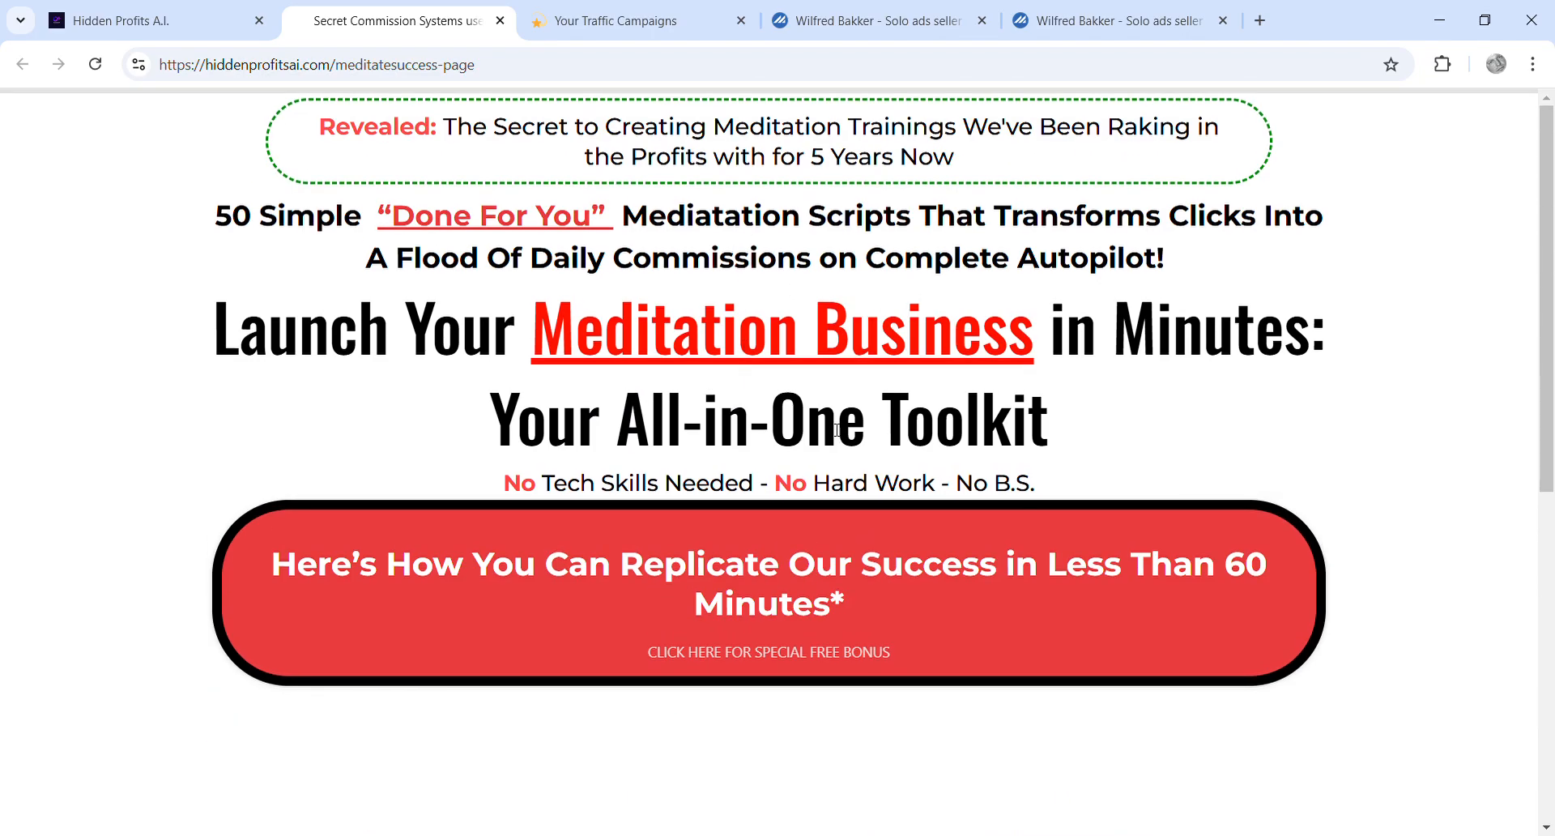
mouse_move(792, 609)
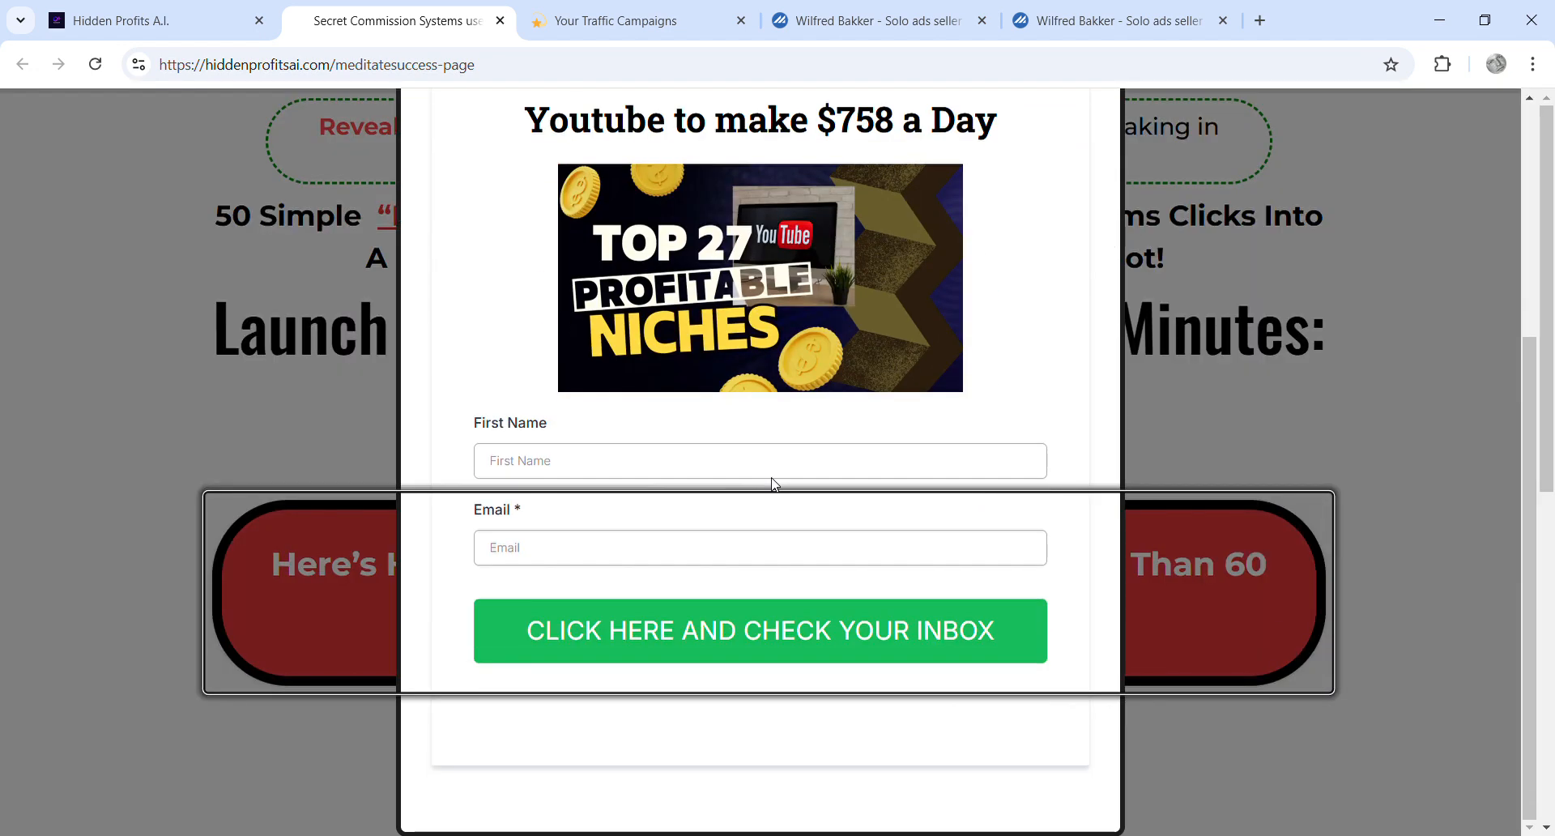
type("Kayton")
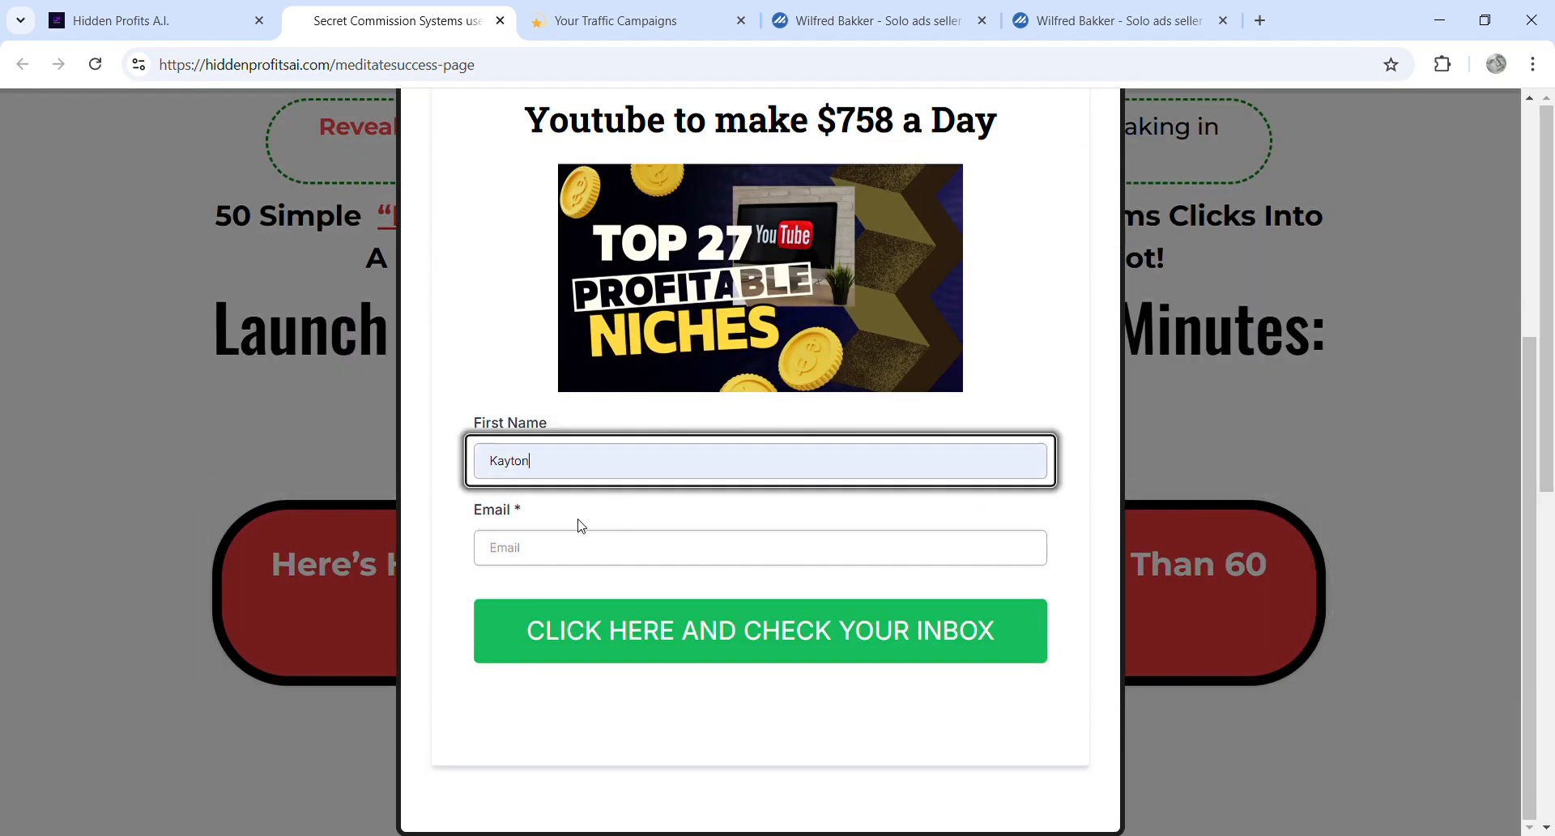
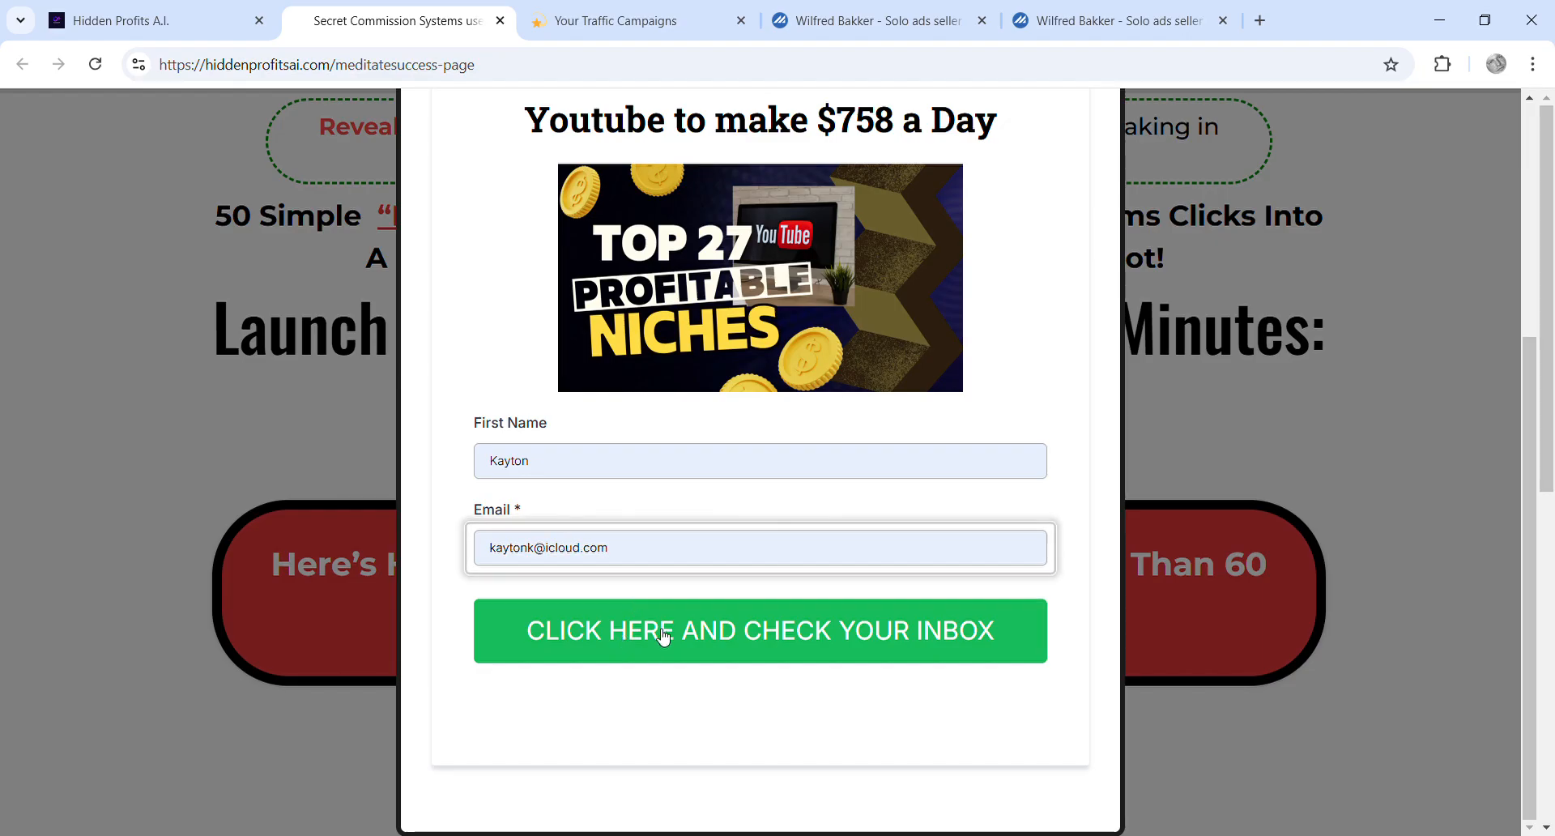
left_click(760, 630)
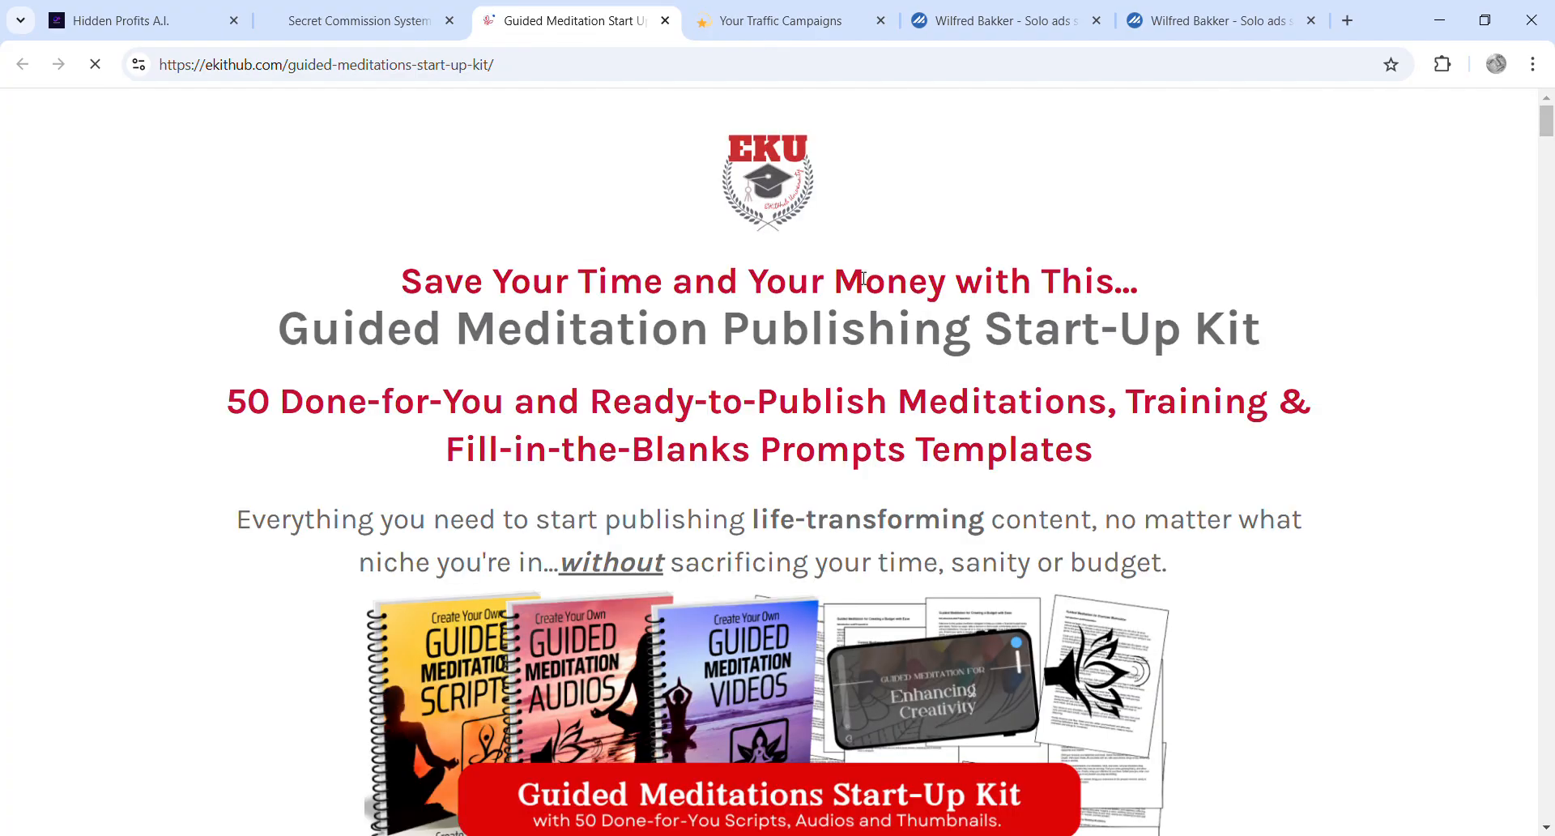
Step: Scroll the EKitHub Start-Up Kit sales page through benefits, market stats and YouTube examples, then back to top
scroll("down", 3)
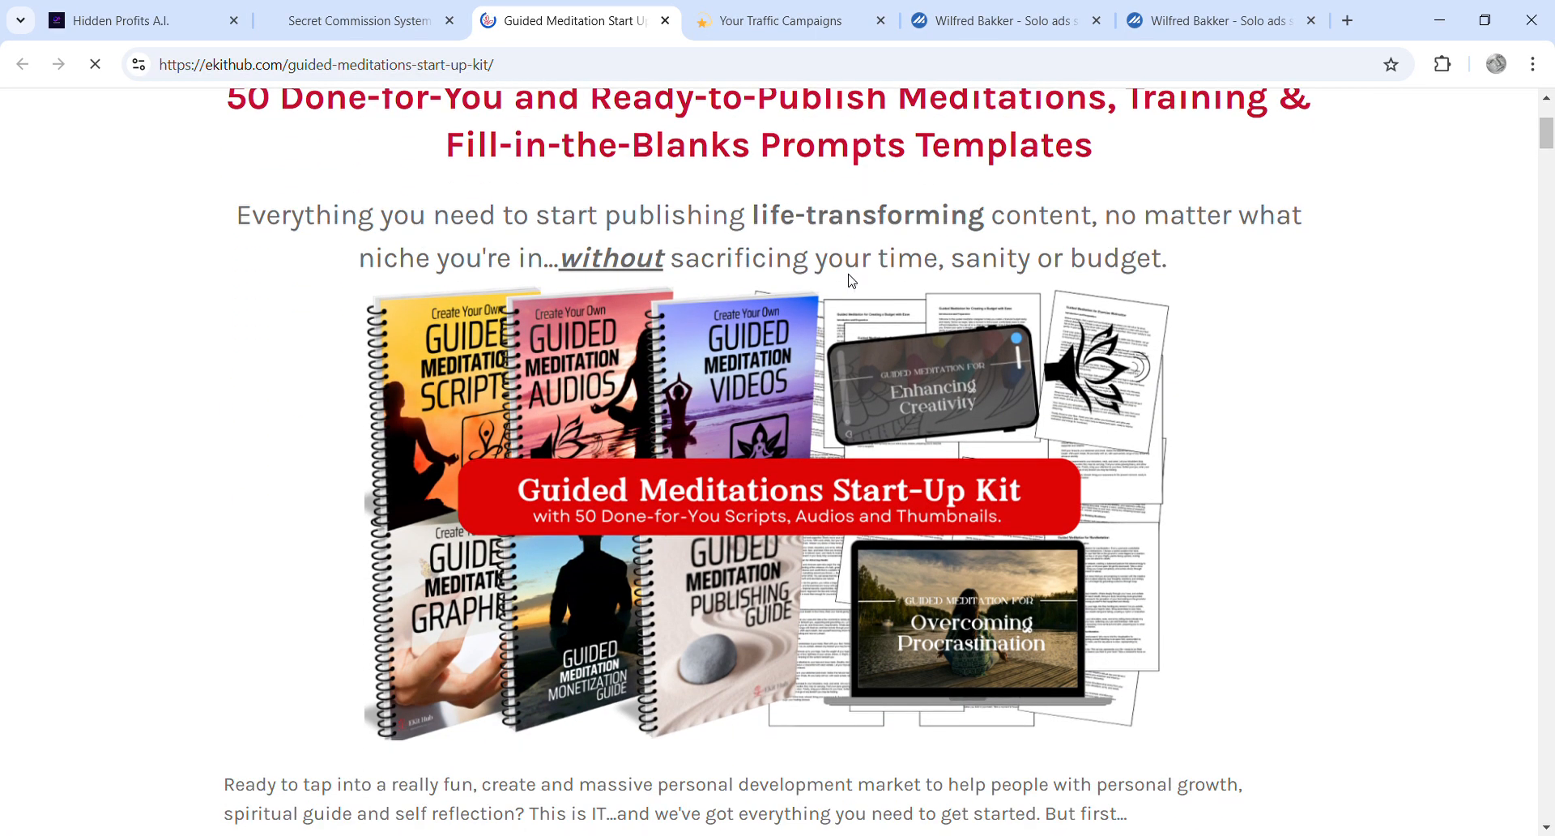
scroll("down", 3)
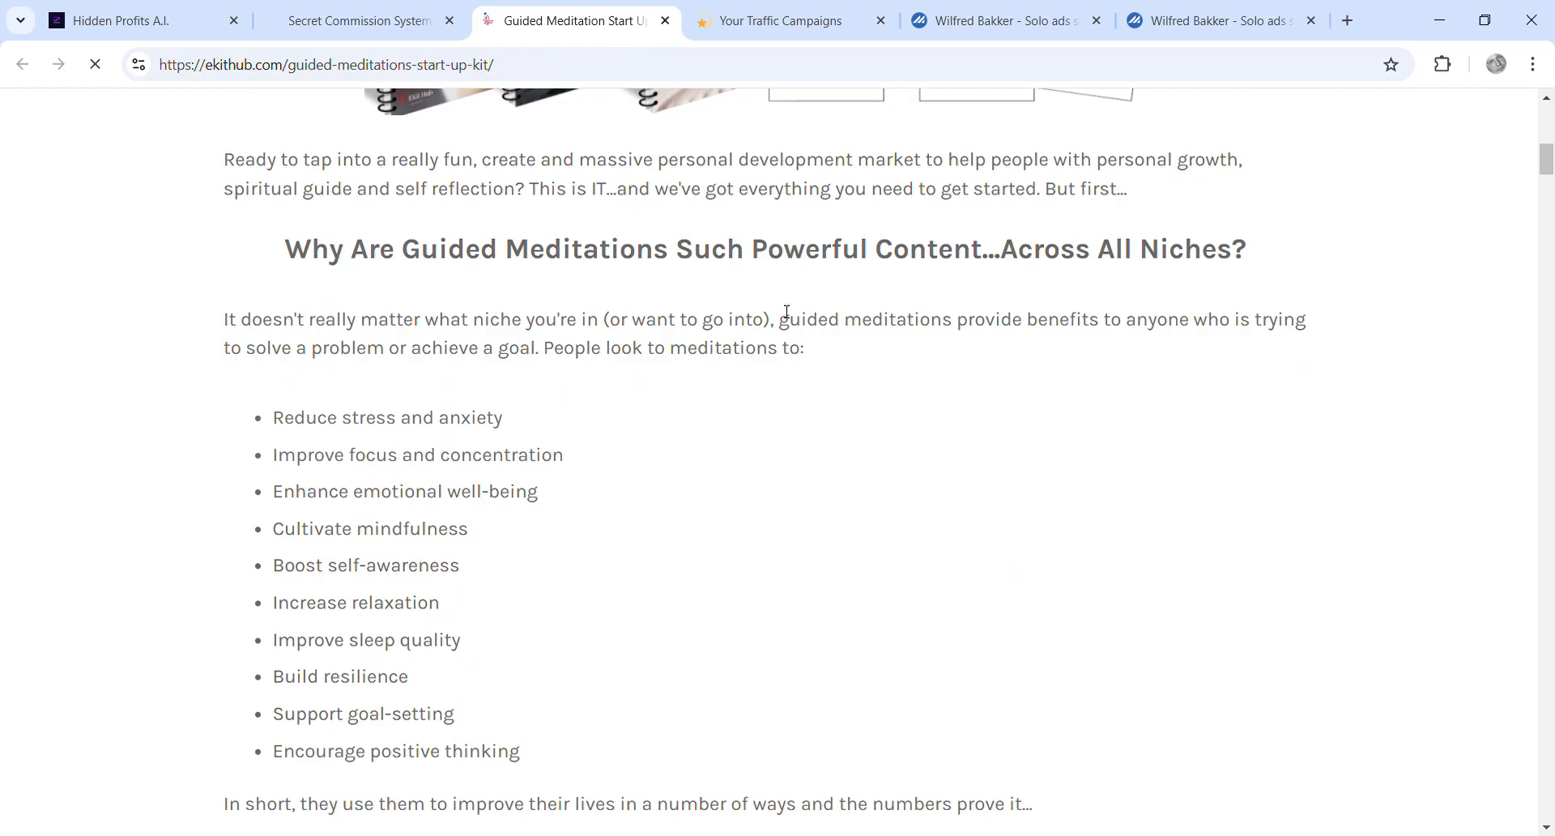
scroll("up", 3)
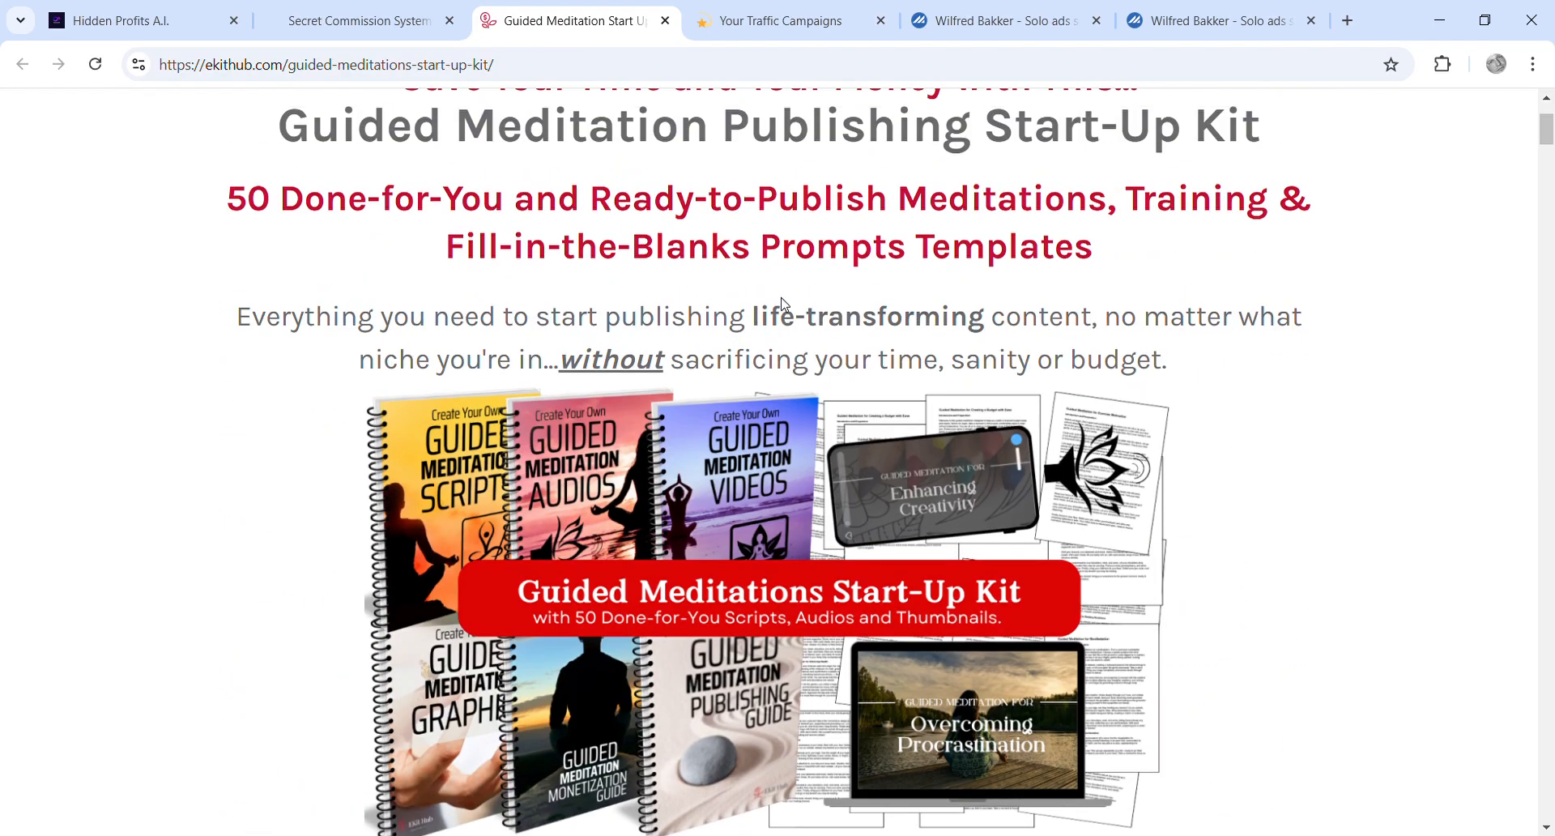
scroll("down", 3)
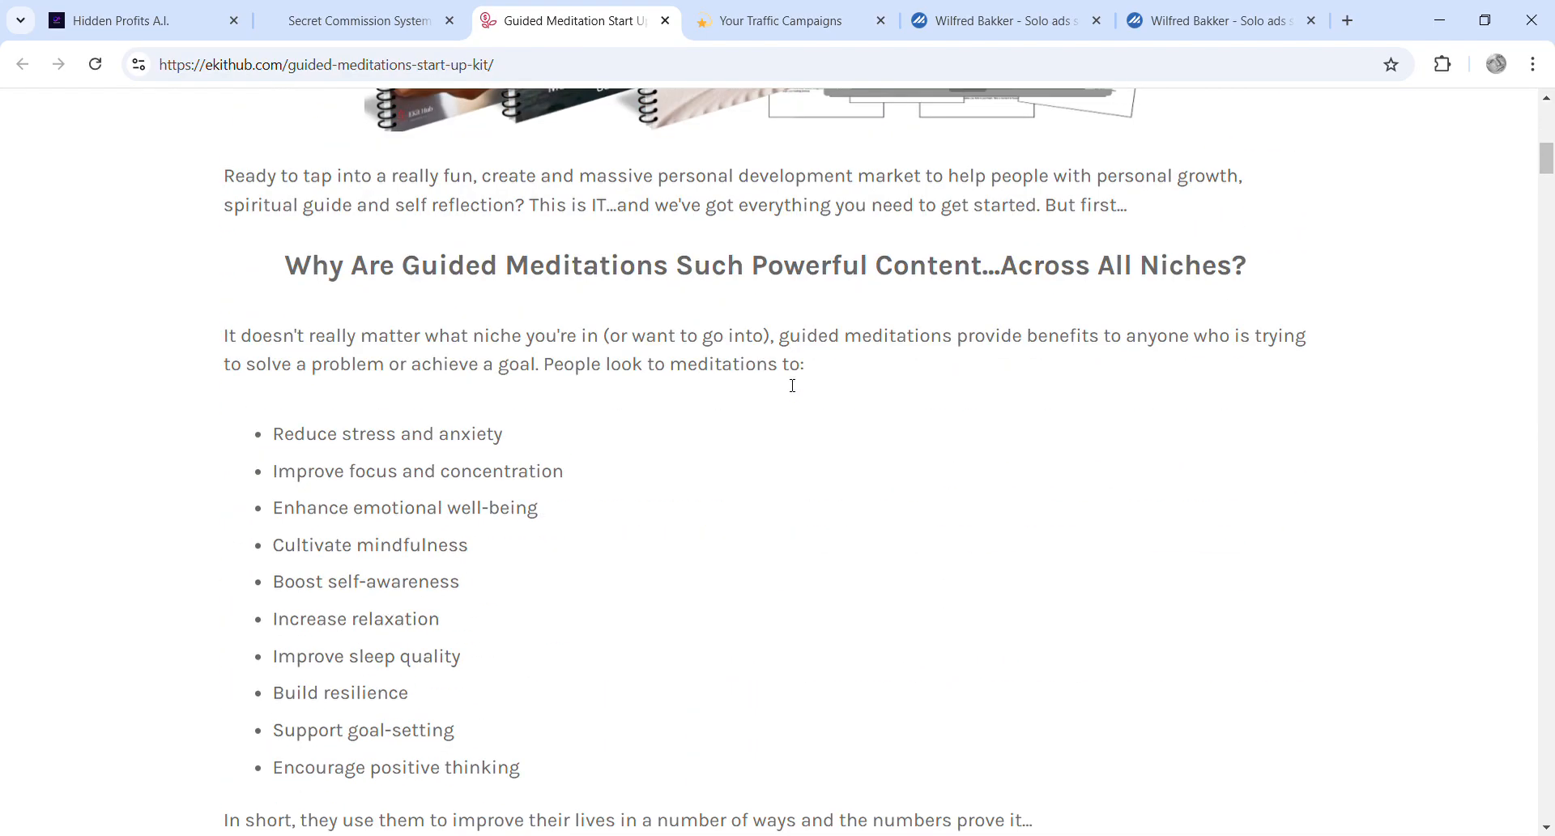
scroll("down", 3)
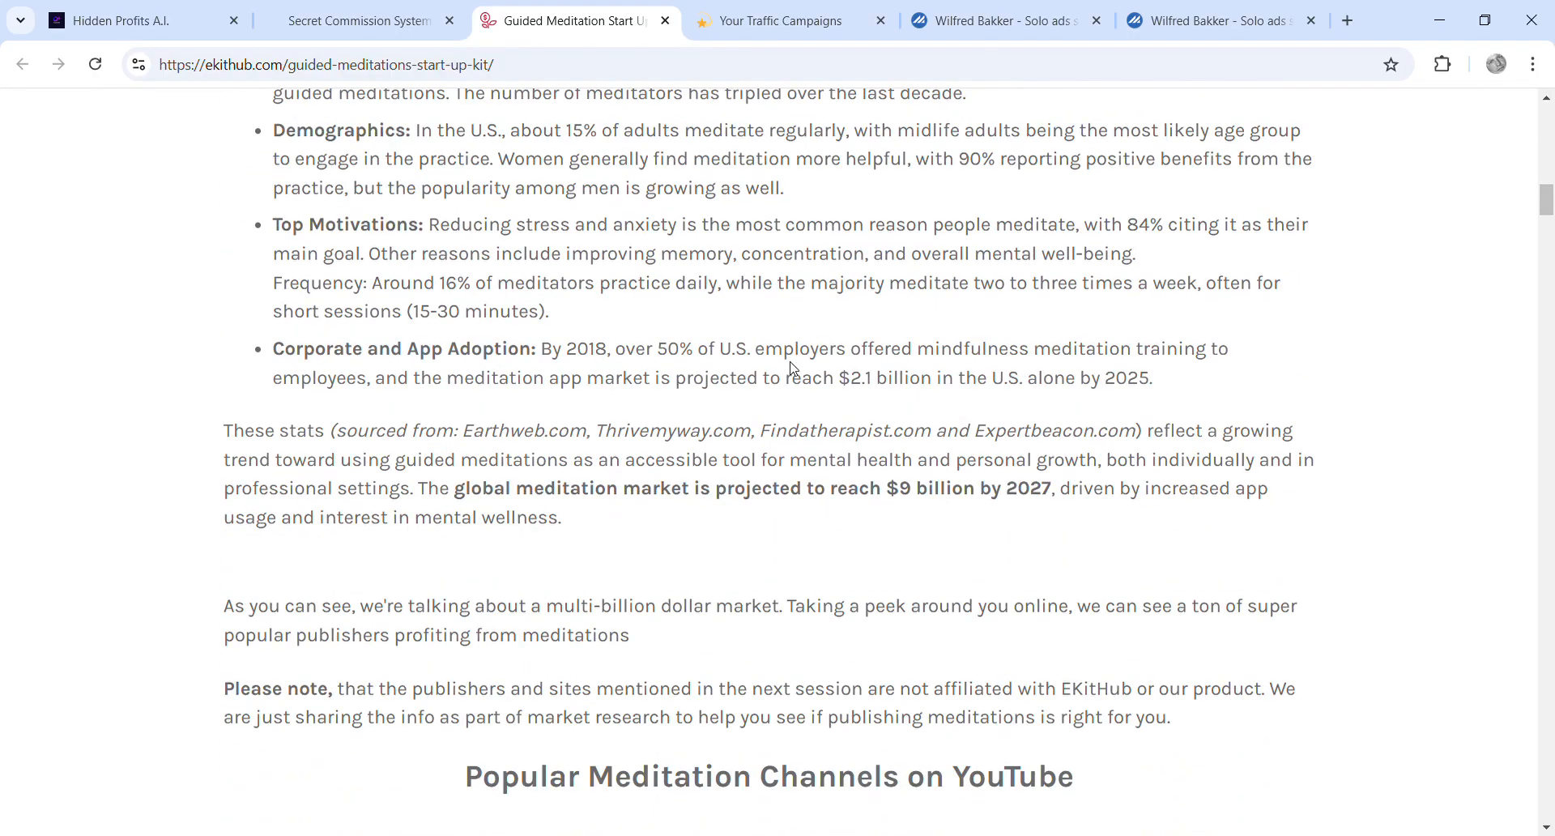
scroll("up", 3)
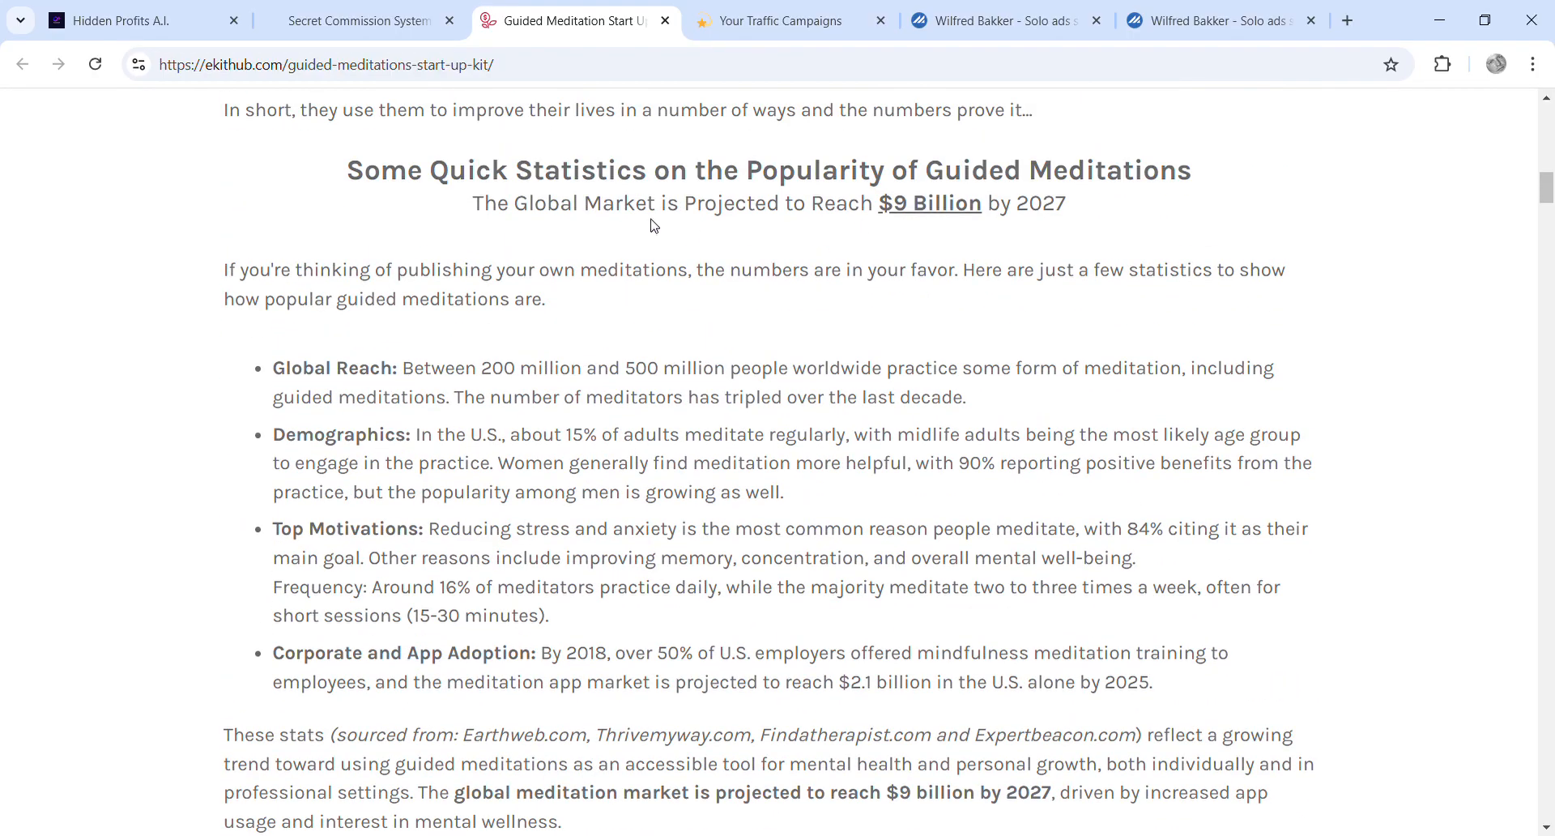
scroll("down", 3)
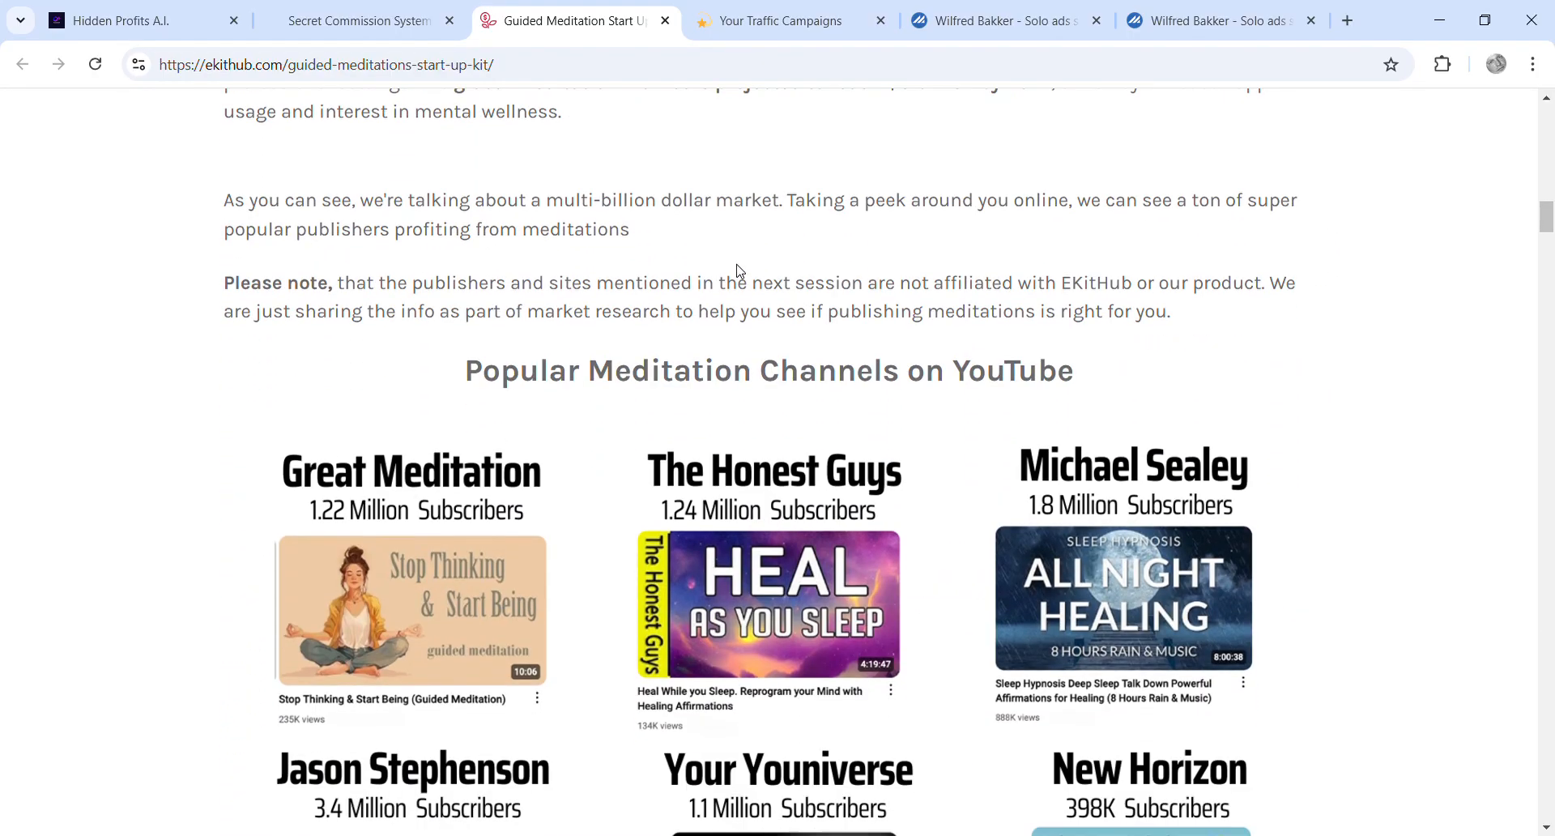
scroll("up", 3)
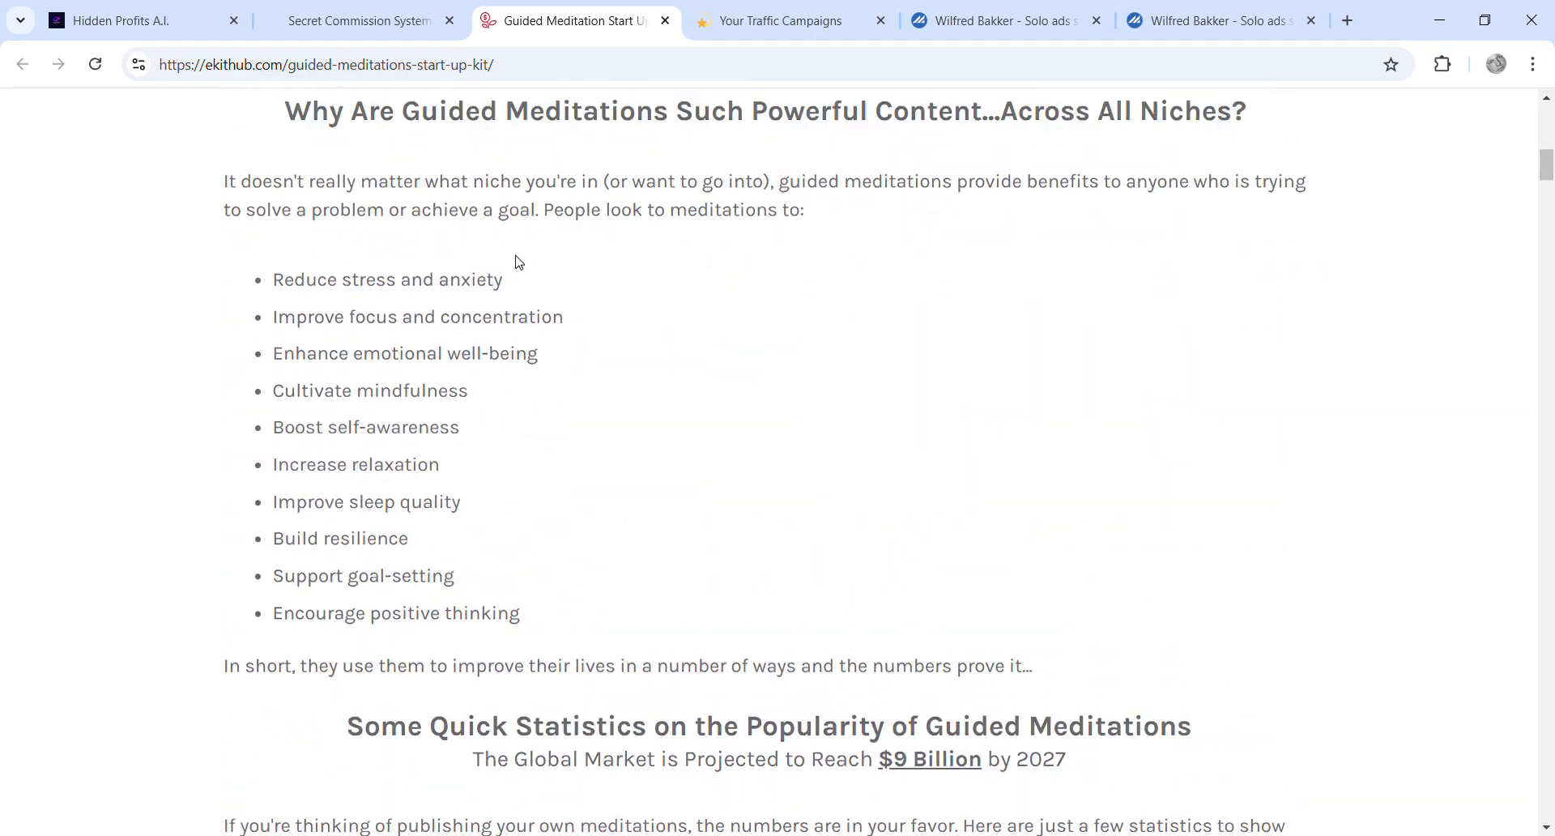
scroll("up", 3)
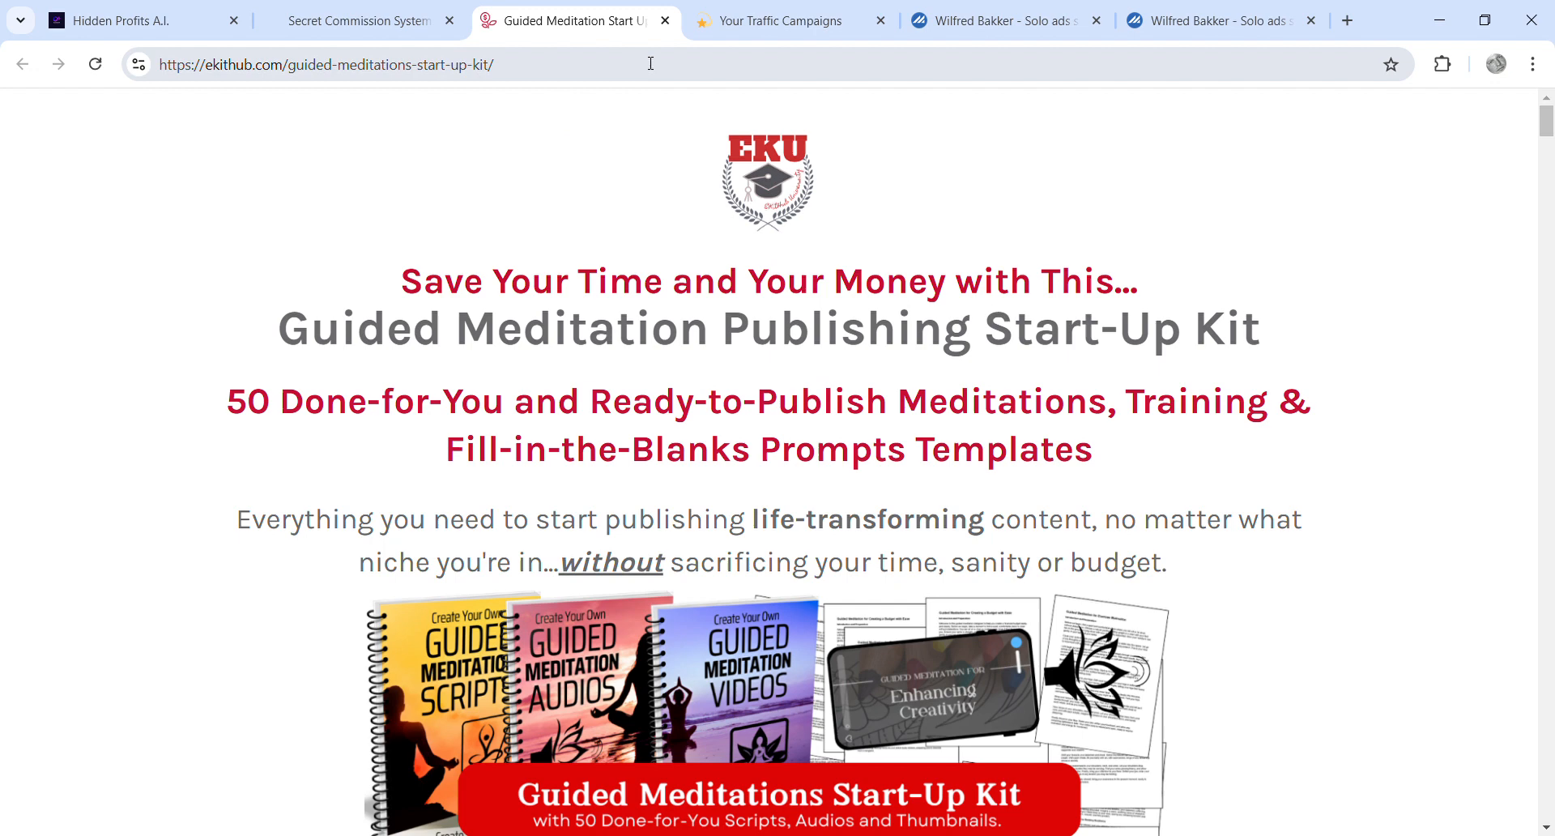
mouse_move(1042, 159)
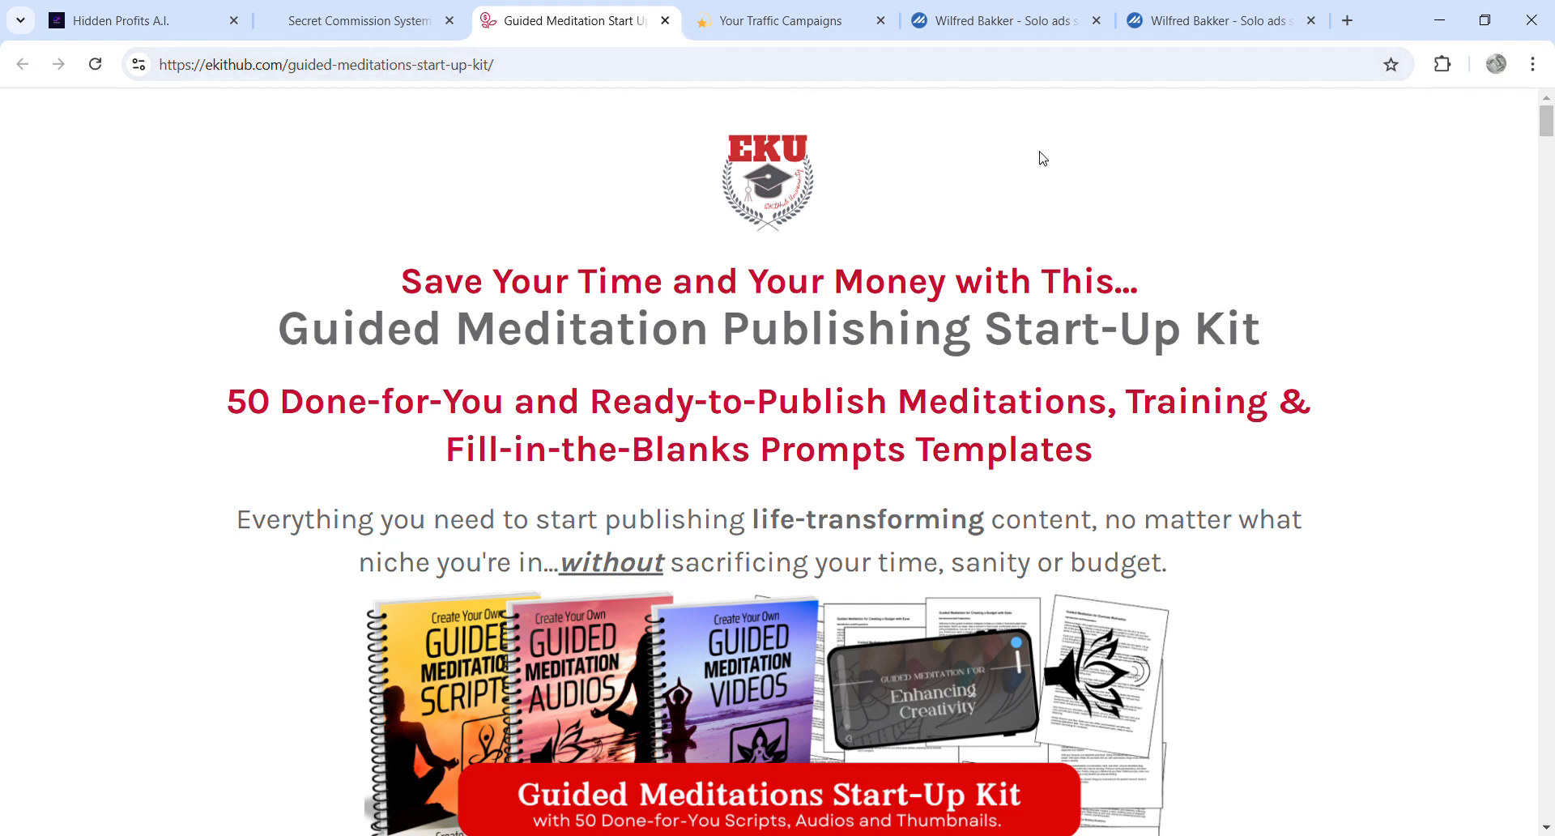
mouse_move(829, 74)
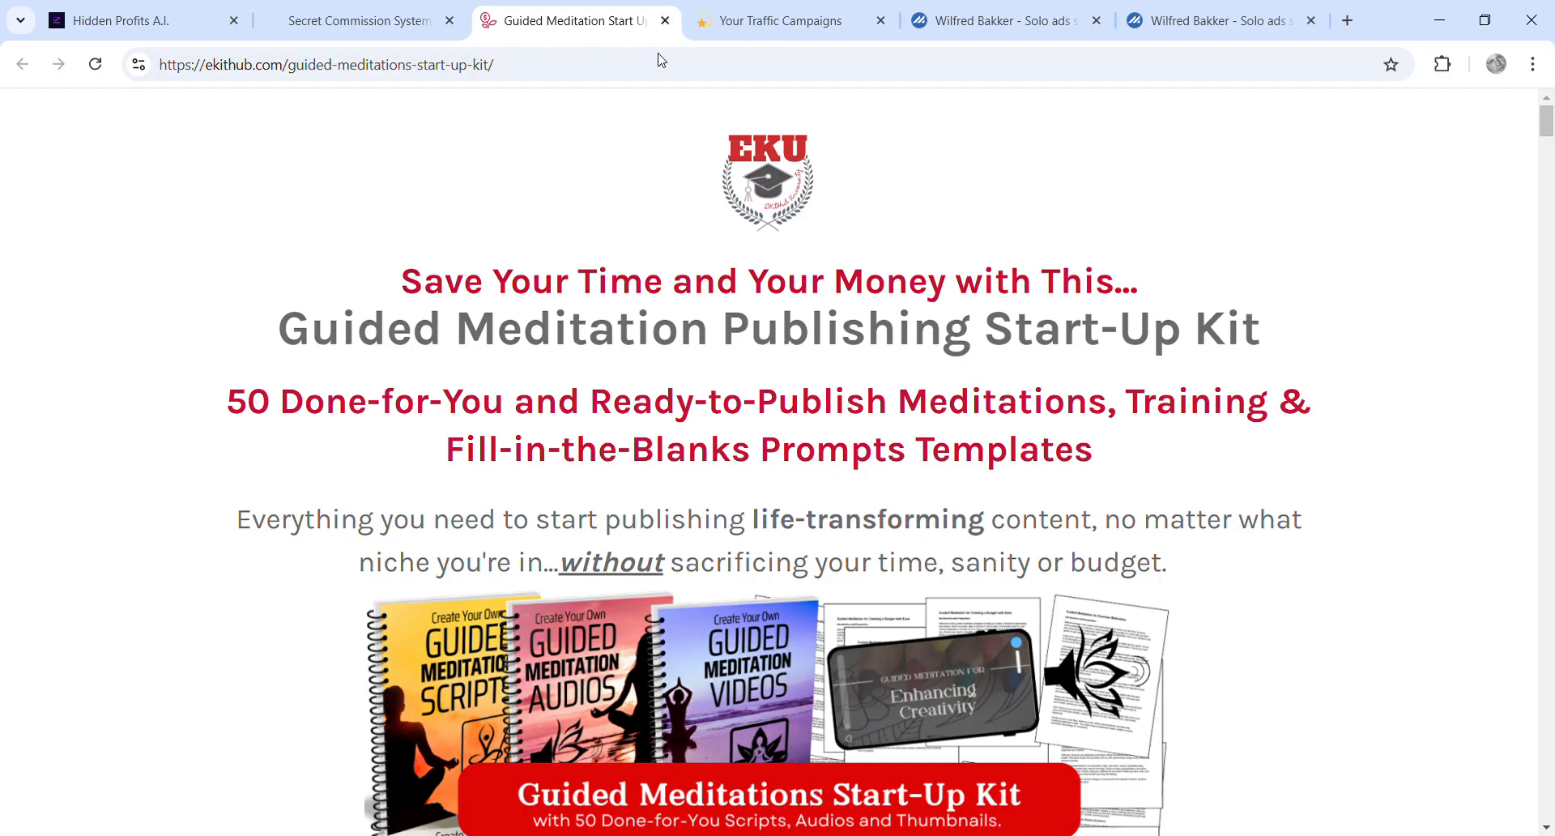
mouse_move(700, 19)
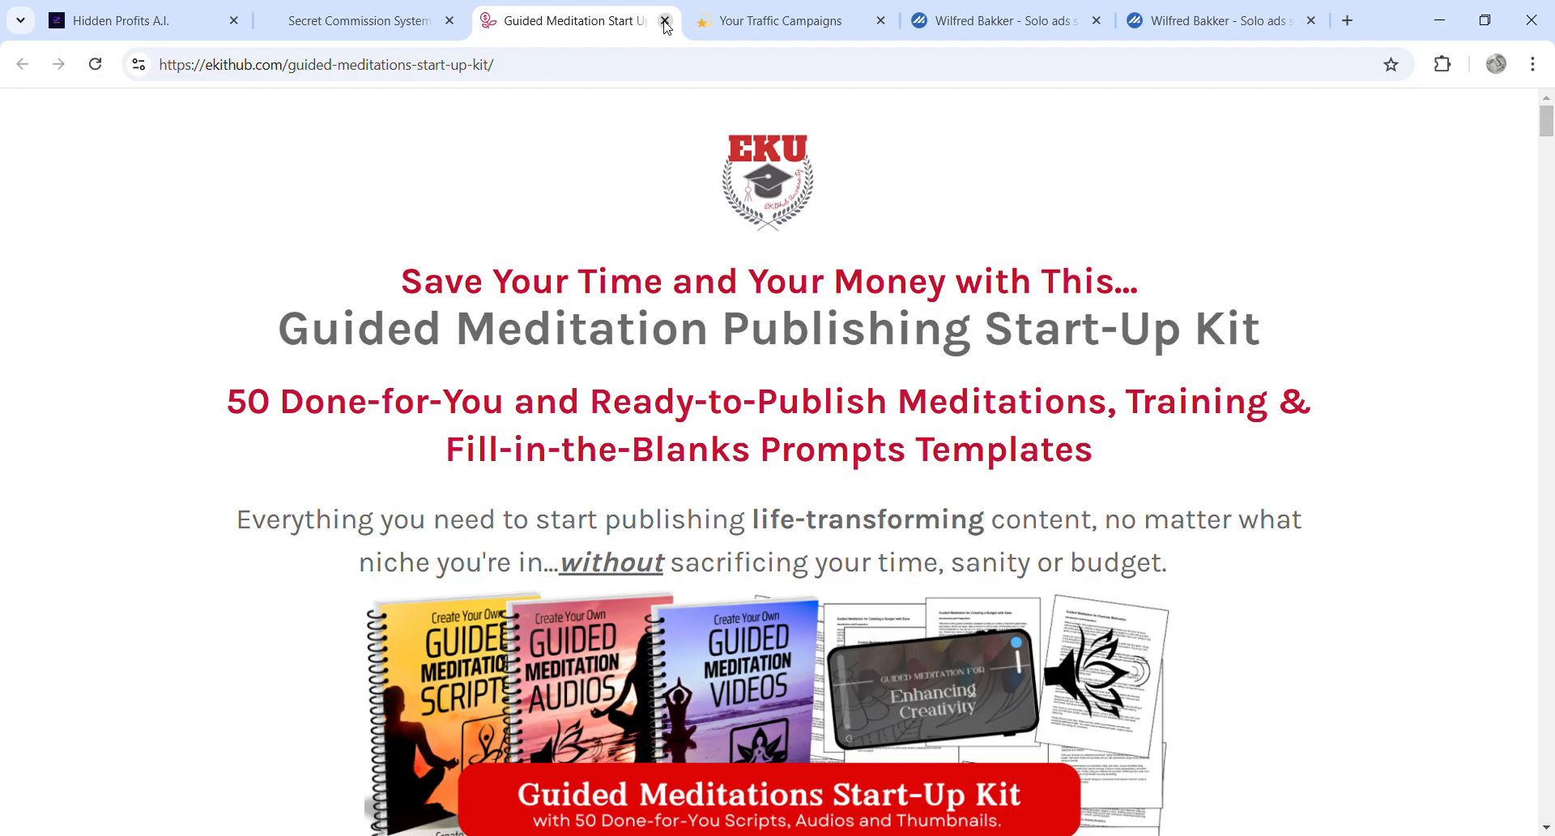
mouse_move(643, 32)
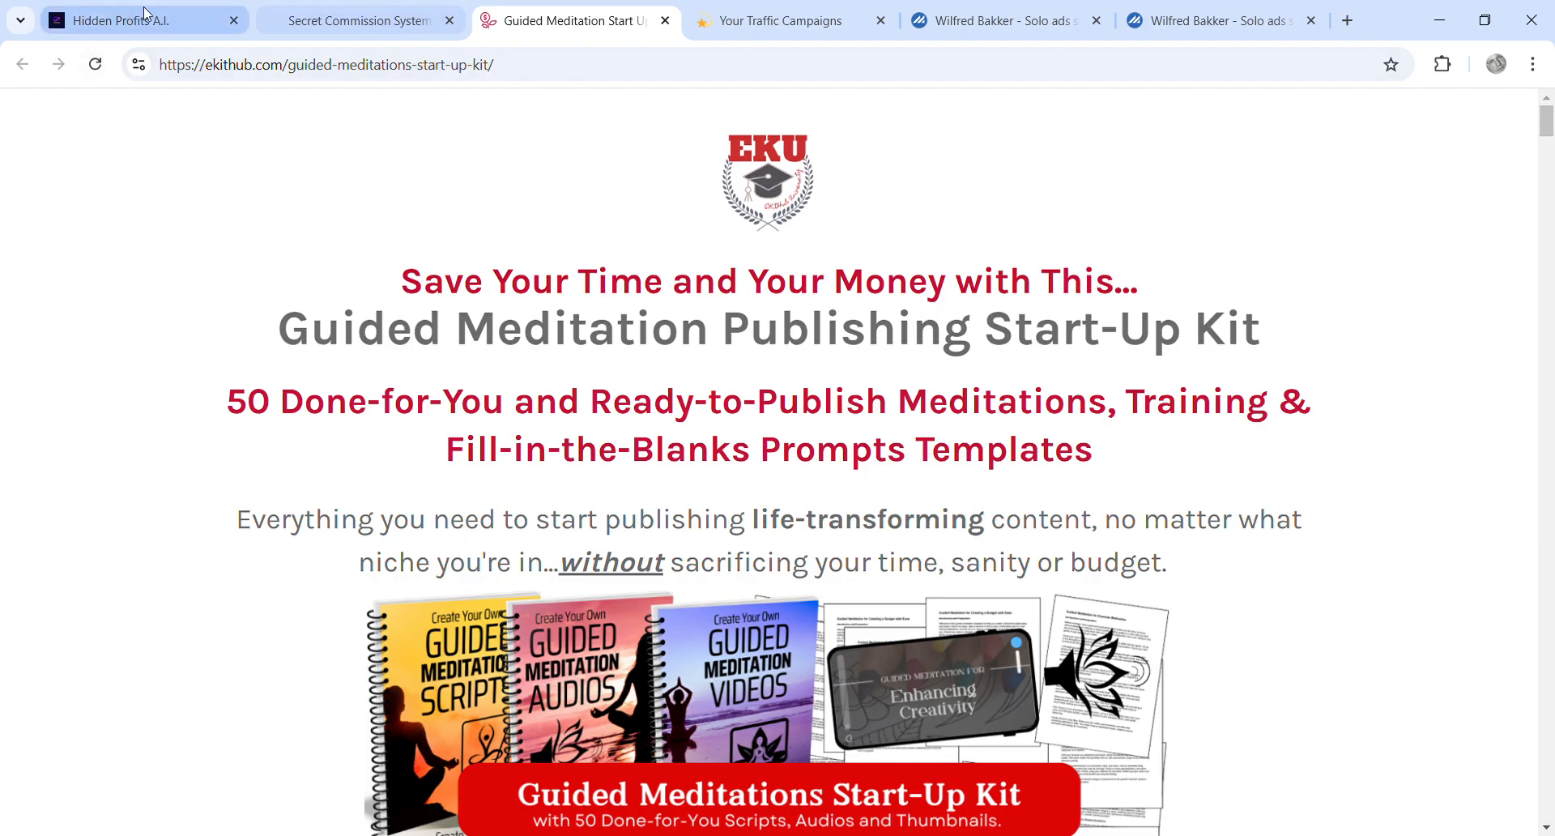
Step: Return to the Affiliate 6 Figure funnel in HighLevel and switch to its Stats view
left_click(118, 20)
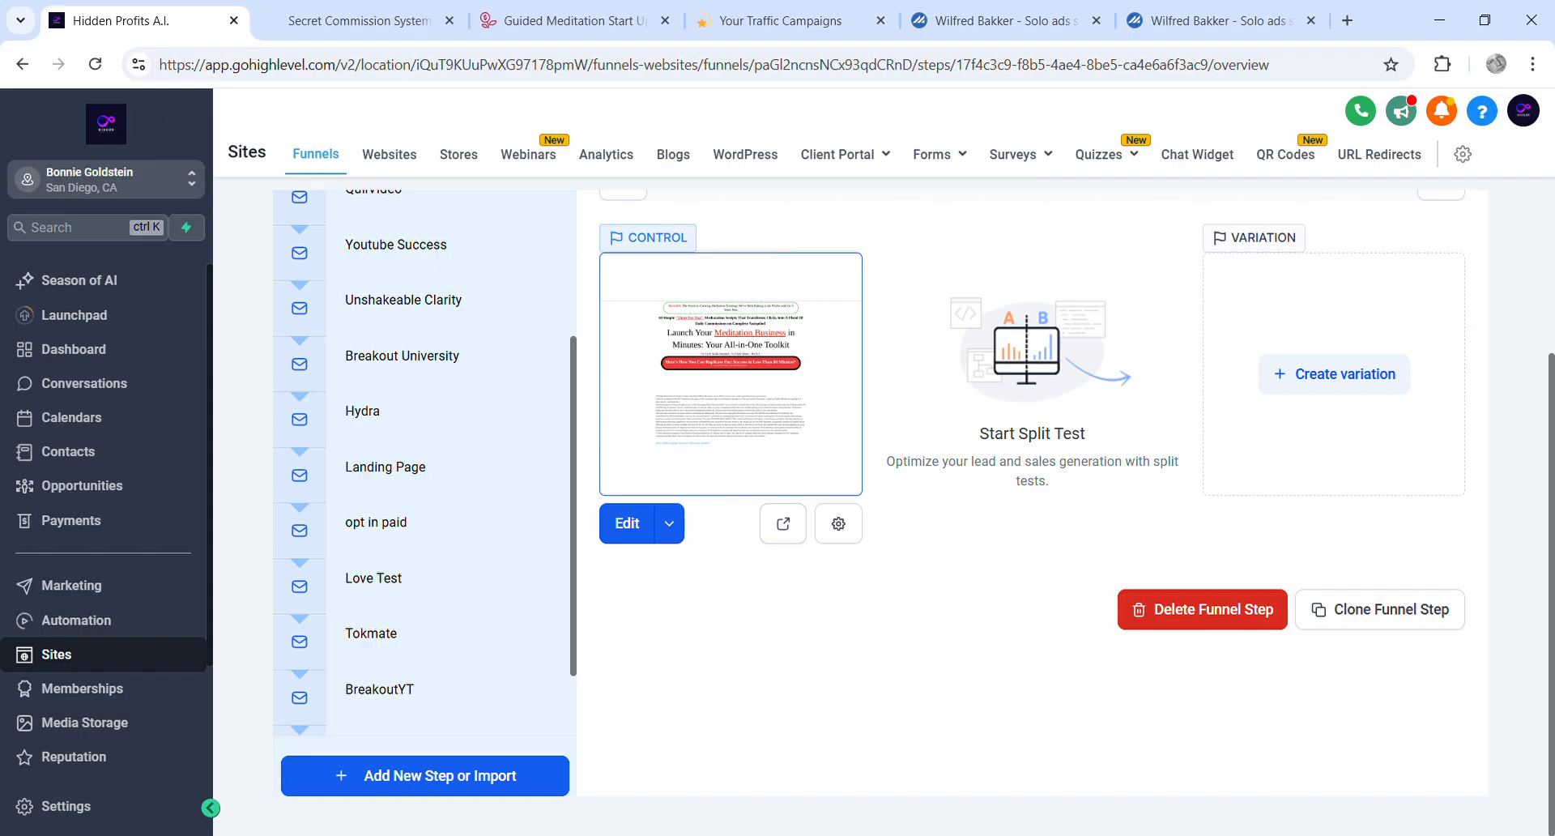
mouse_move(175, 585)
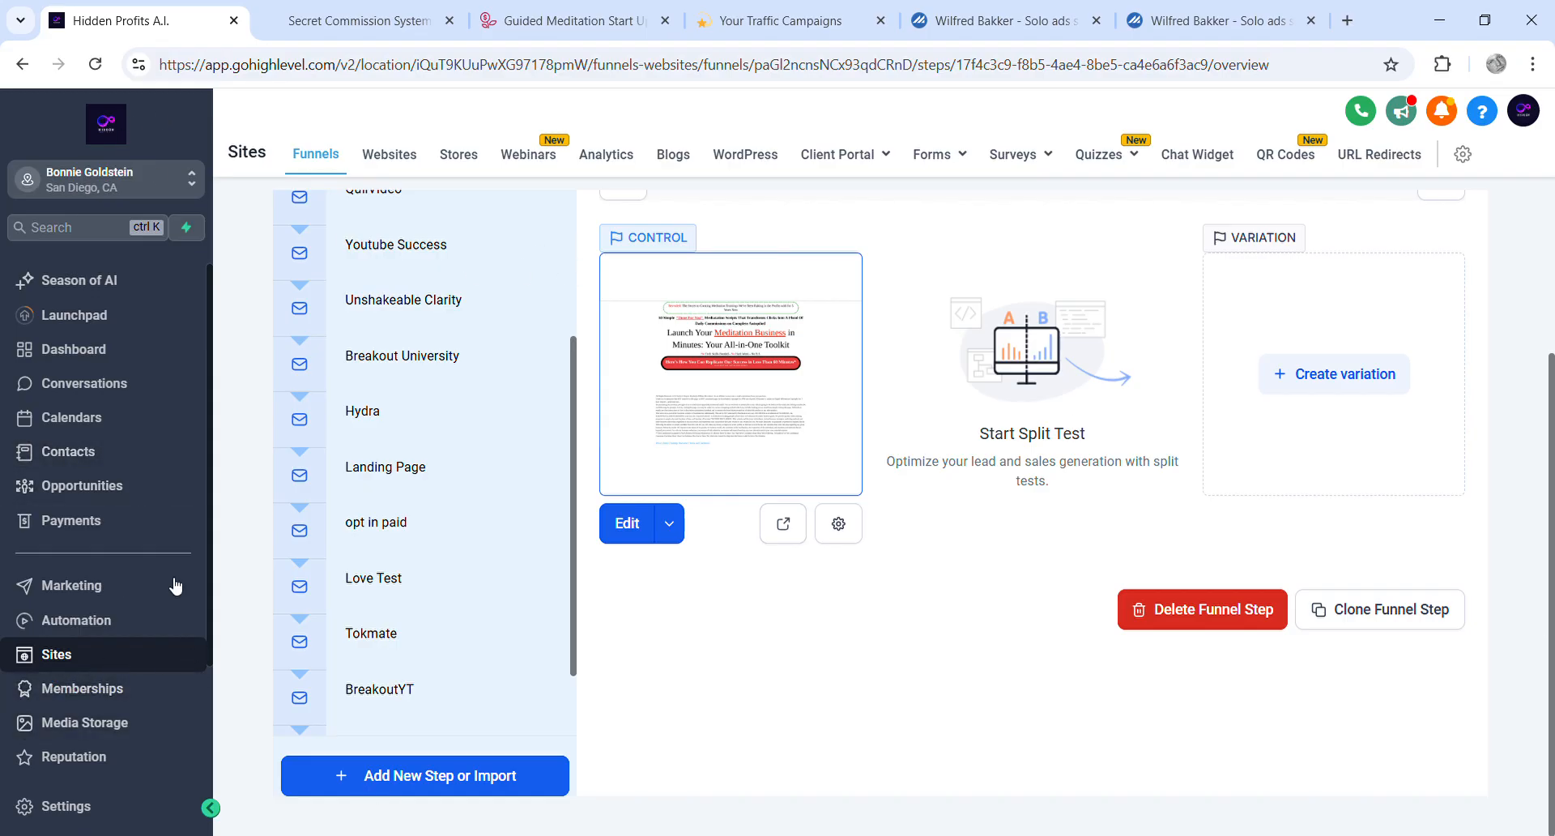
mouse_move(709, 578)
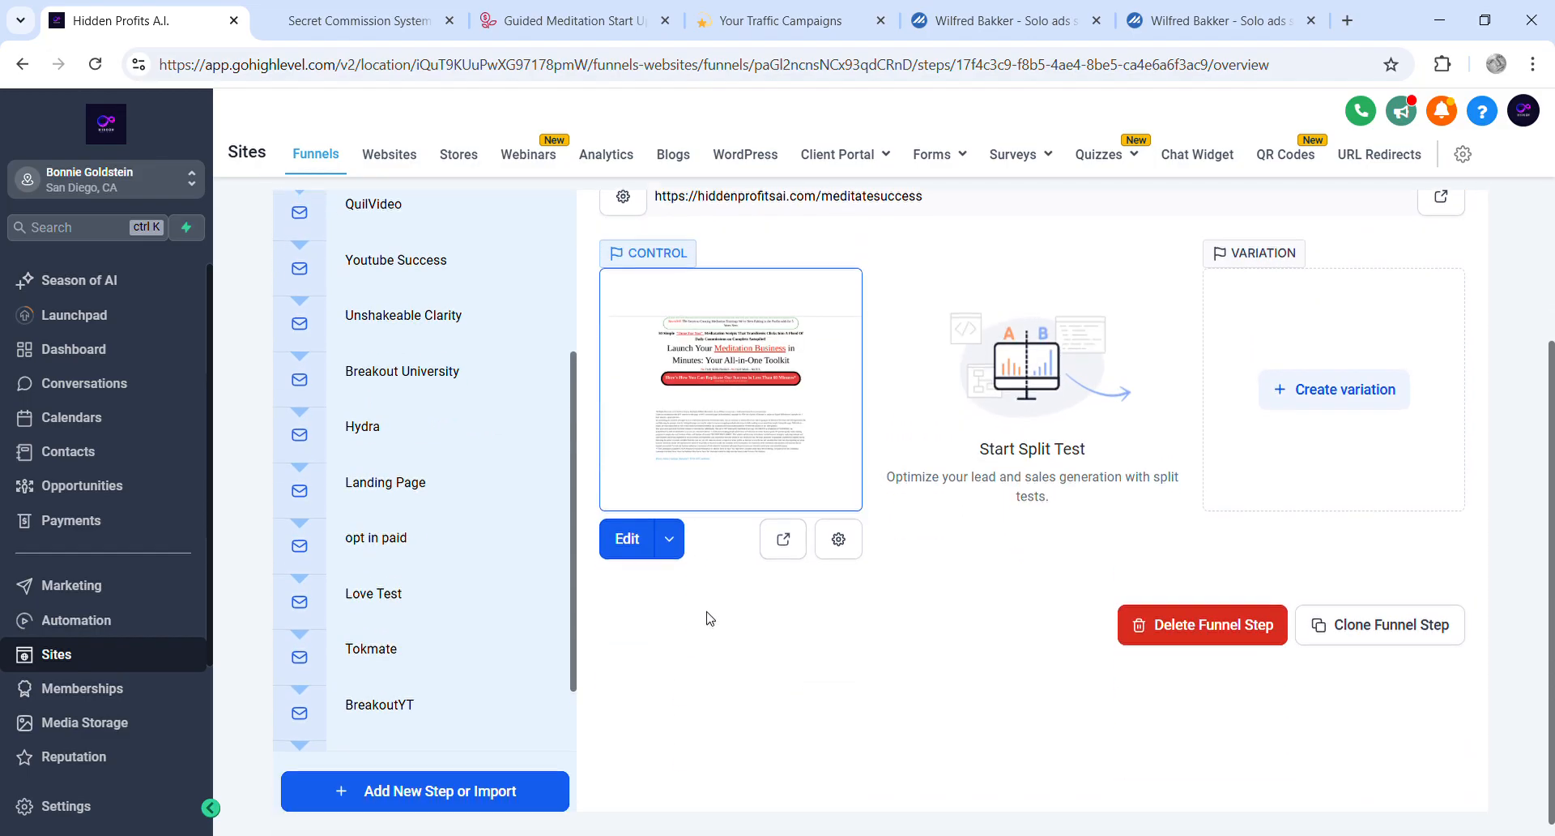
scroll("up", 3)
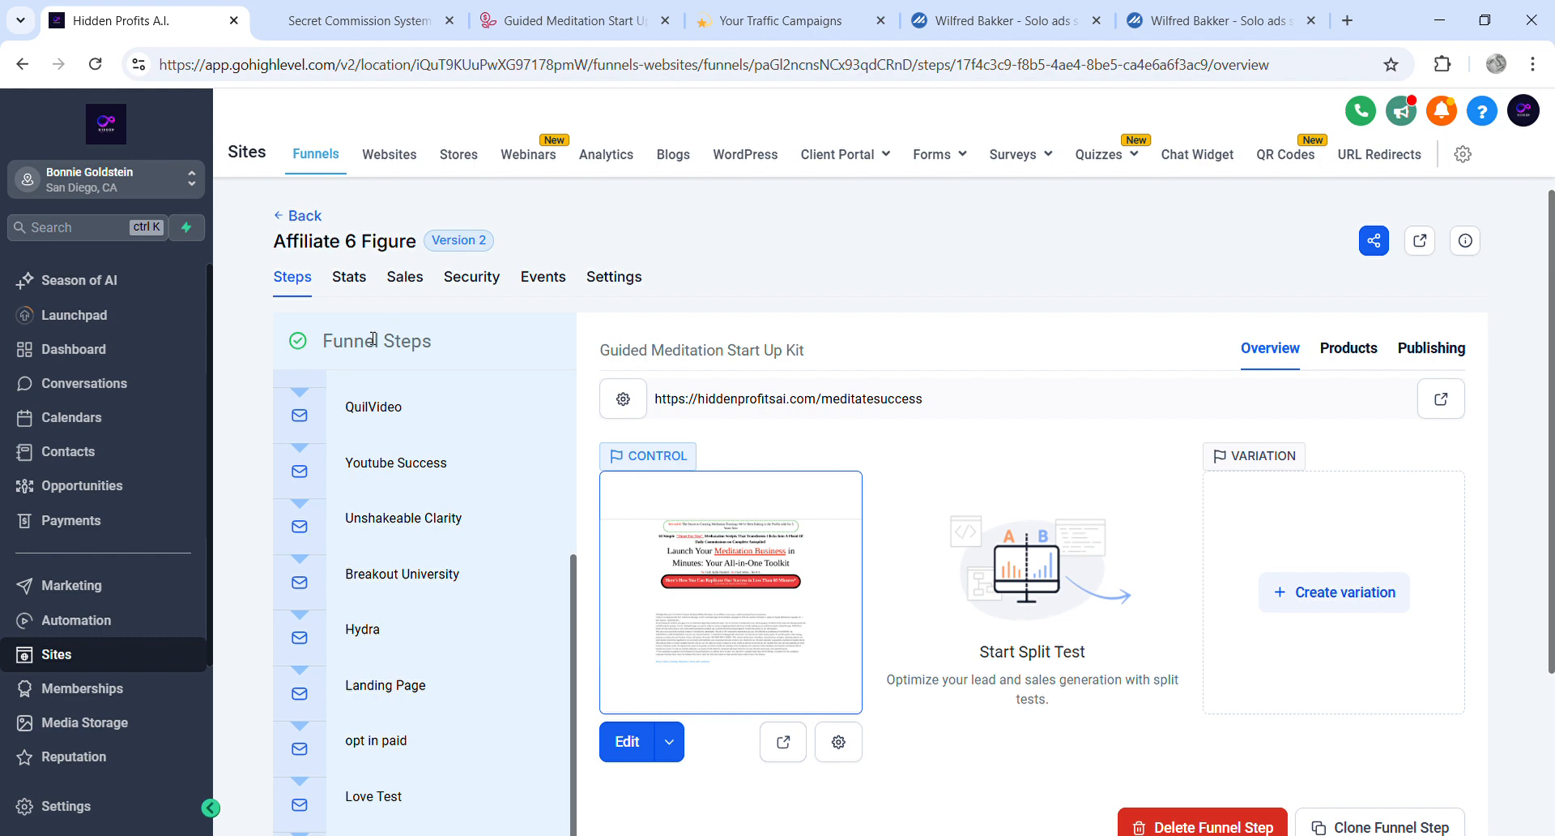
mouse_move(350, 277)
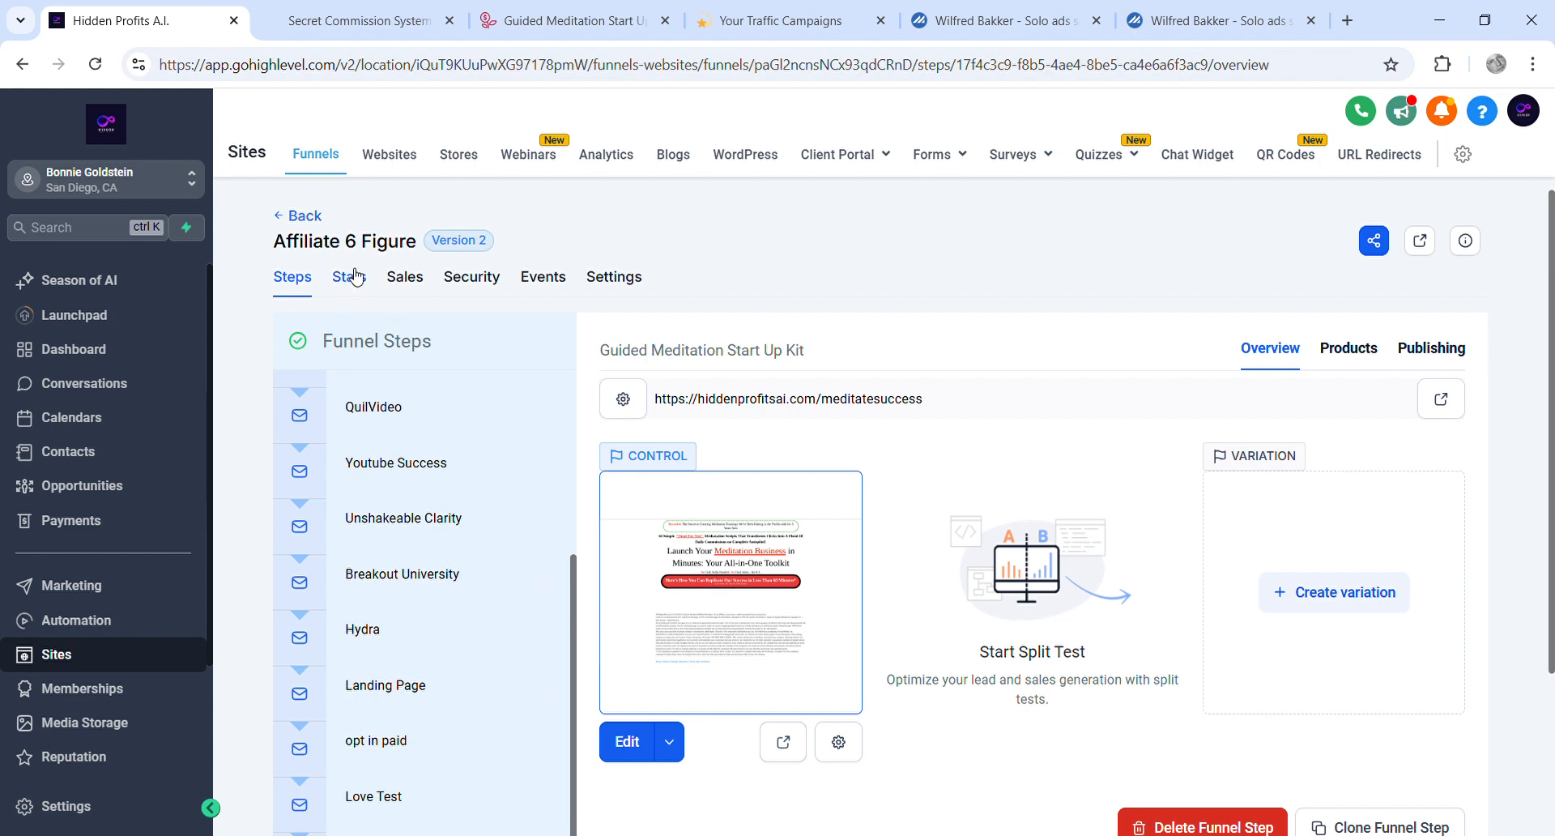
left_click(348, 277)
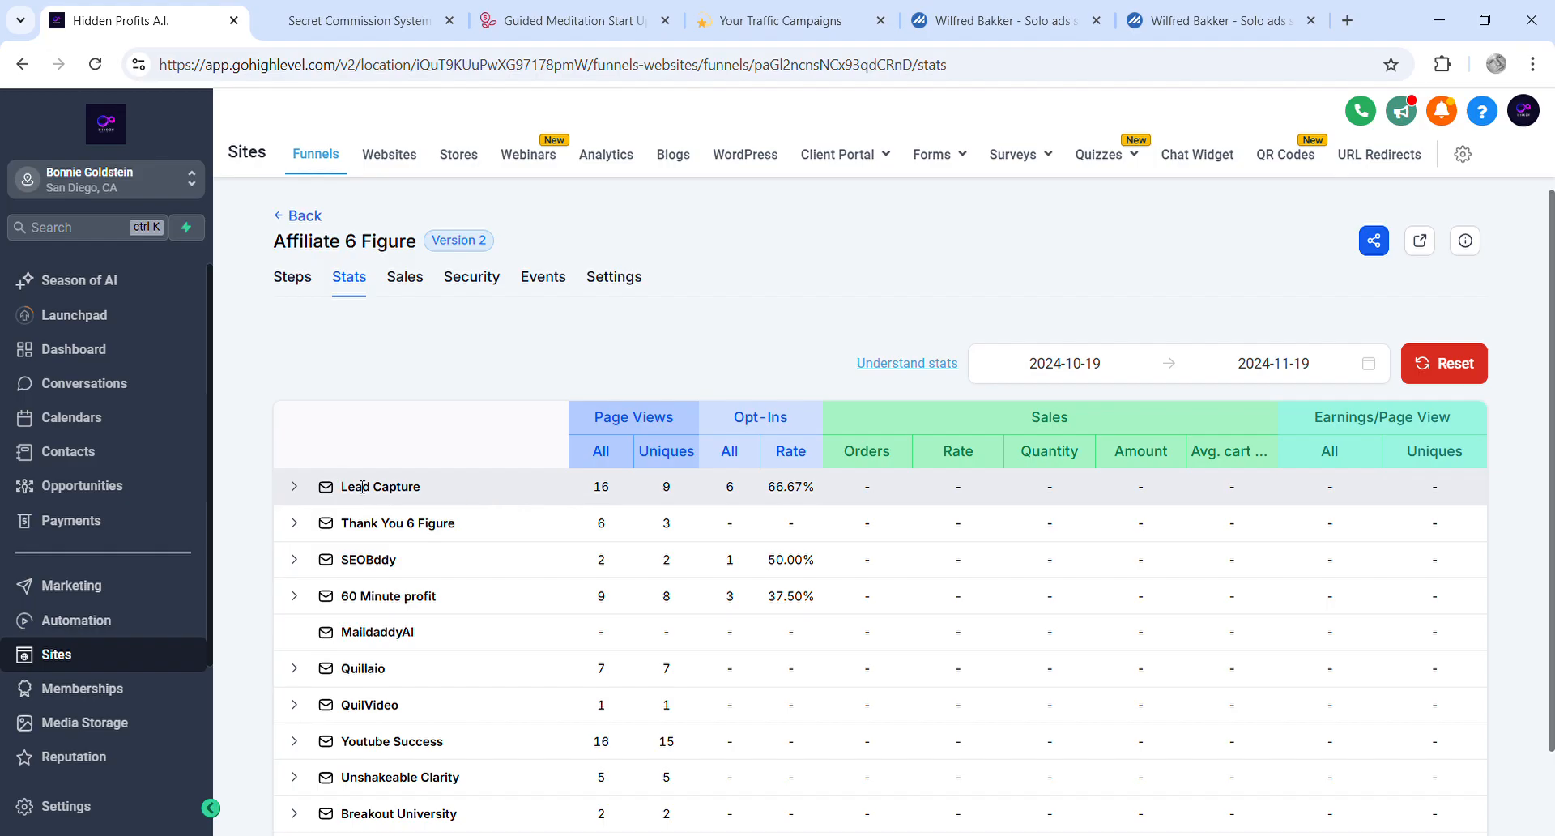
mouse_move(763, 606)
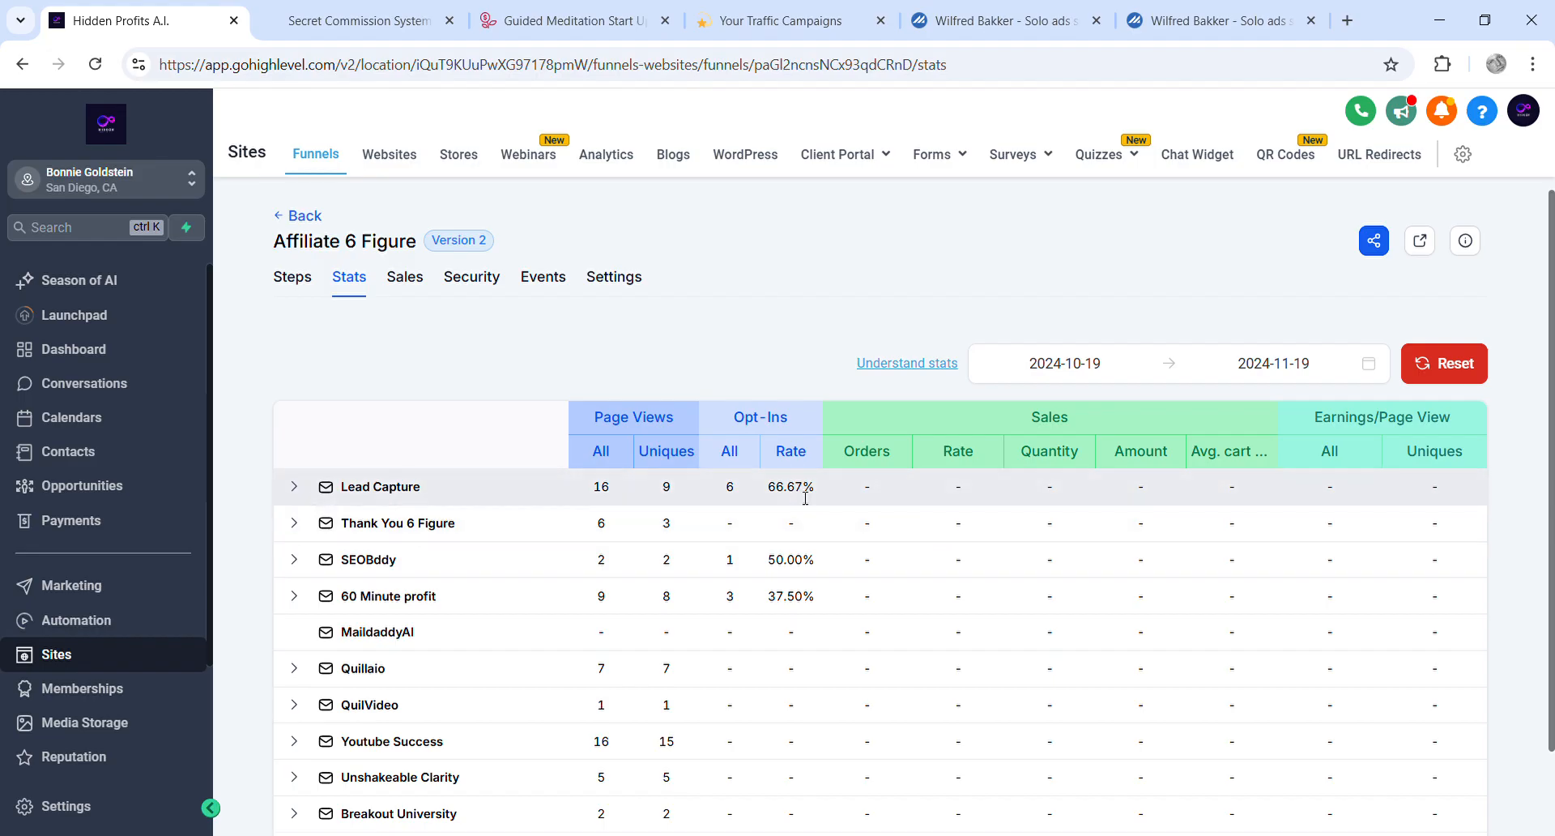
mouse_move(752, 494)
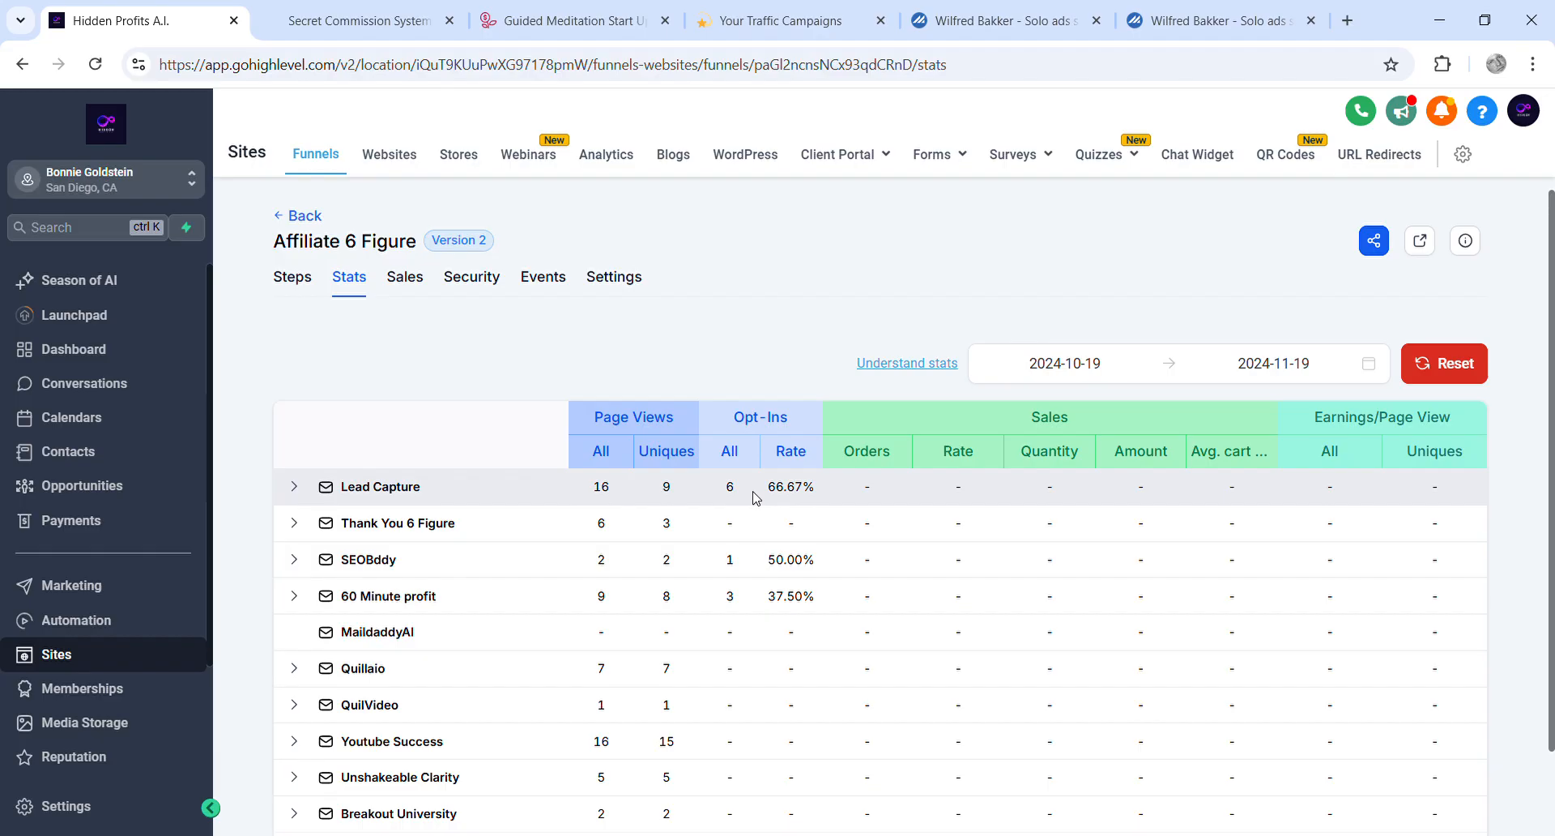
Step: Scroll the per-step page view and opt-in stats table through page 2 of steps and back
scroll("down", 3)
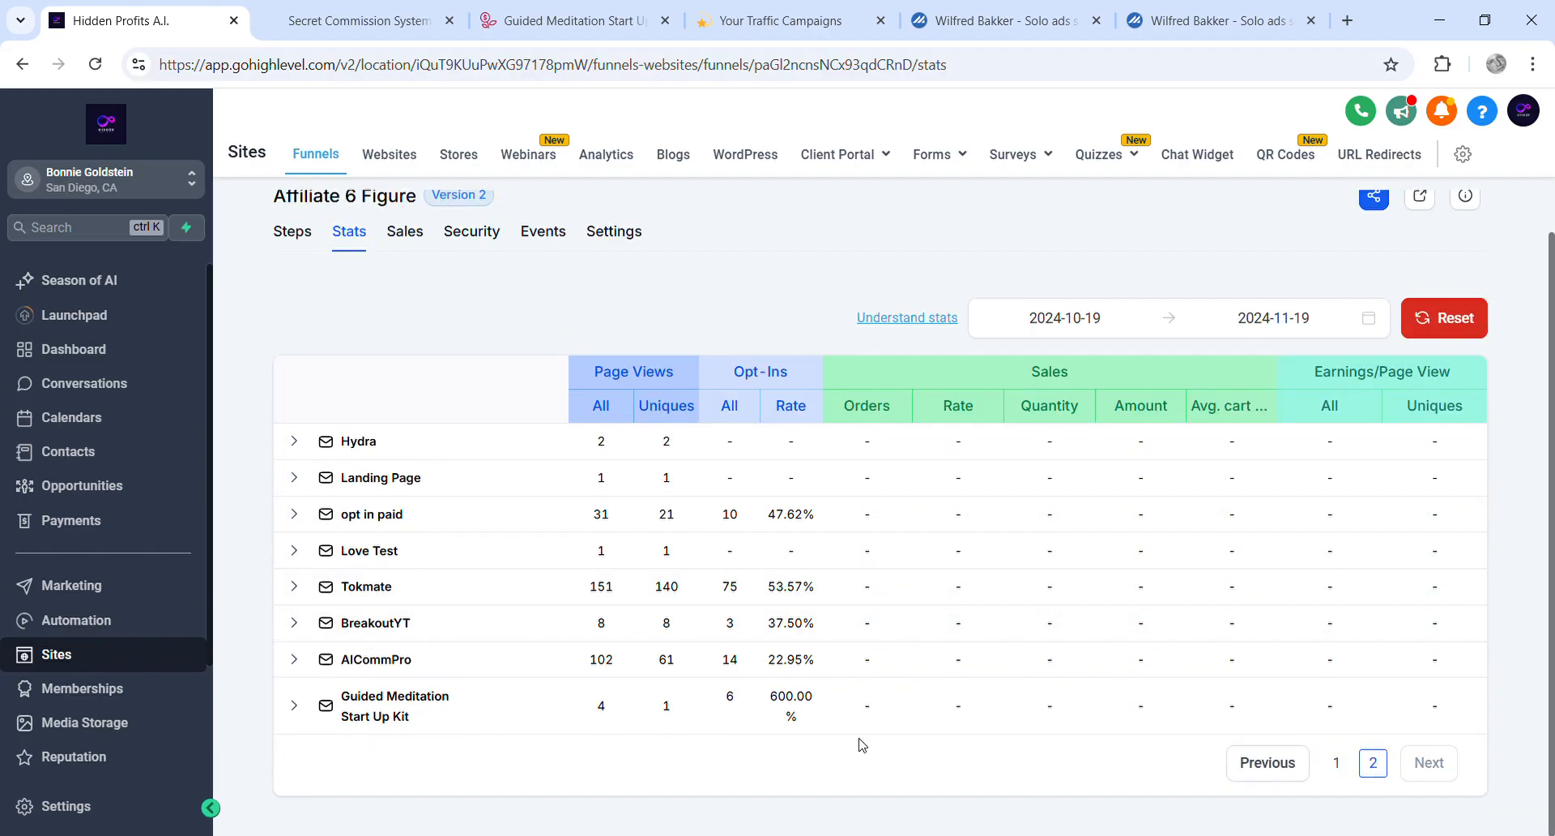
mouse_move(587, 684)
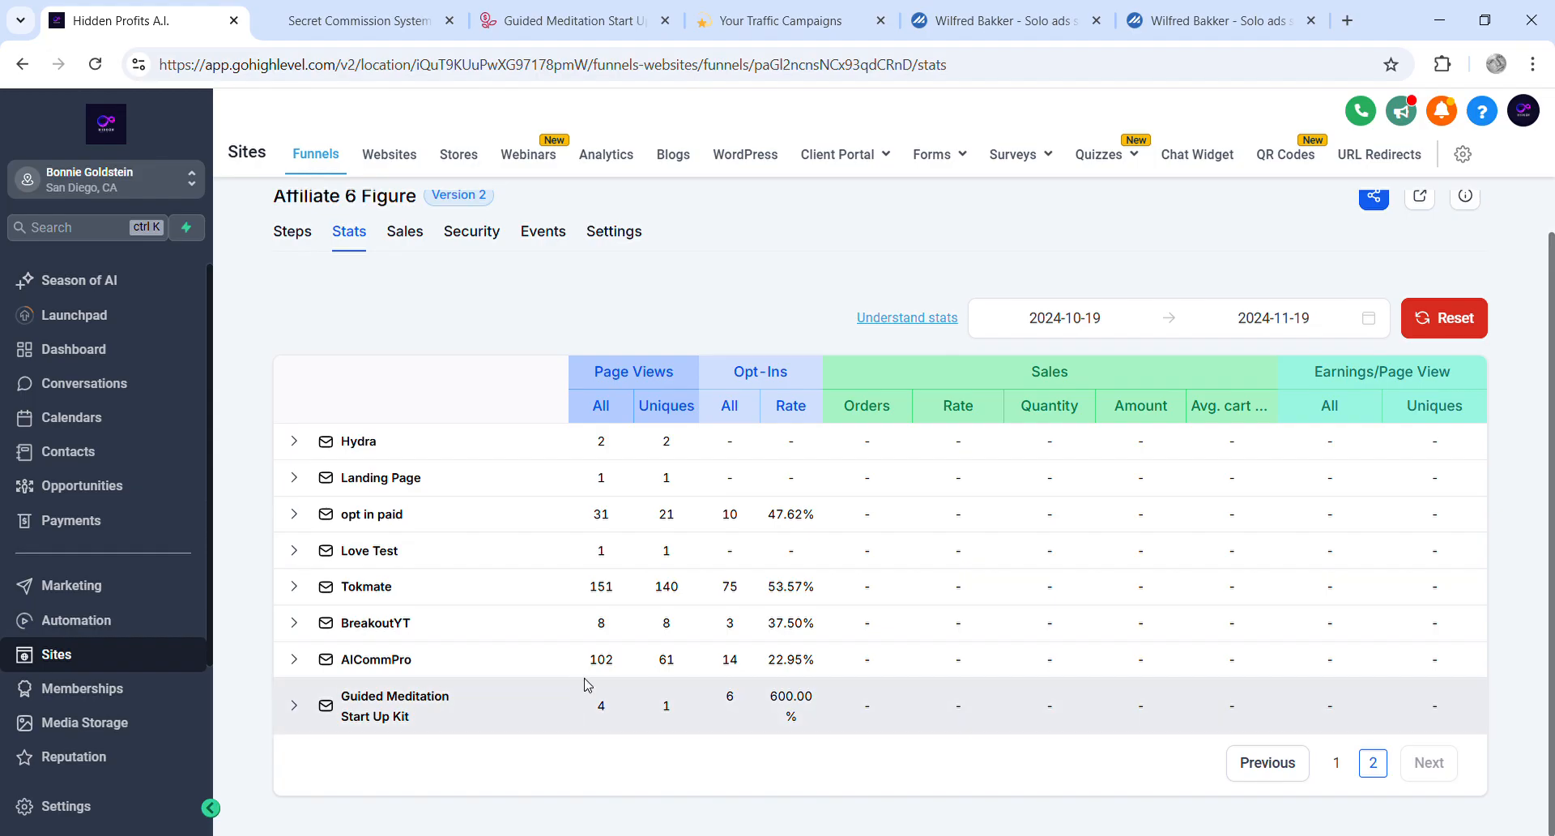
mouse_move(565, 651)
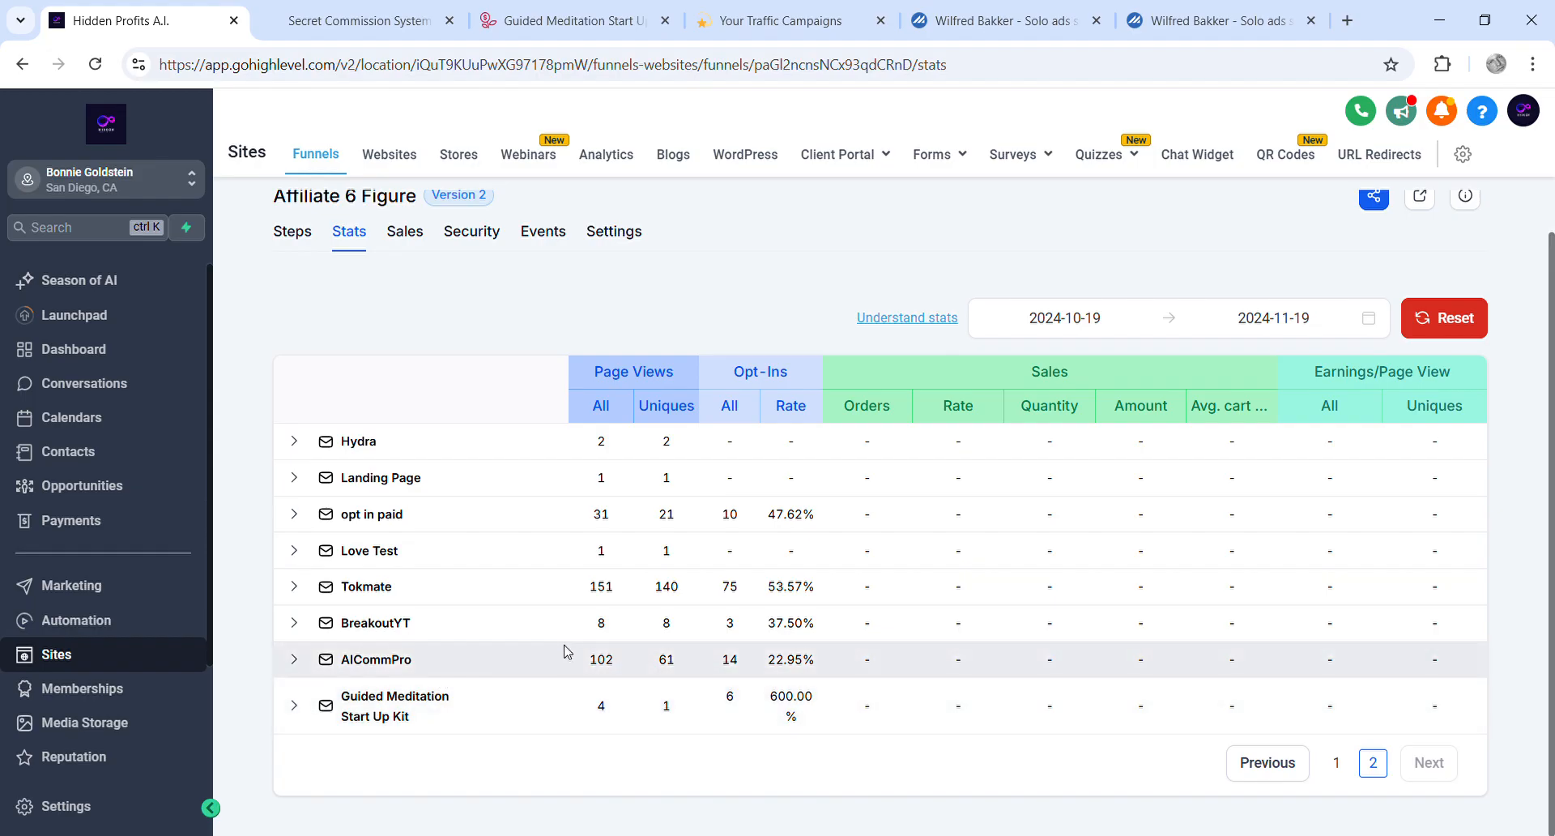
mouse_move(743, 672)
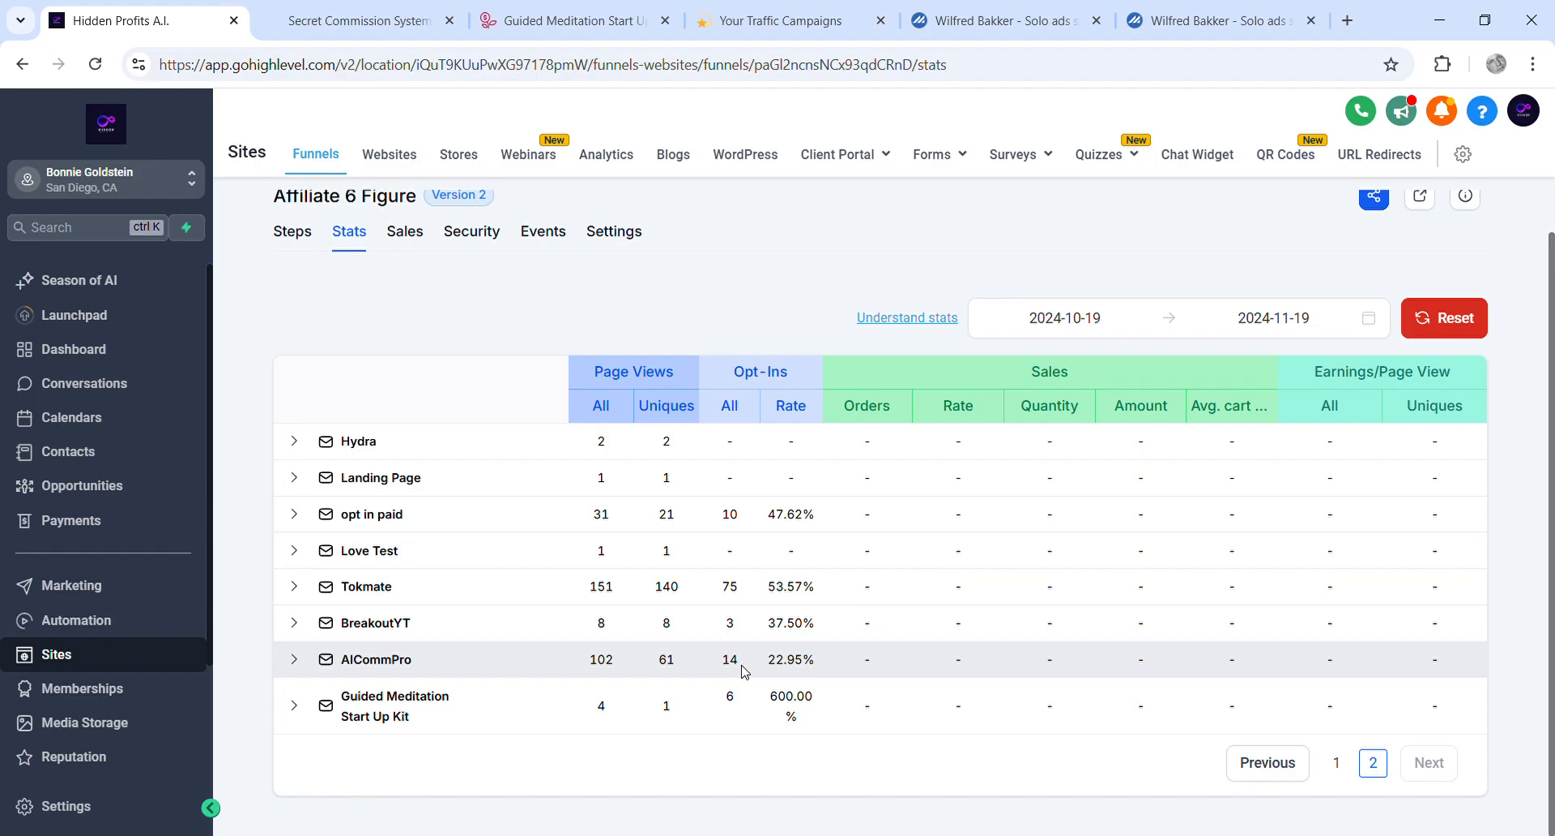
mouse_move(639, 606)
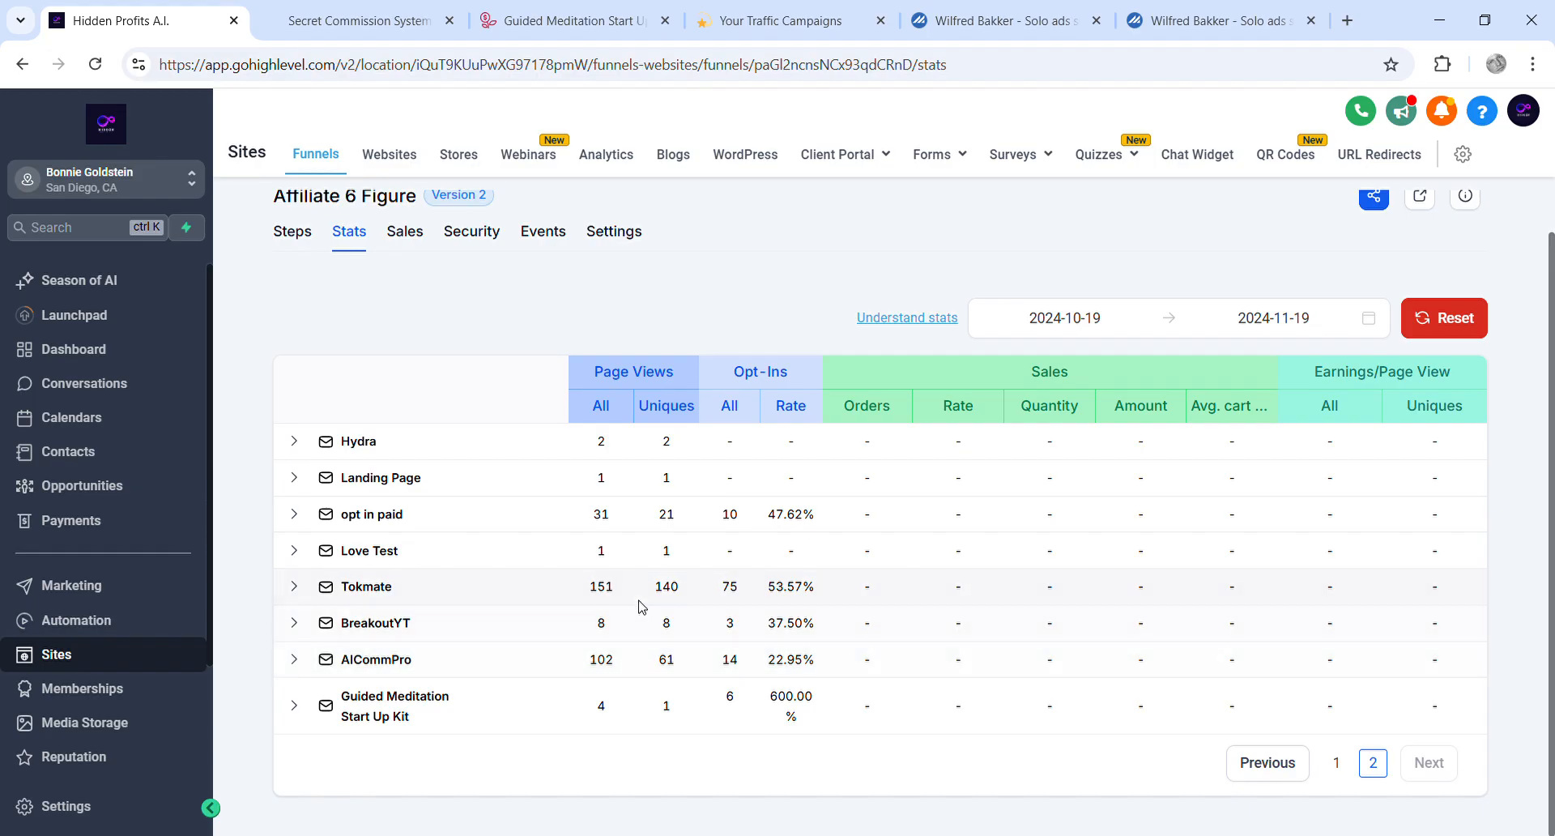
mouse_move(638, 587)
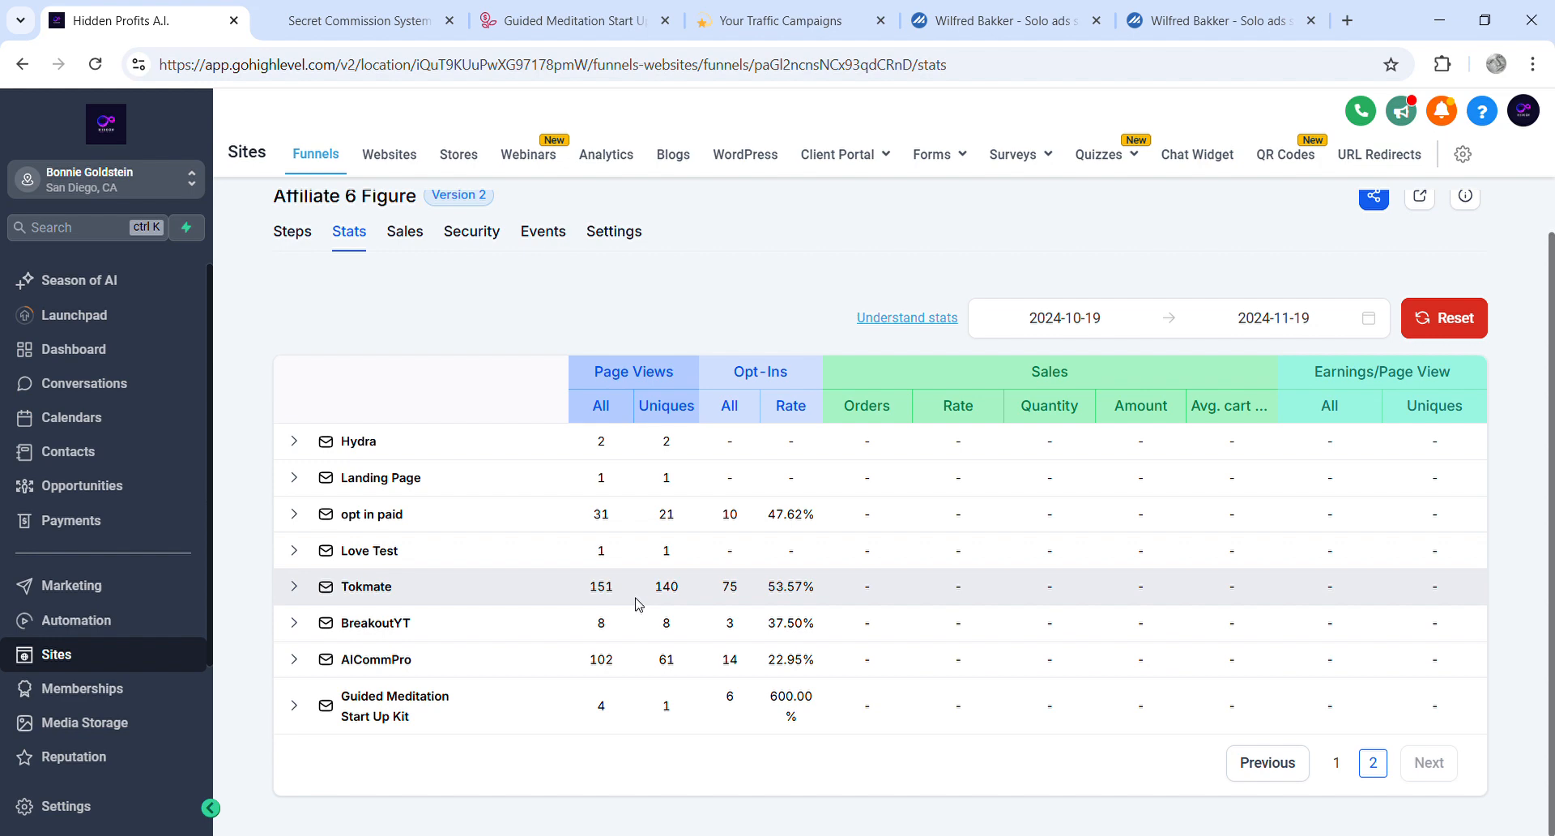
mouse_move(829, 604)
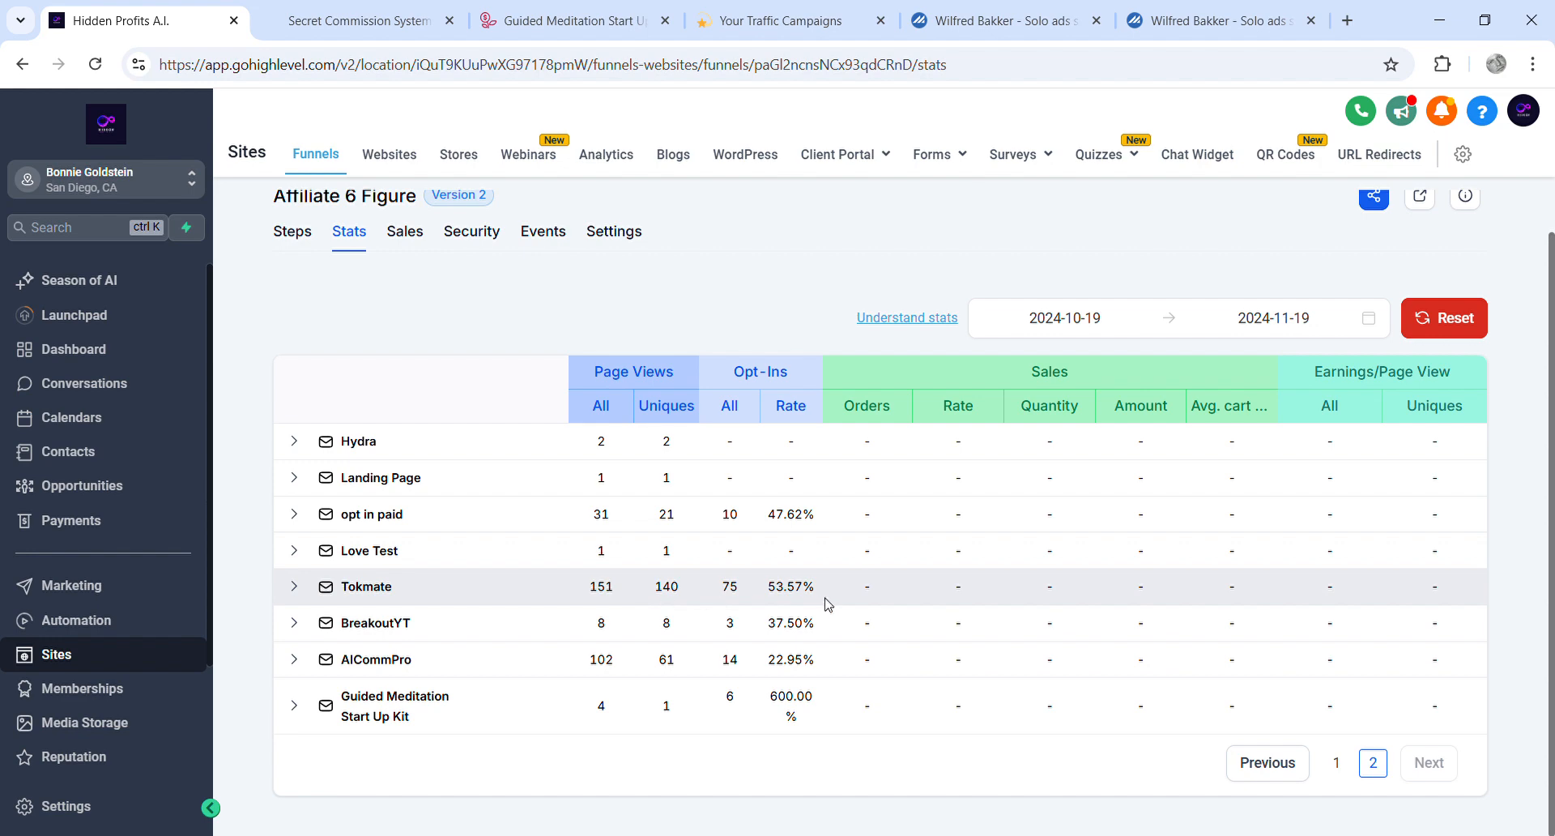
scroll("up", 3)
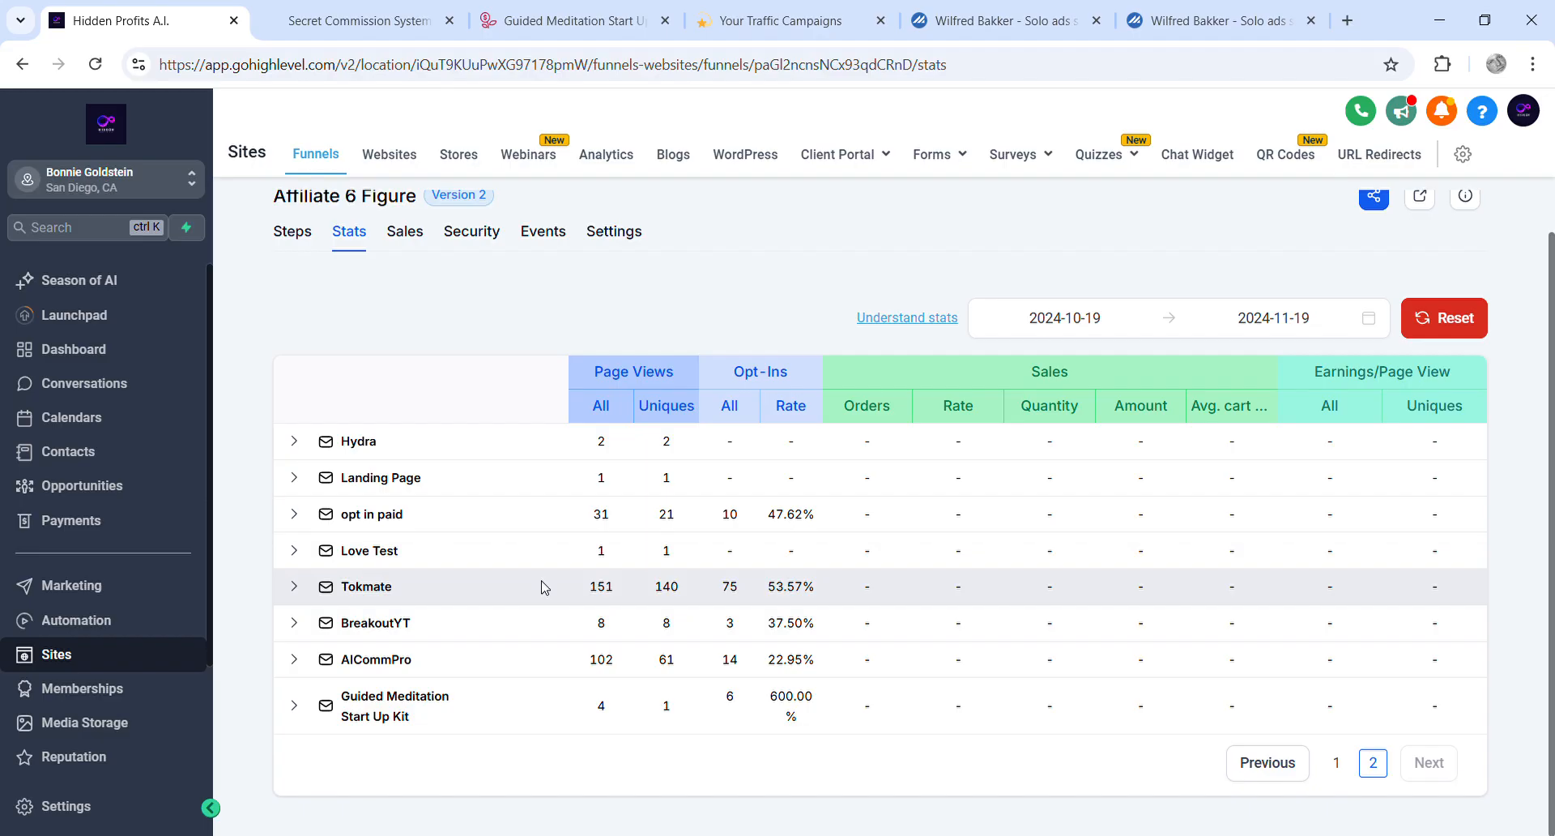
mouse_move(823, 463)
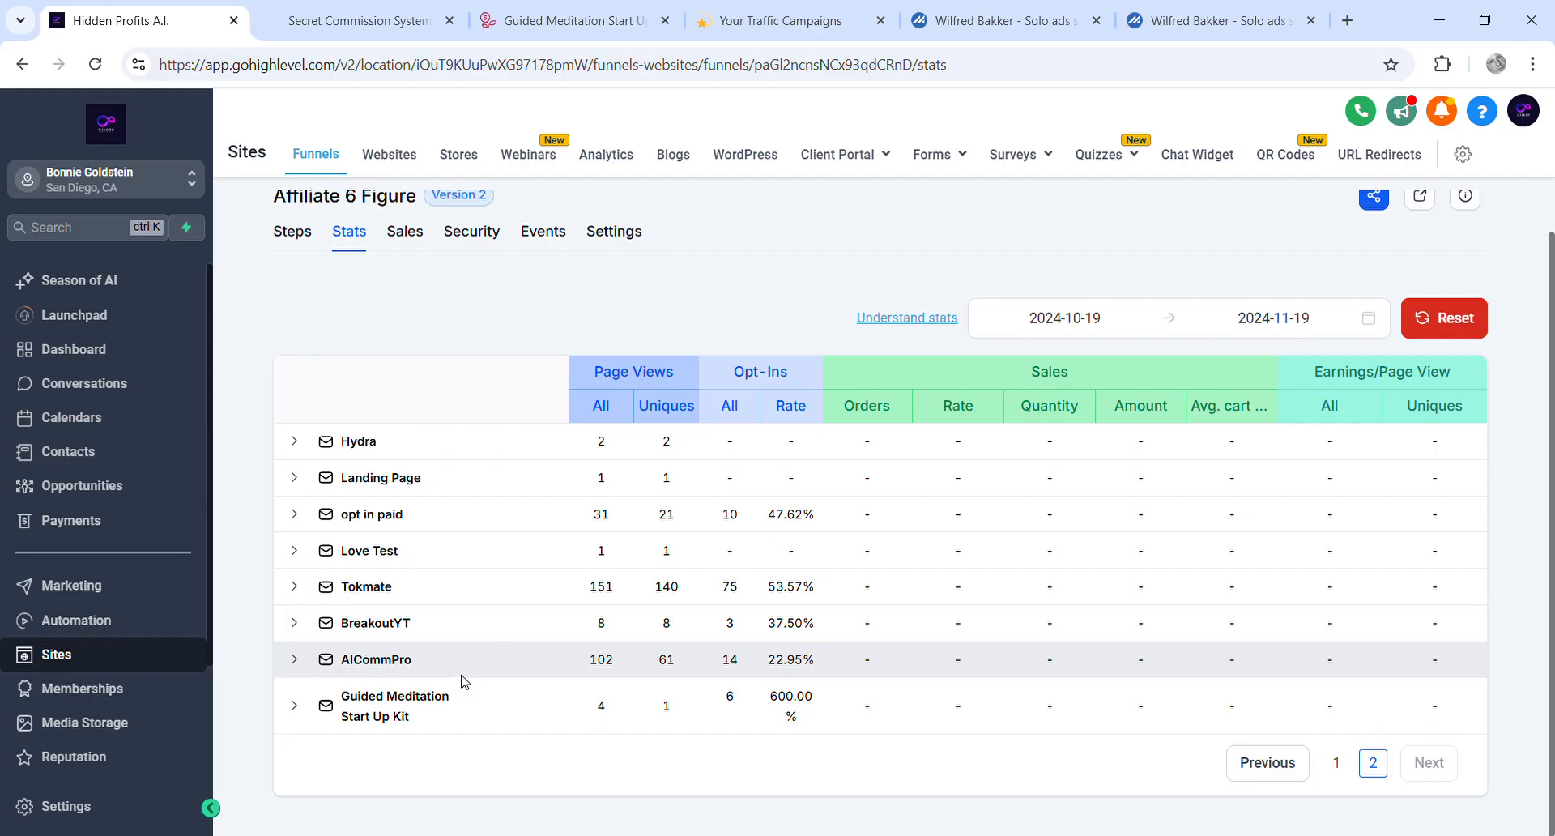
scroll("down", 3)
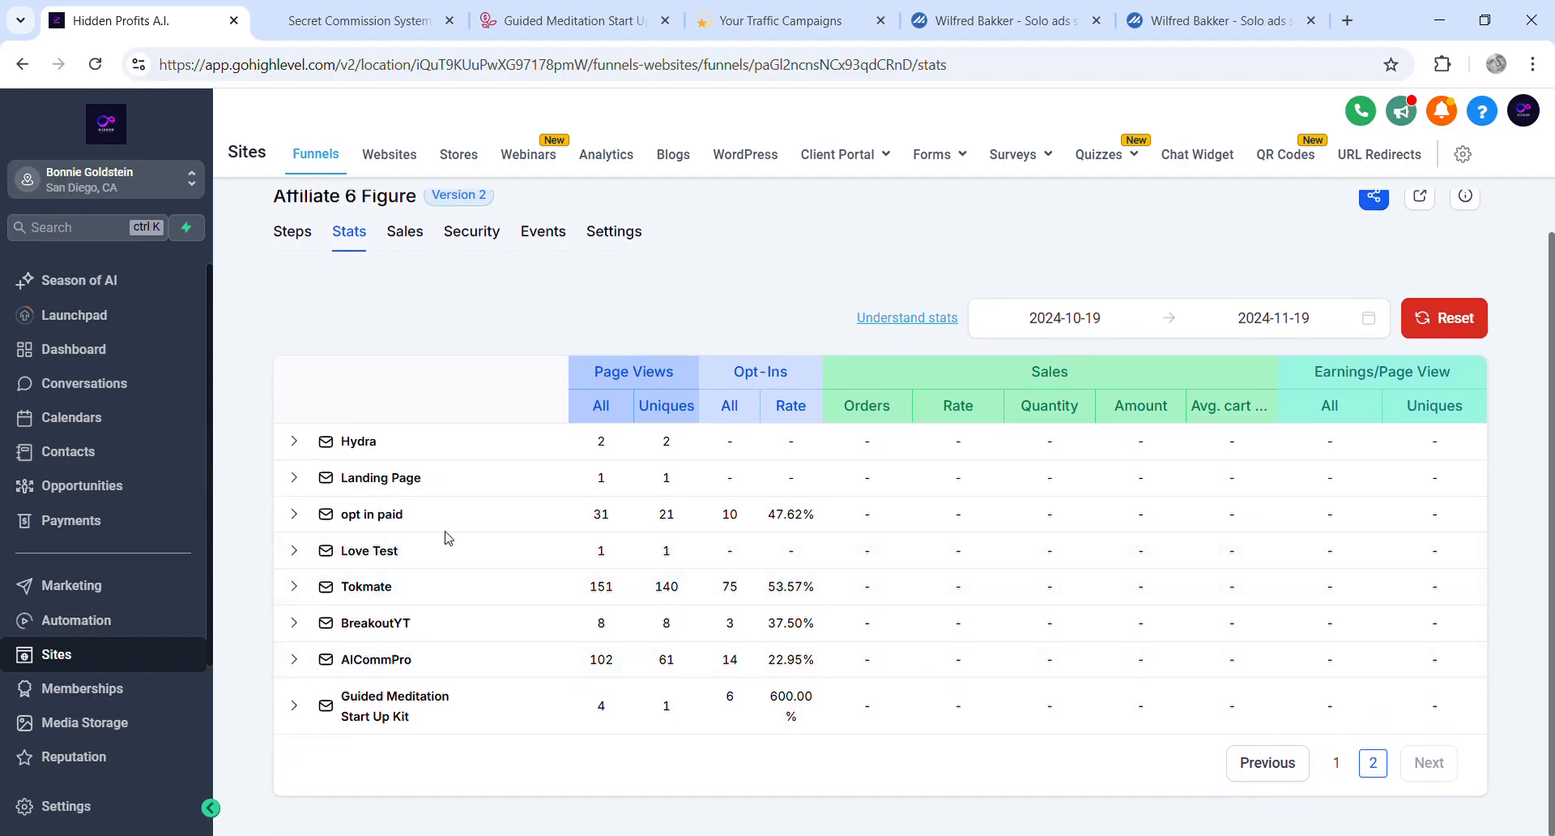
mouse_move(533, 625)
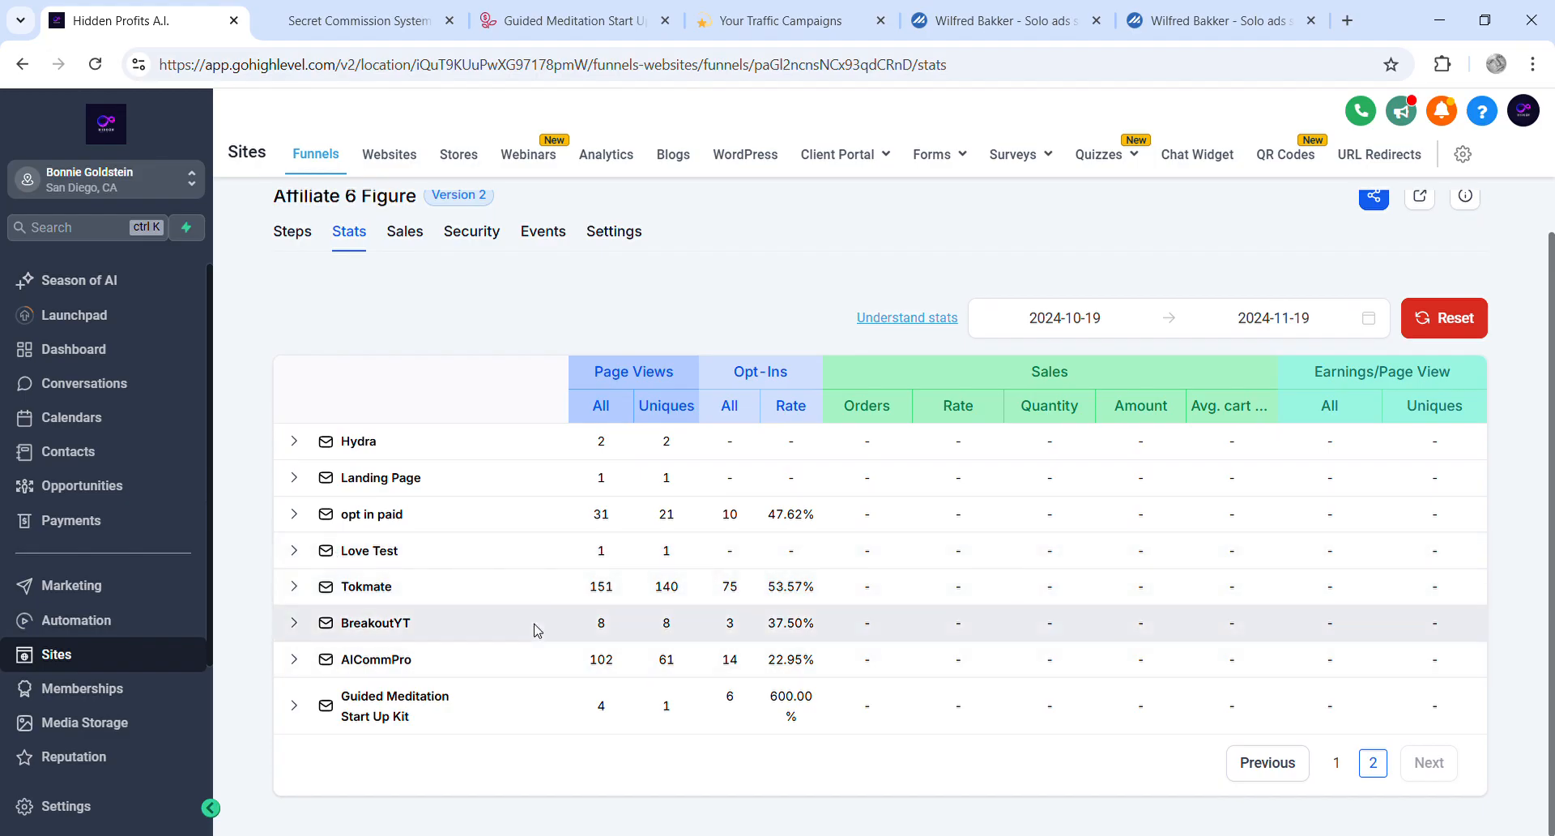
mouse_move(708, 481)
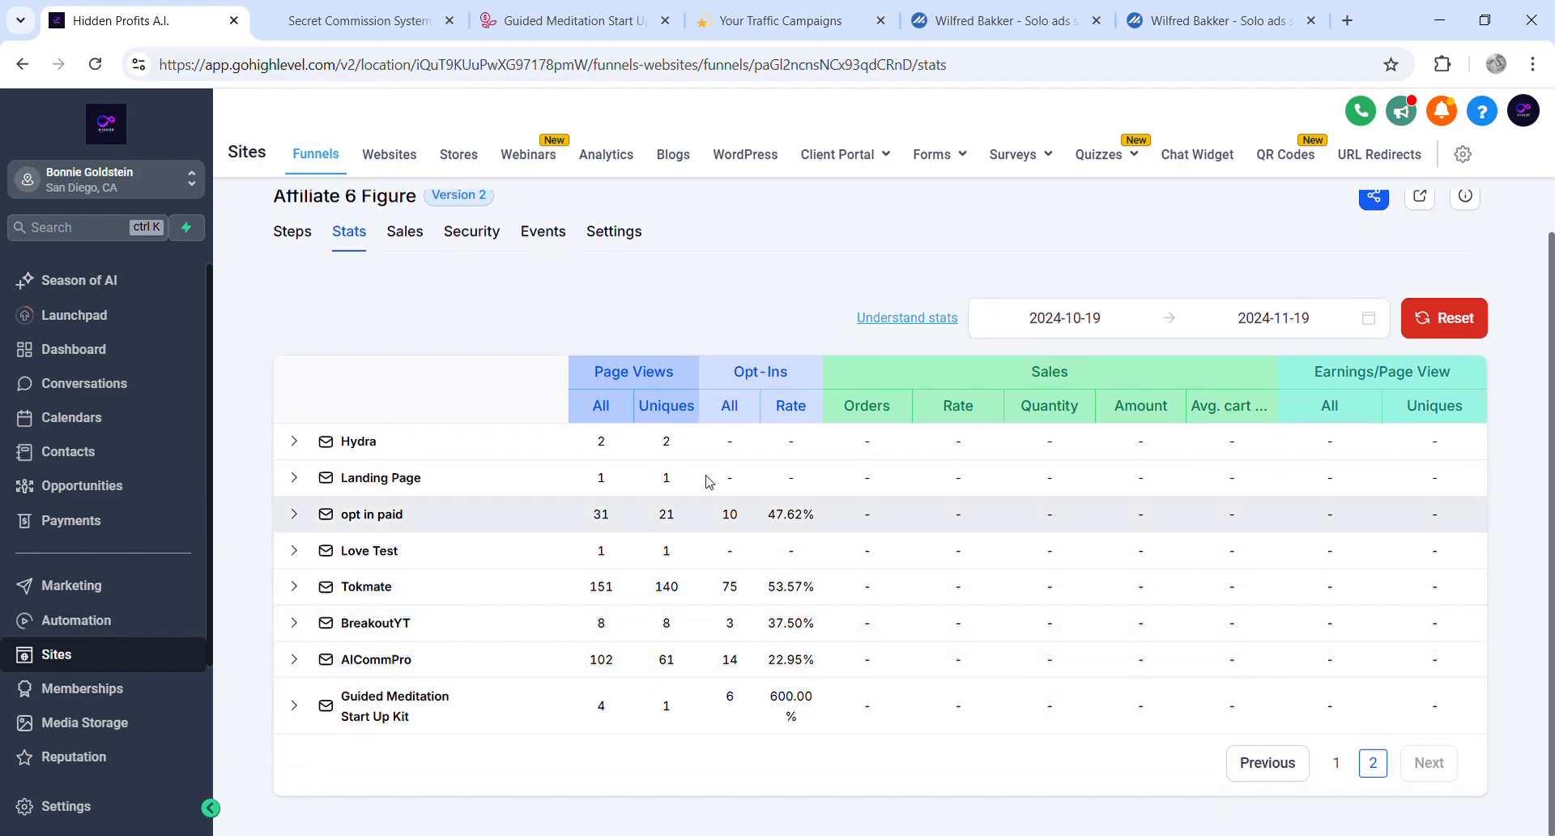
scroll("up", 3)
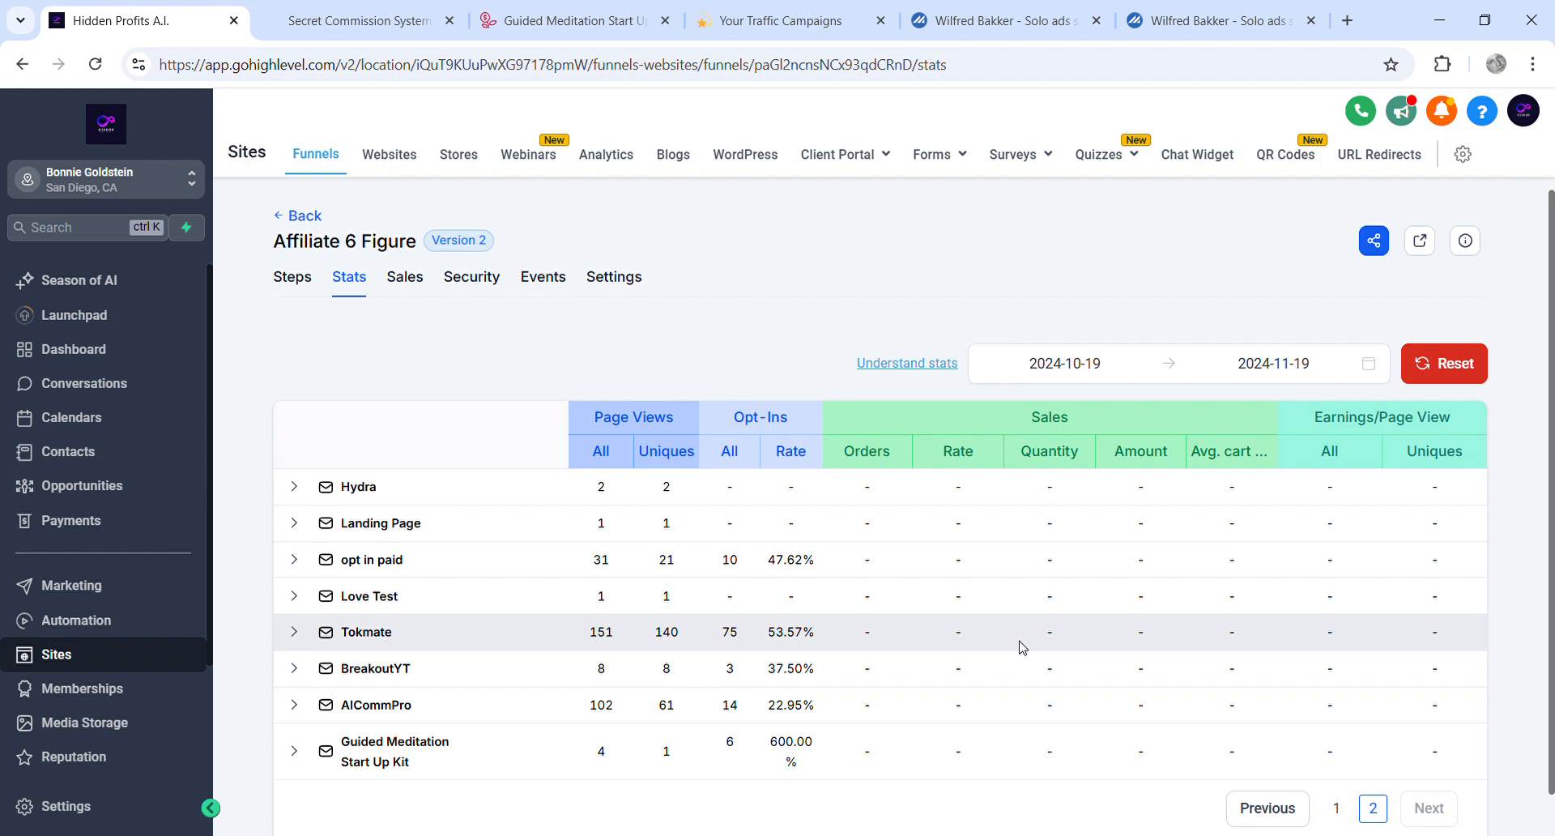
mouse_move(348, 376)
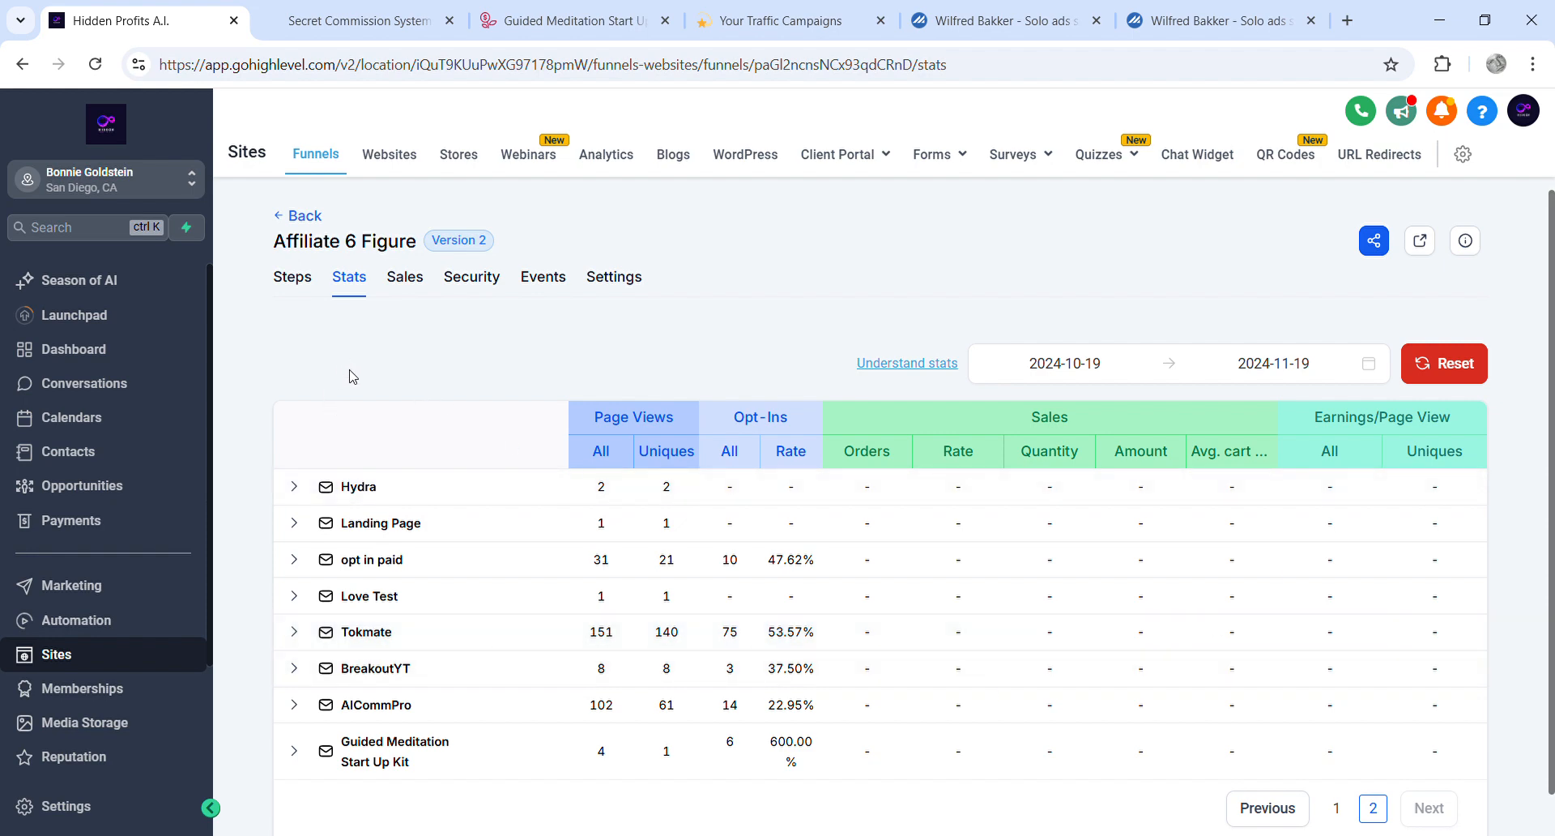
scroll("down", 3)
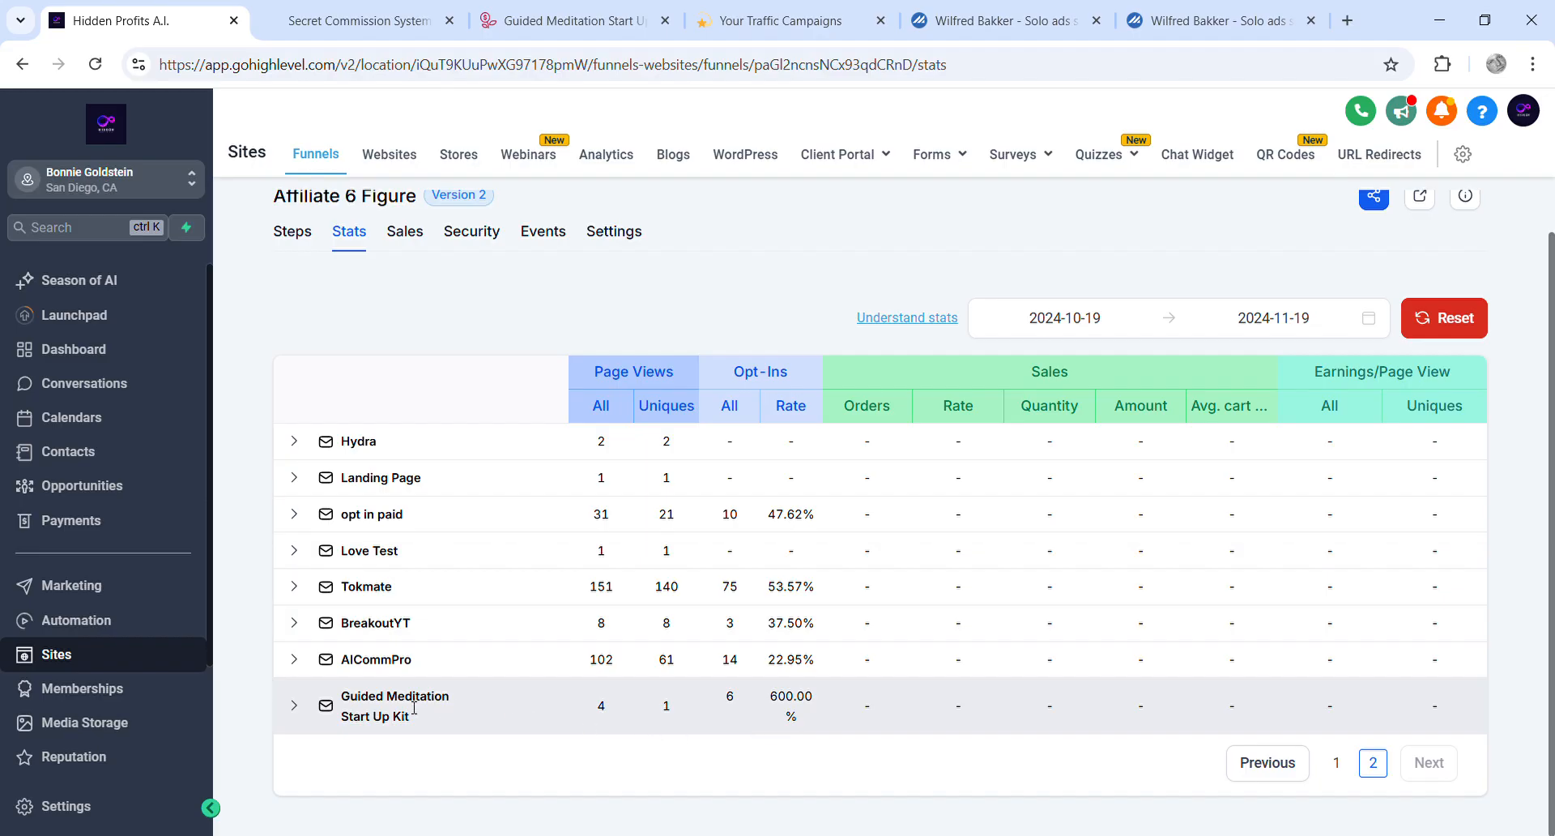
mouse_move(443, 755)
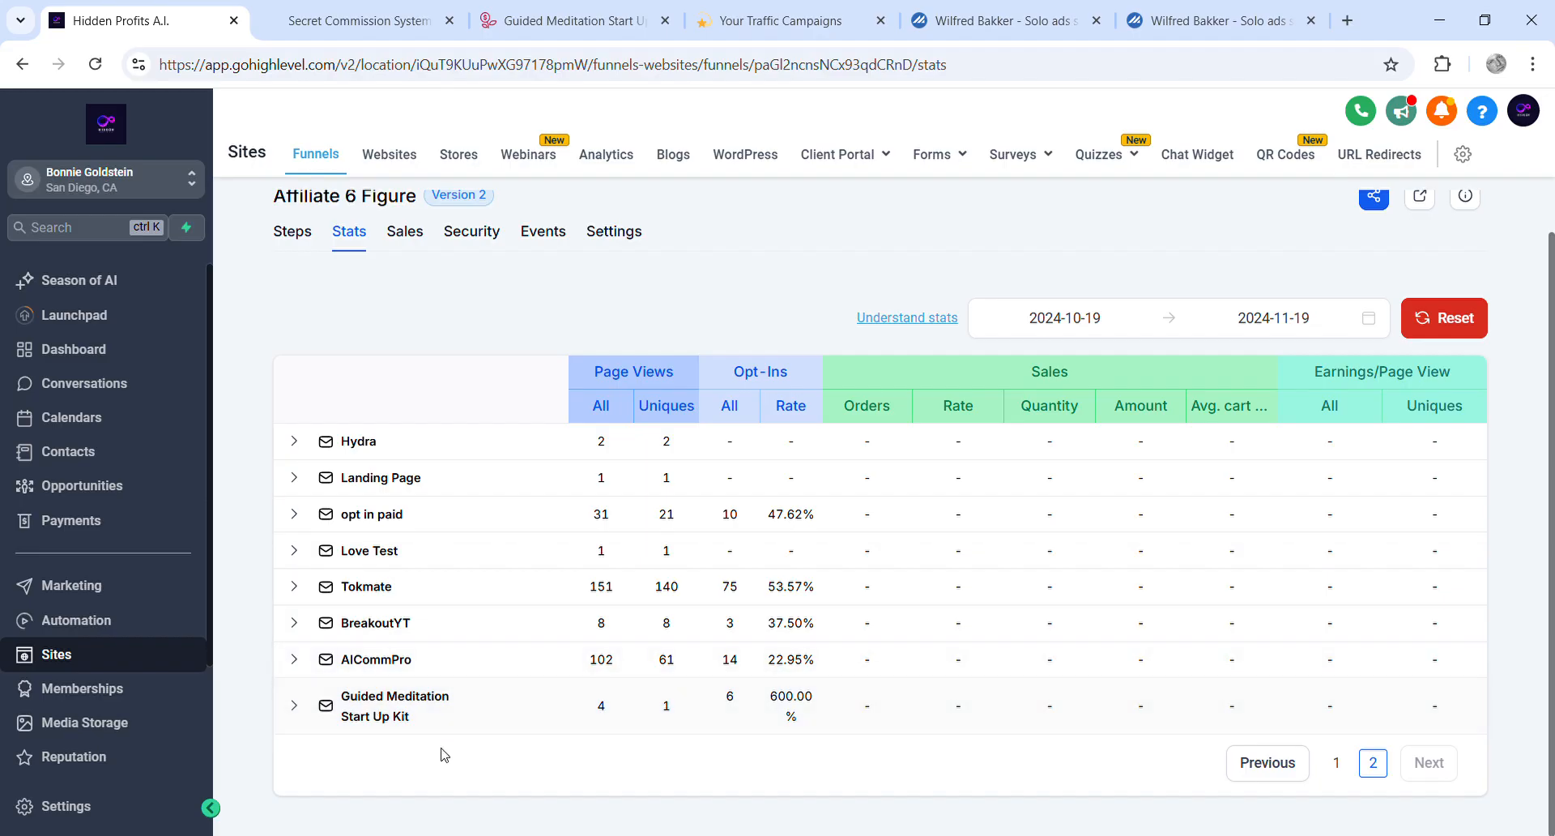
scroll("up", 3)
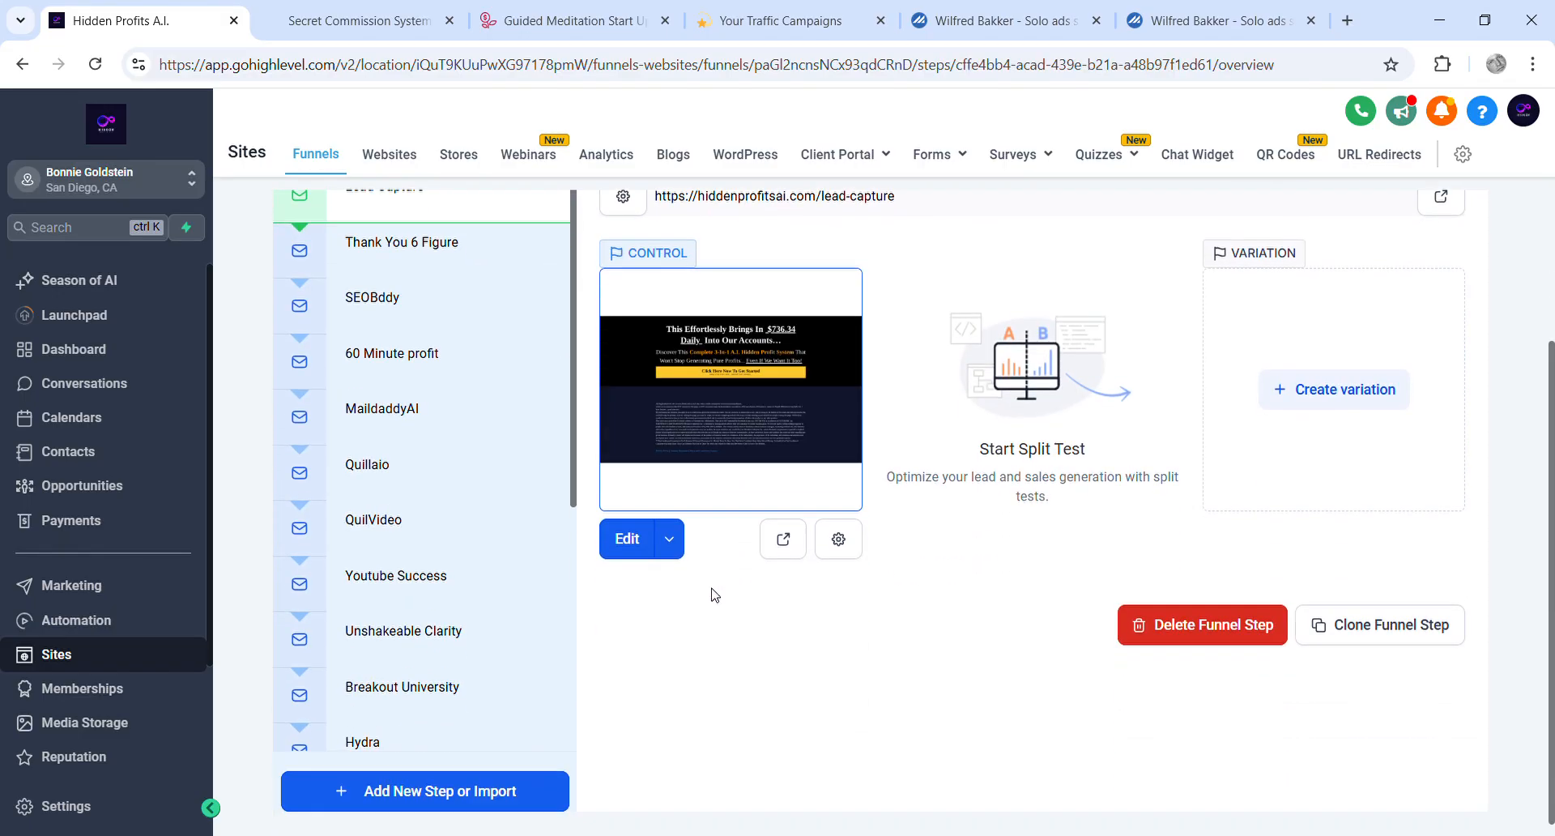
Step: Scroll the Funnel Steps list down to entries like Breakout University, Hydra, opt in paid and Love Test
scroll("up", 3)
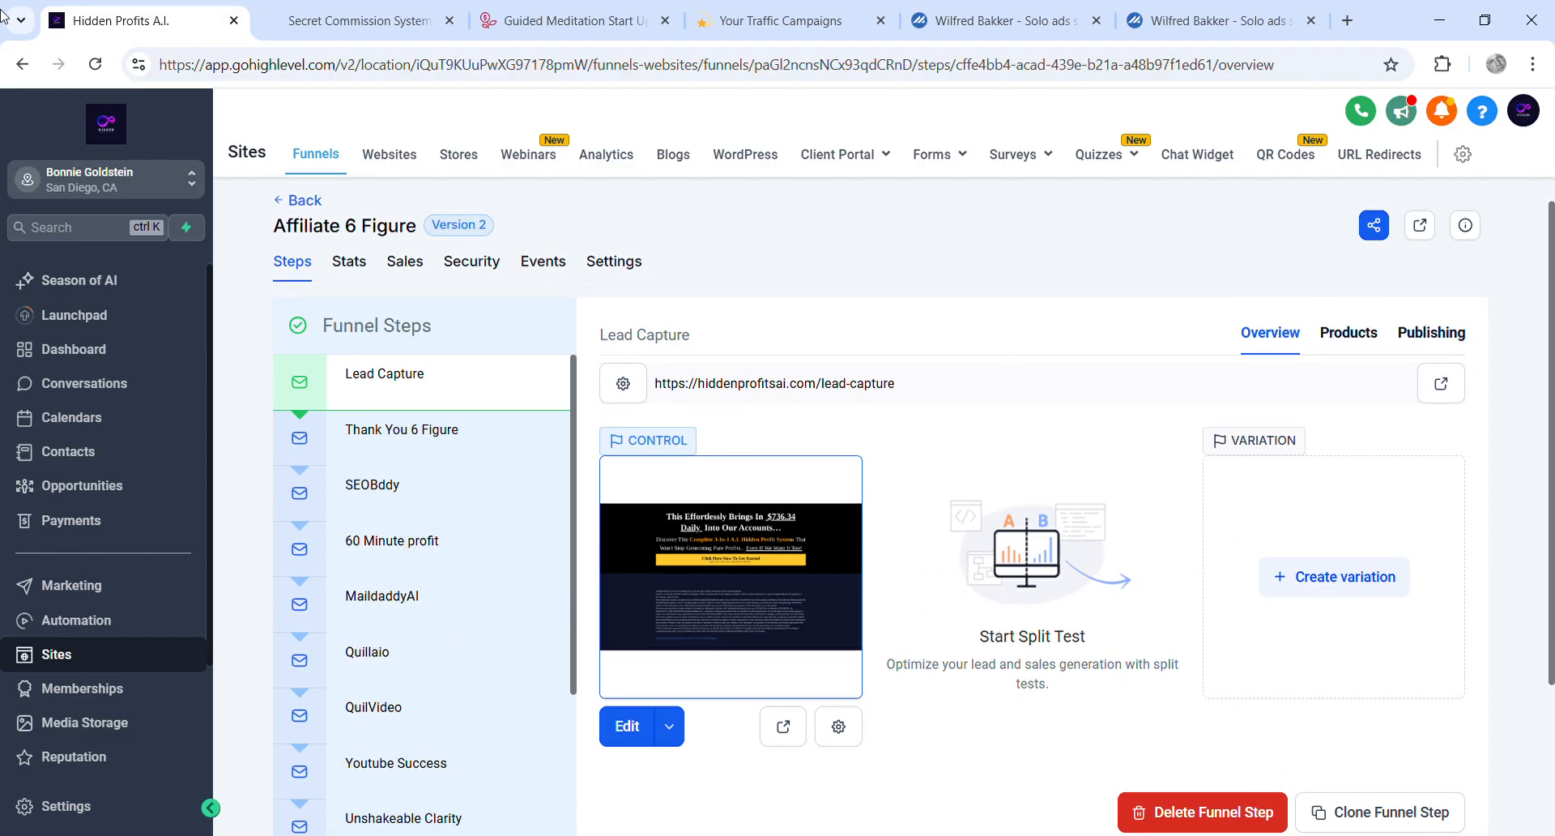
mouse_move(789, 300)
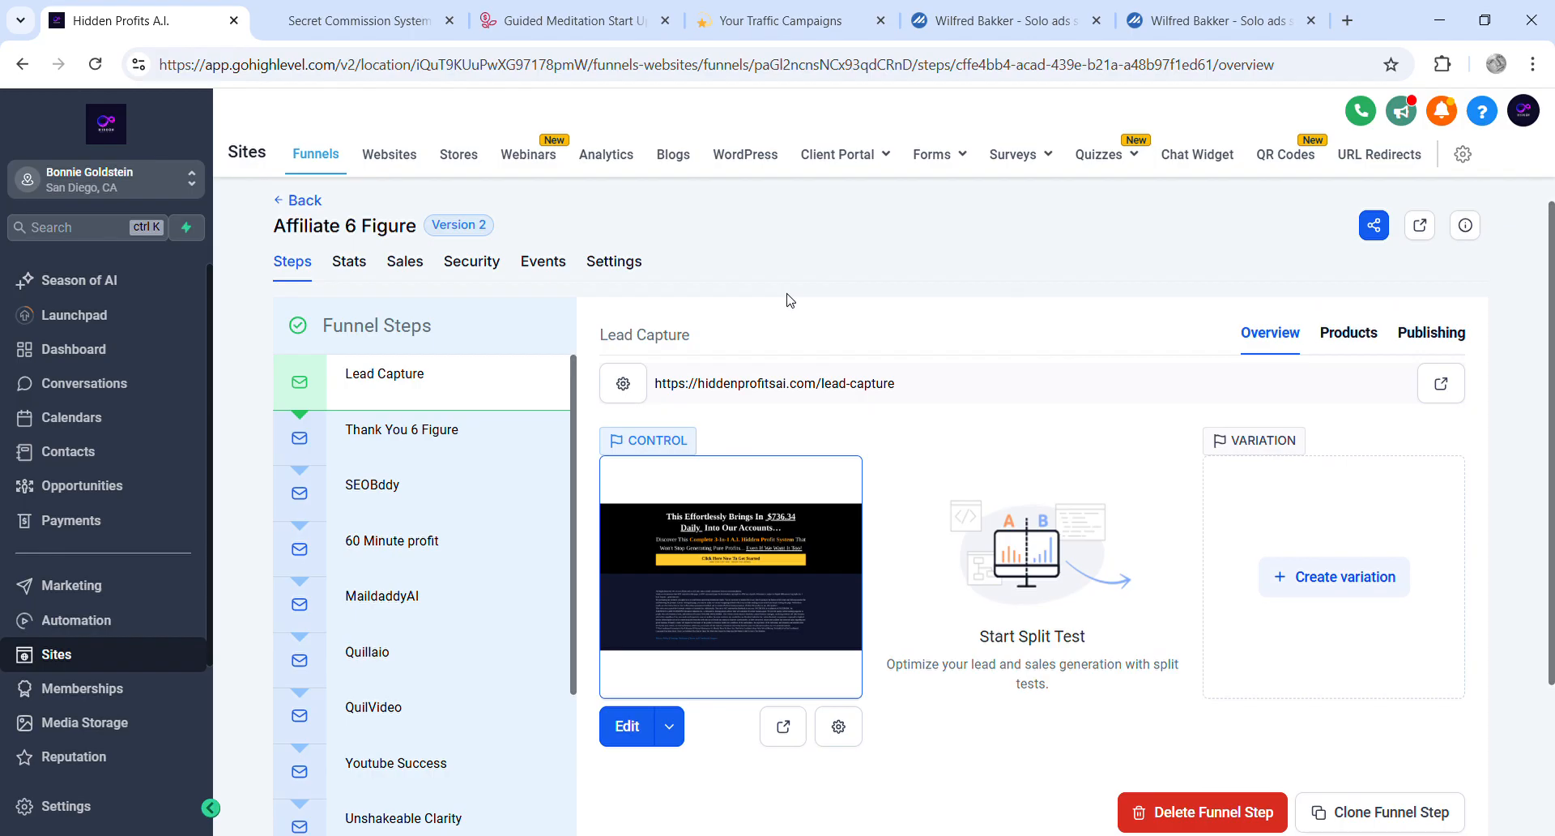
mouse_move(794, 293)
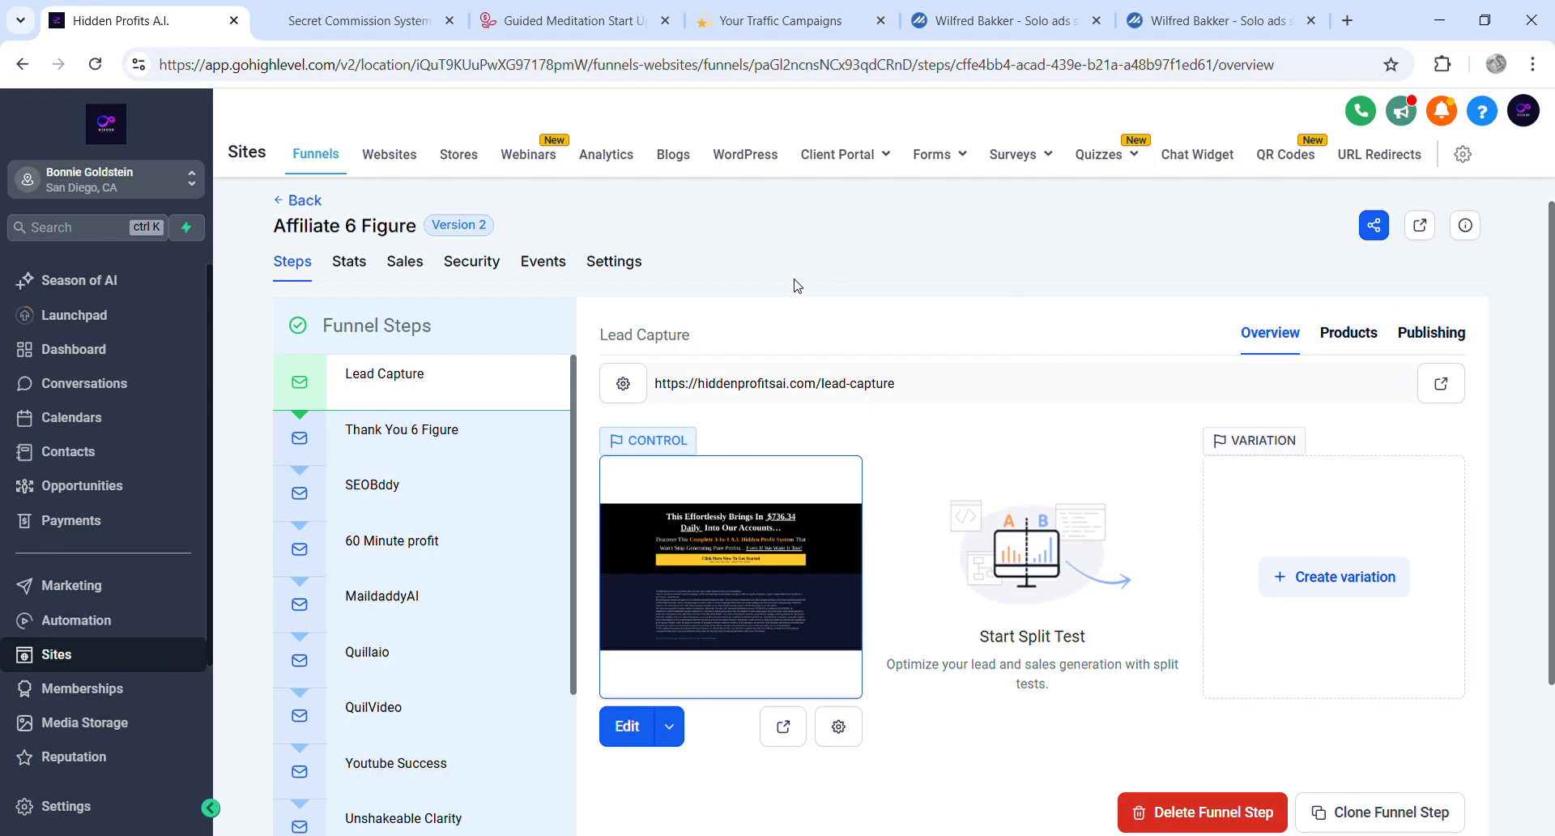
mouse_move(821, 223)
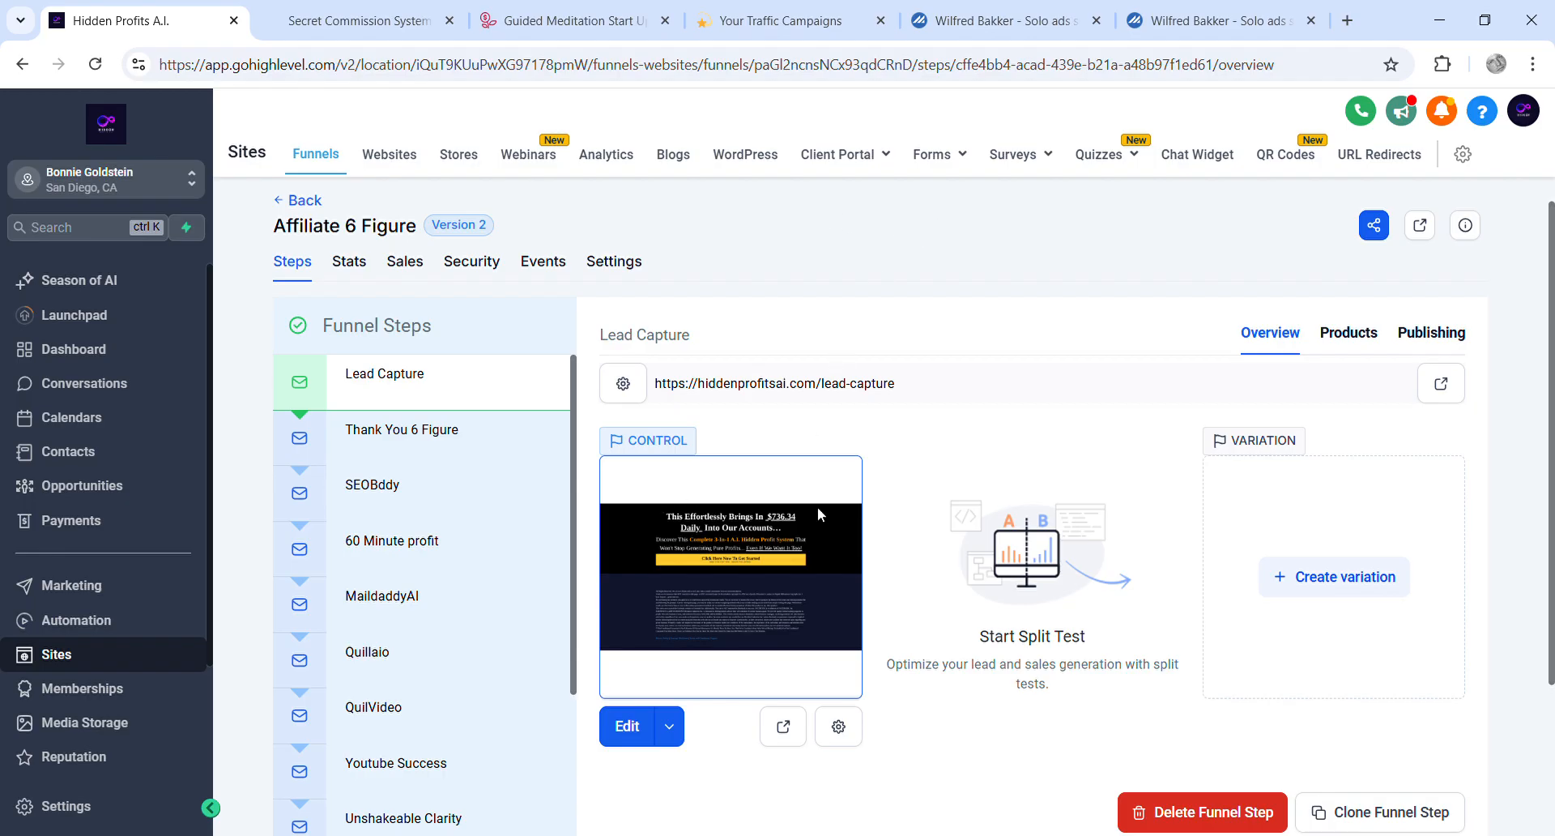
scroll("down", 3)
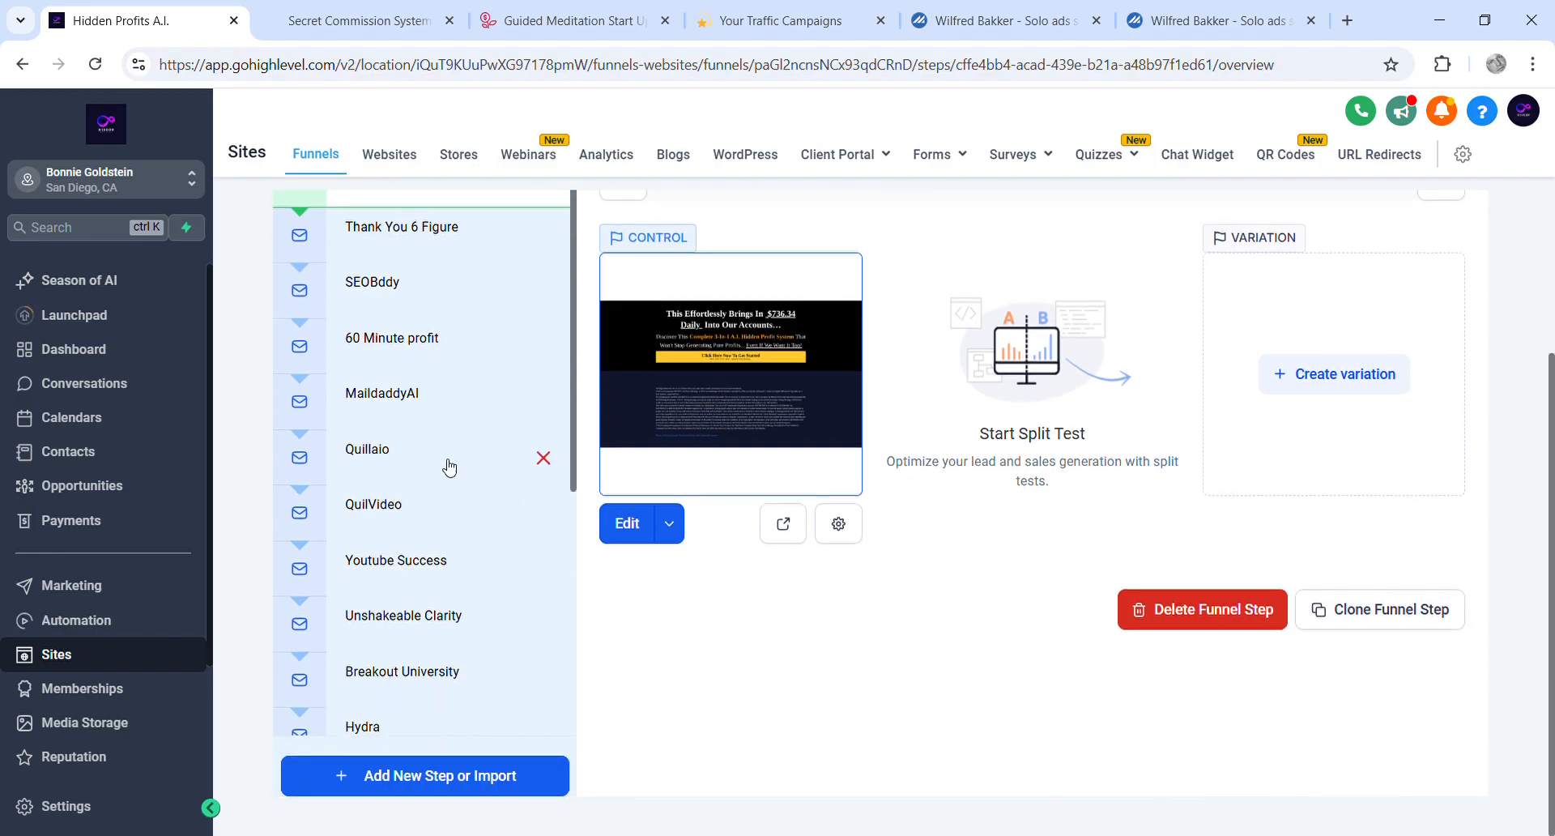
scroll("up", 3)
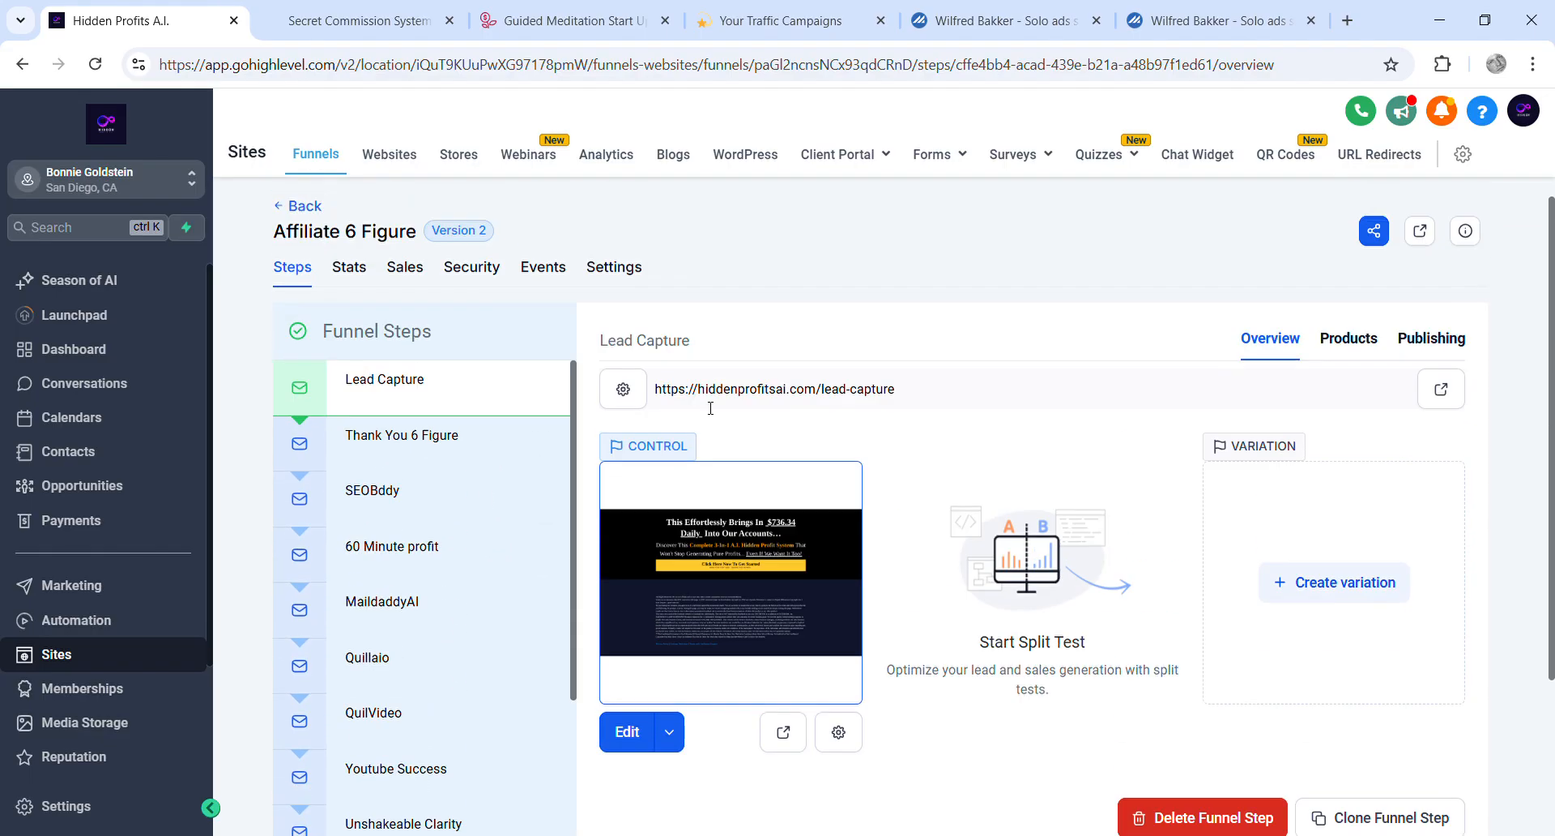
scroll("down", 3)
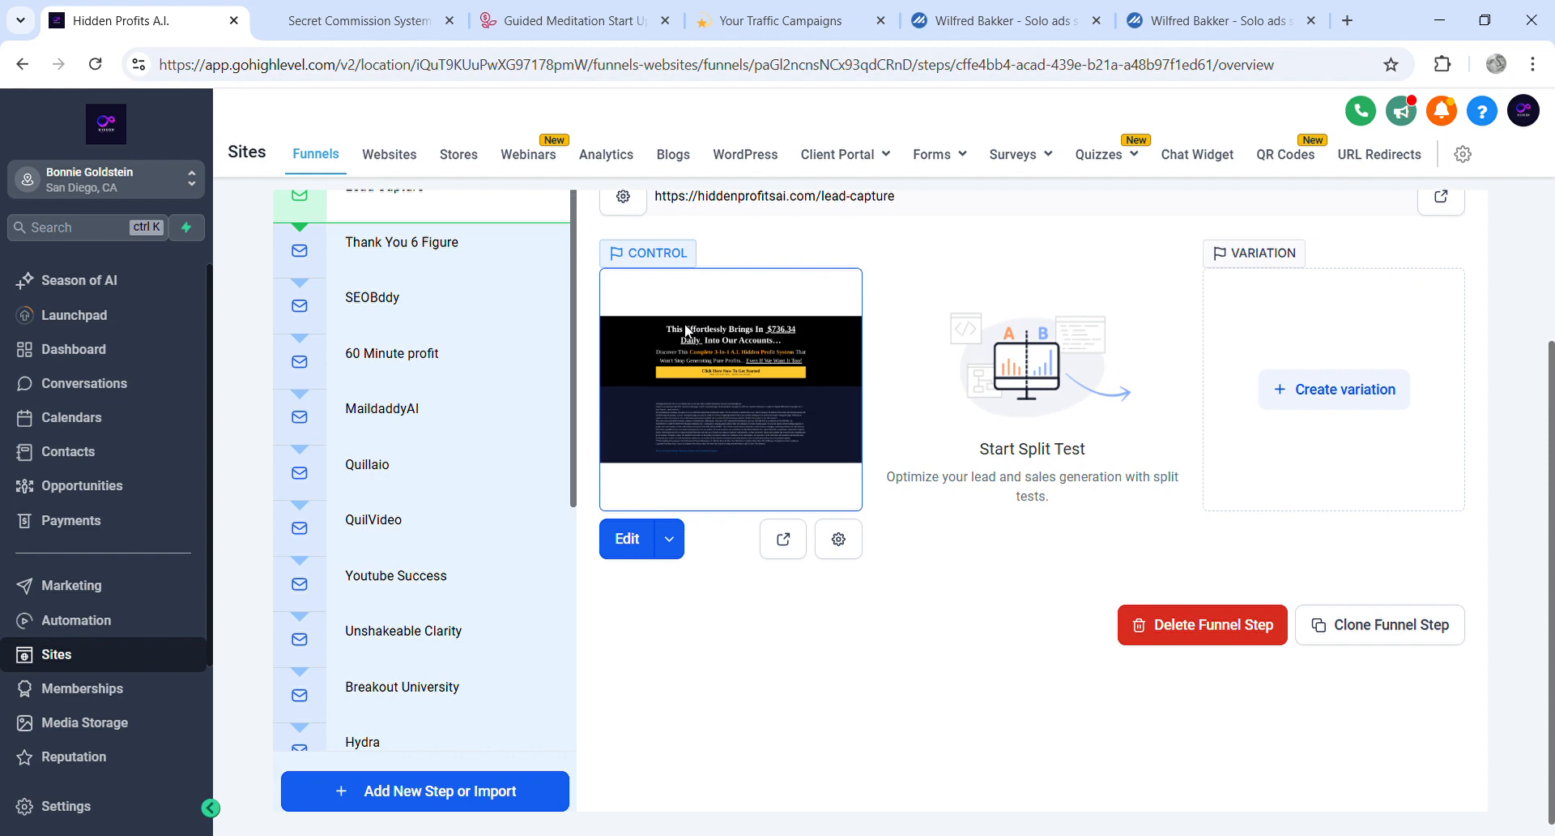
mouse_move(1530, 638)
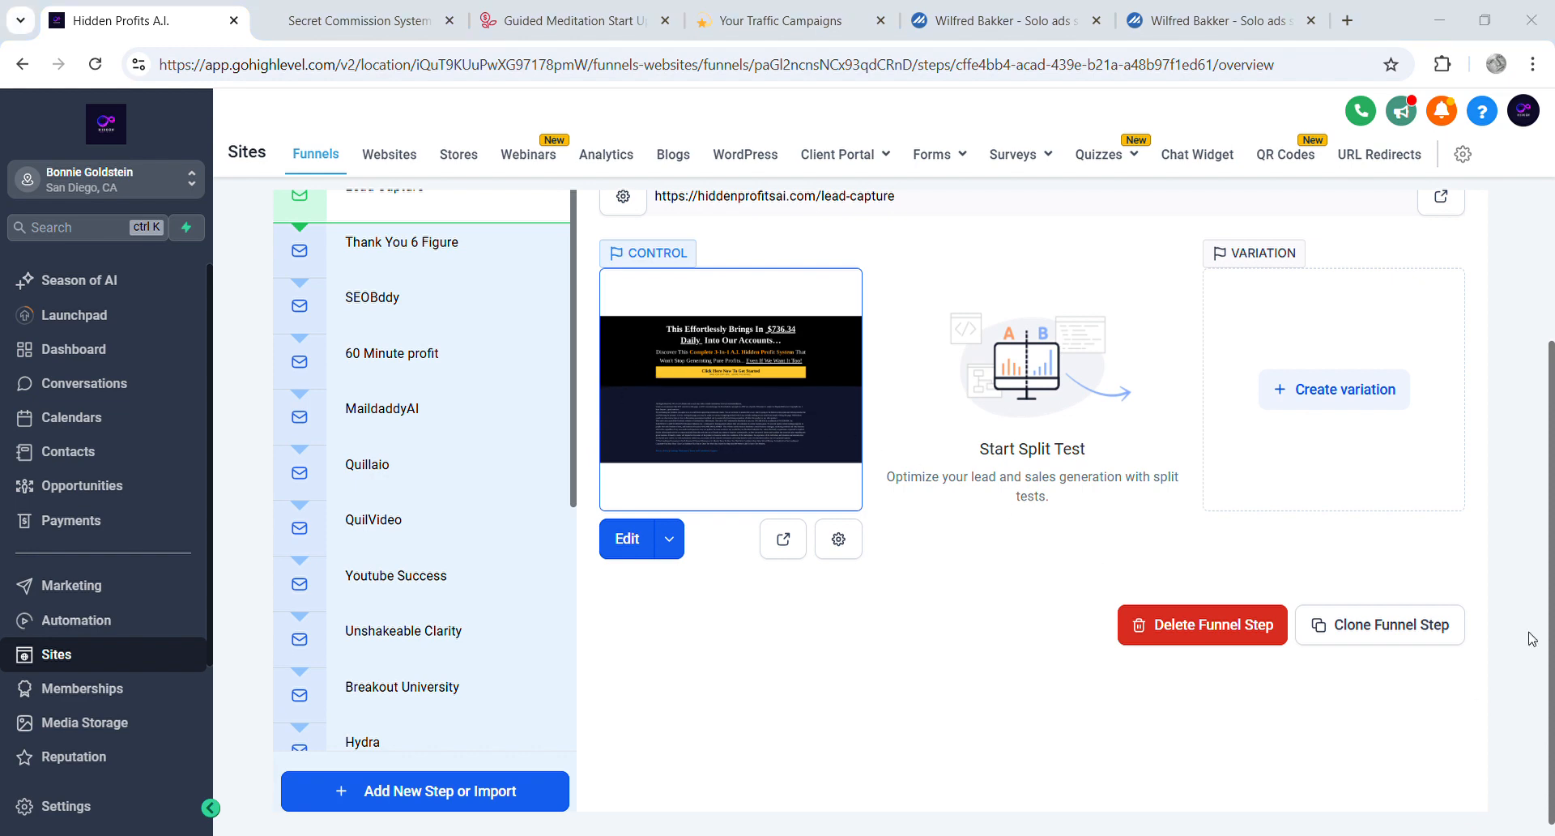
mouse_move(533, 592)
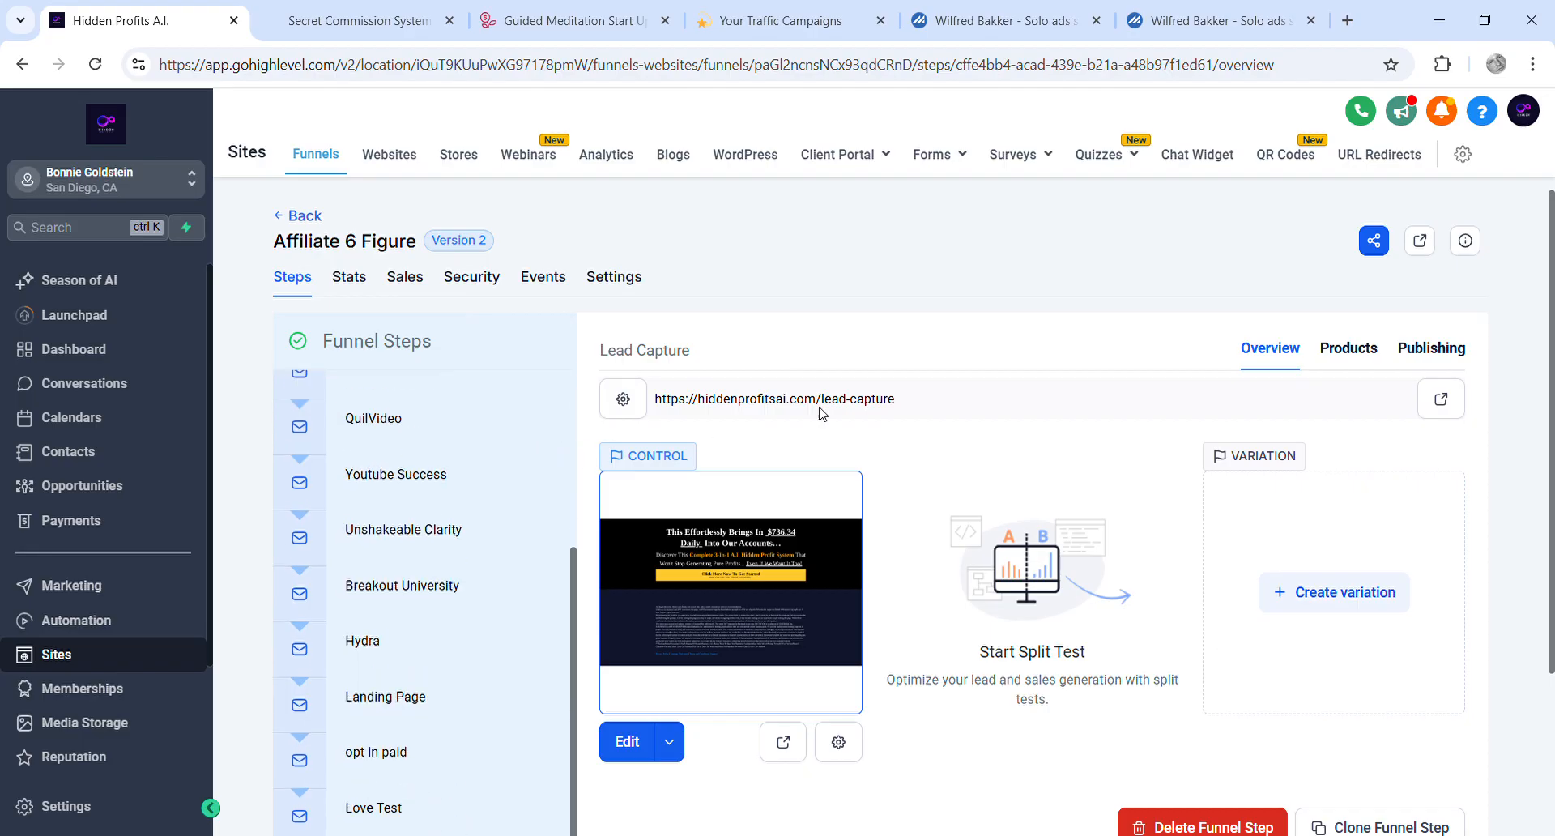
scroll("down", 3)
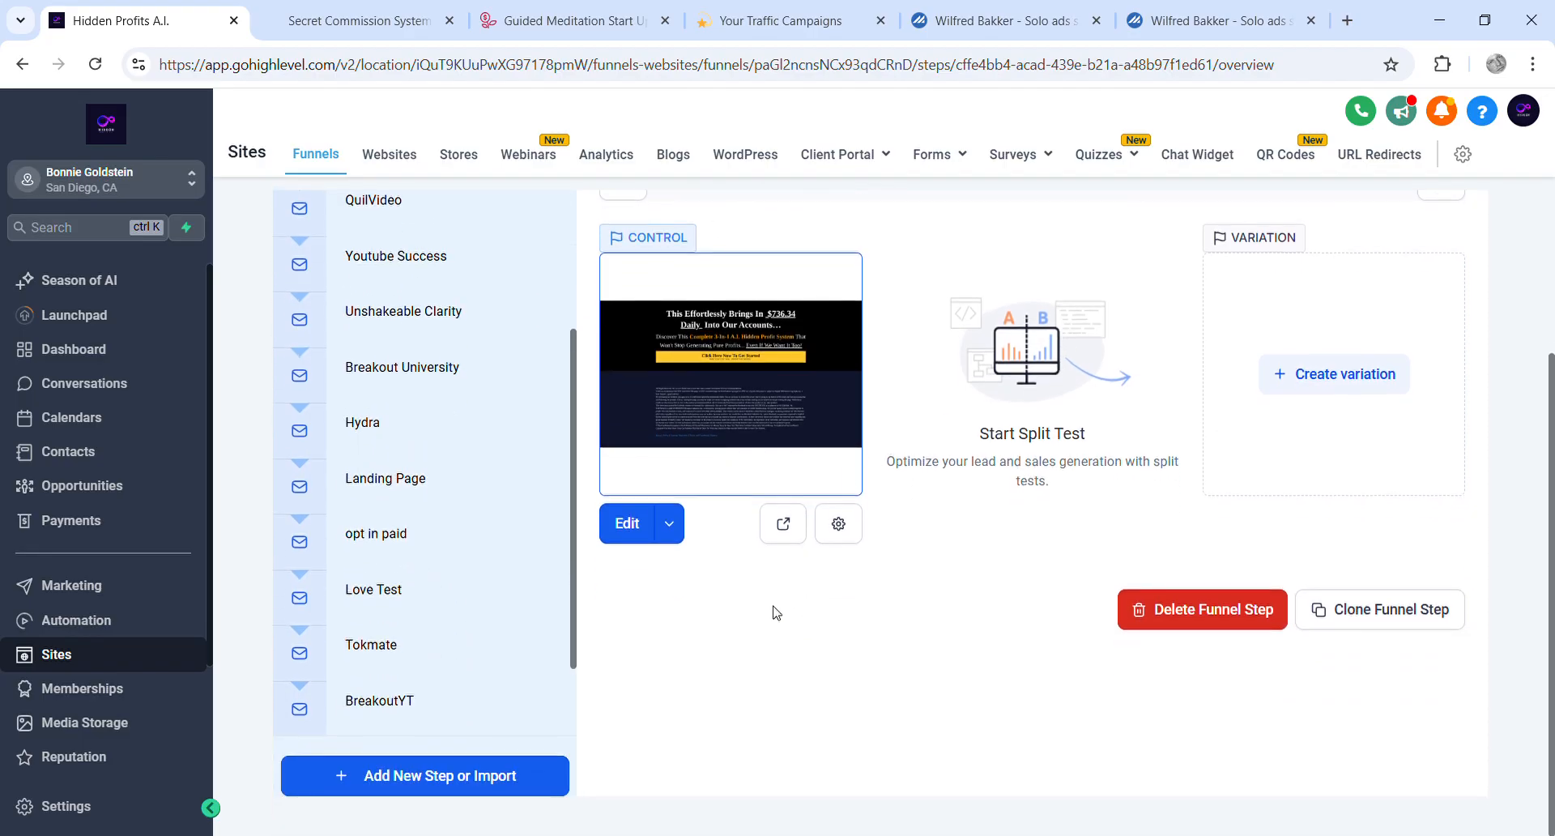
scroll("up", 3)
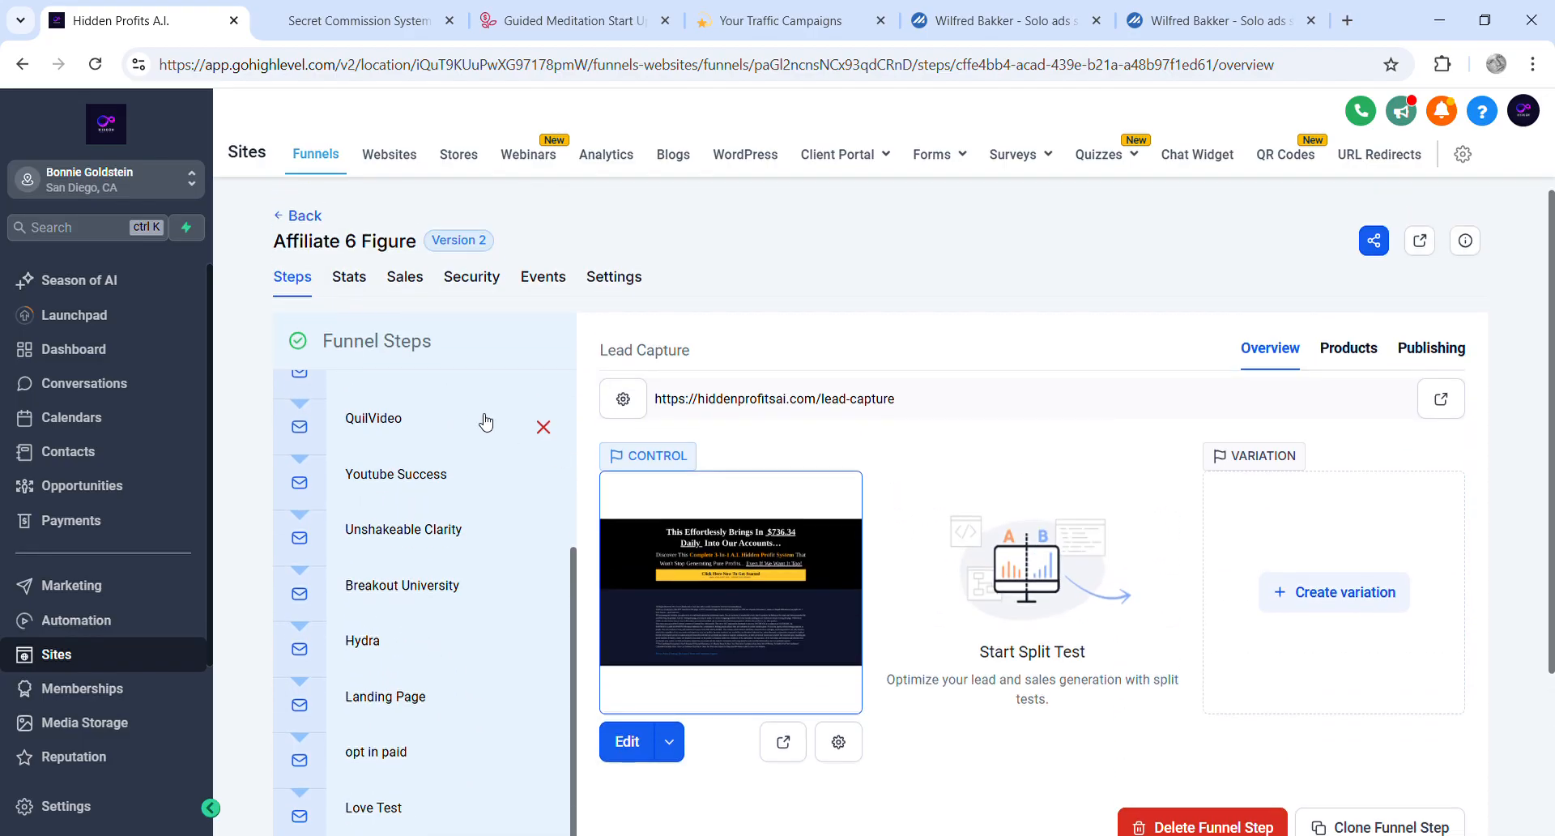
mouse_move(589, 345)
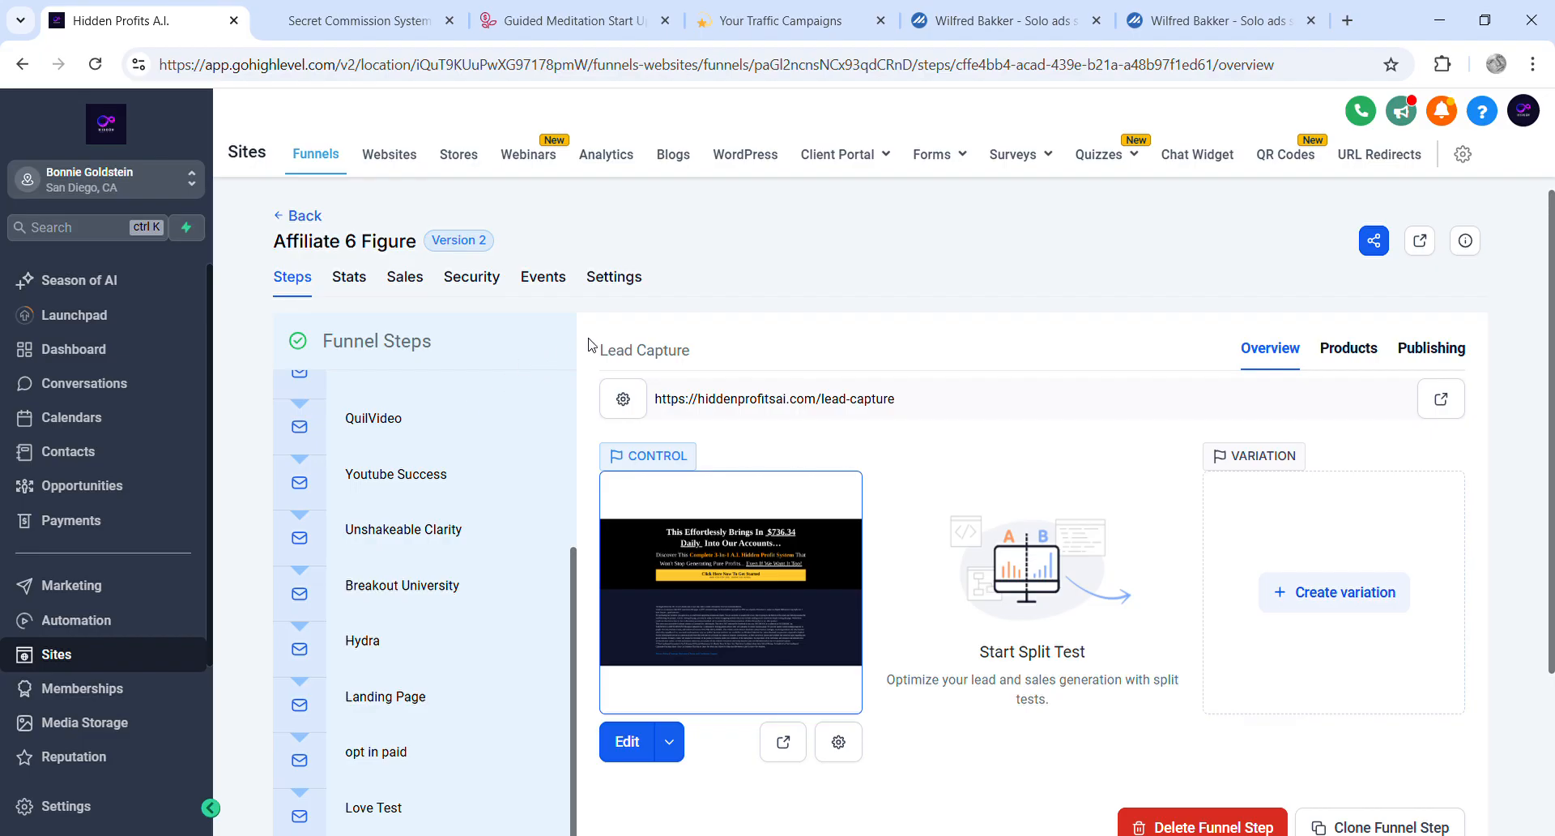
mouse_move(1195, 302)
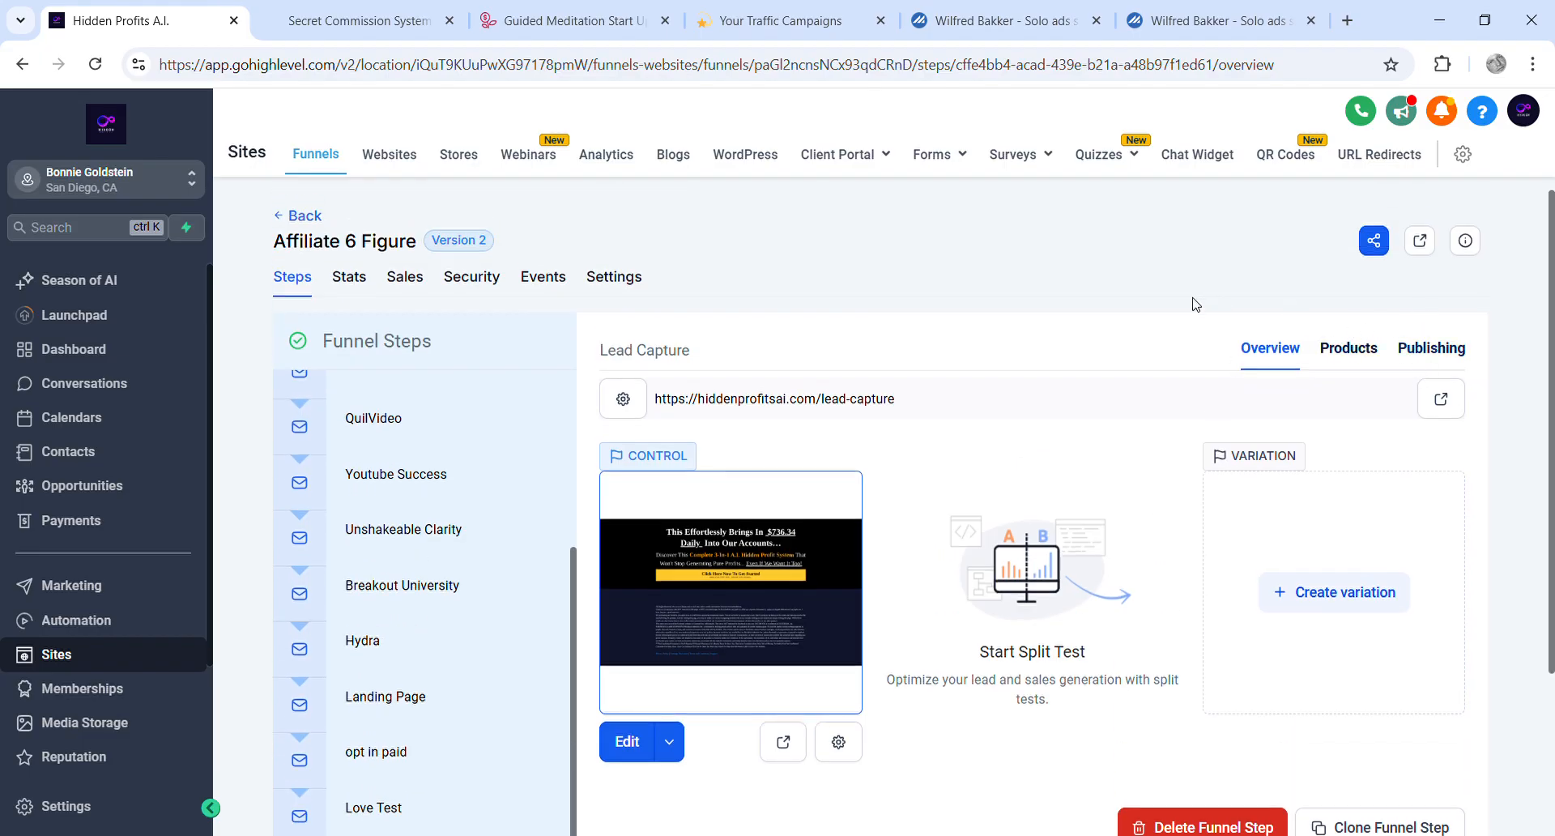
scroll("down", 3)
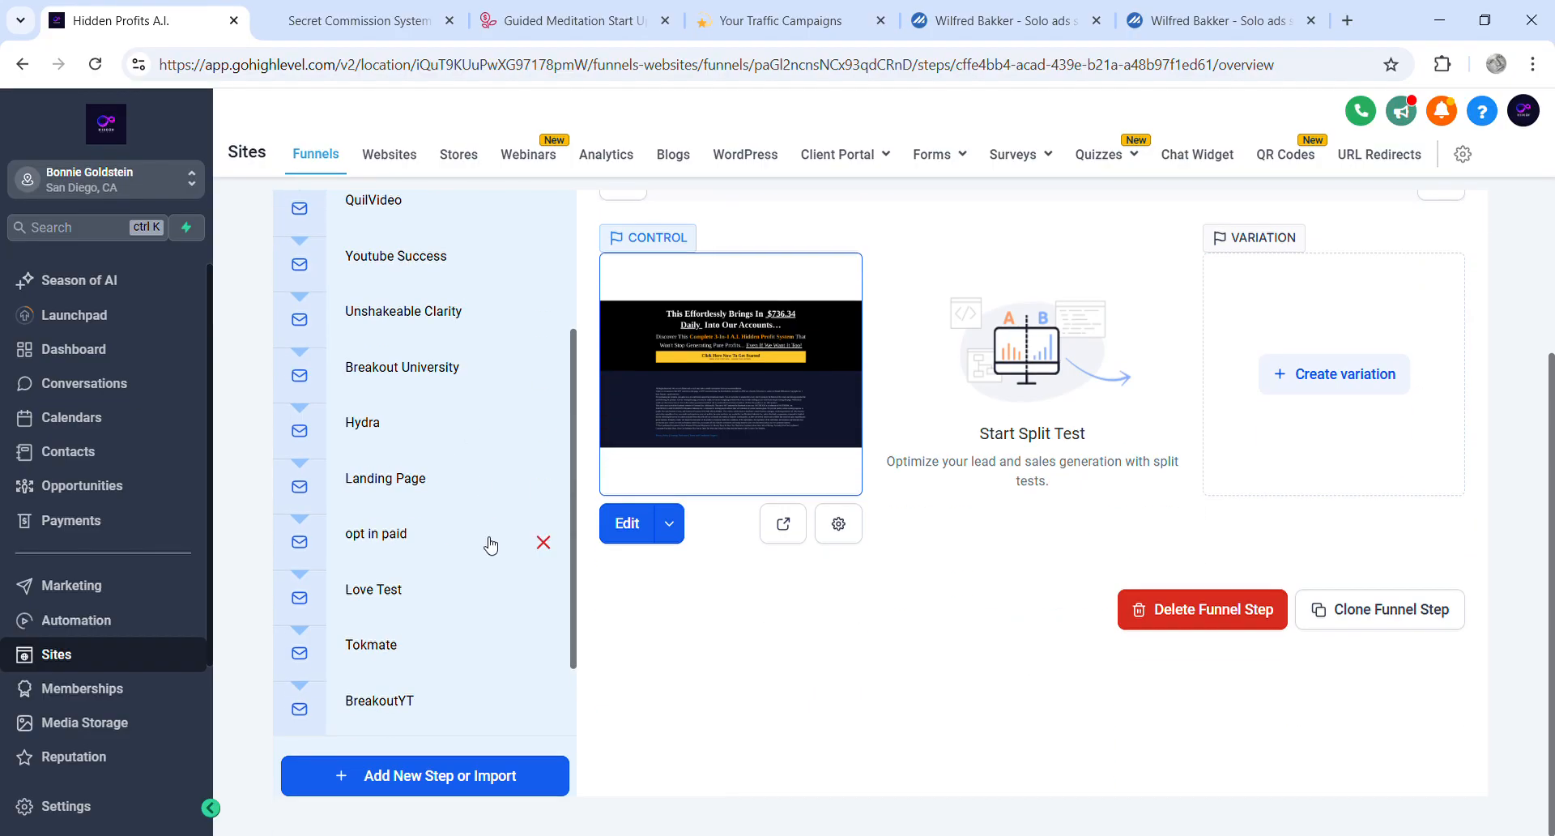
scroll("down", 3)
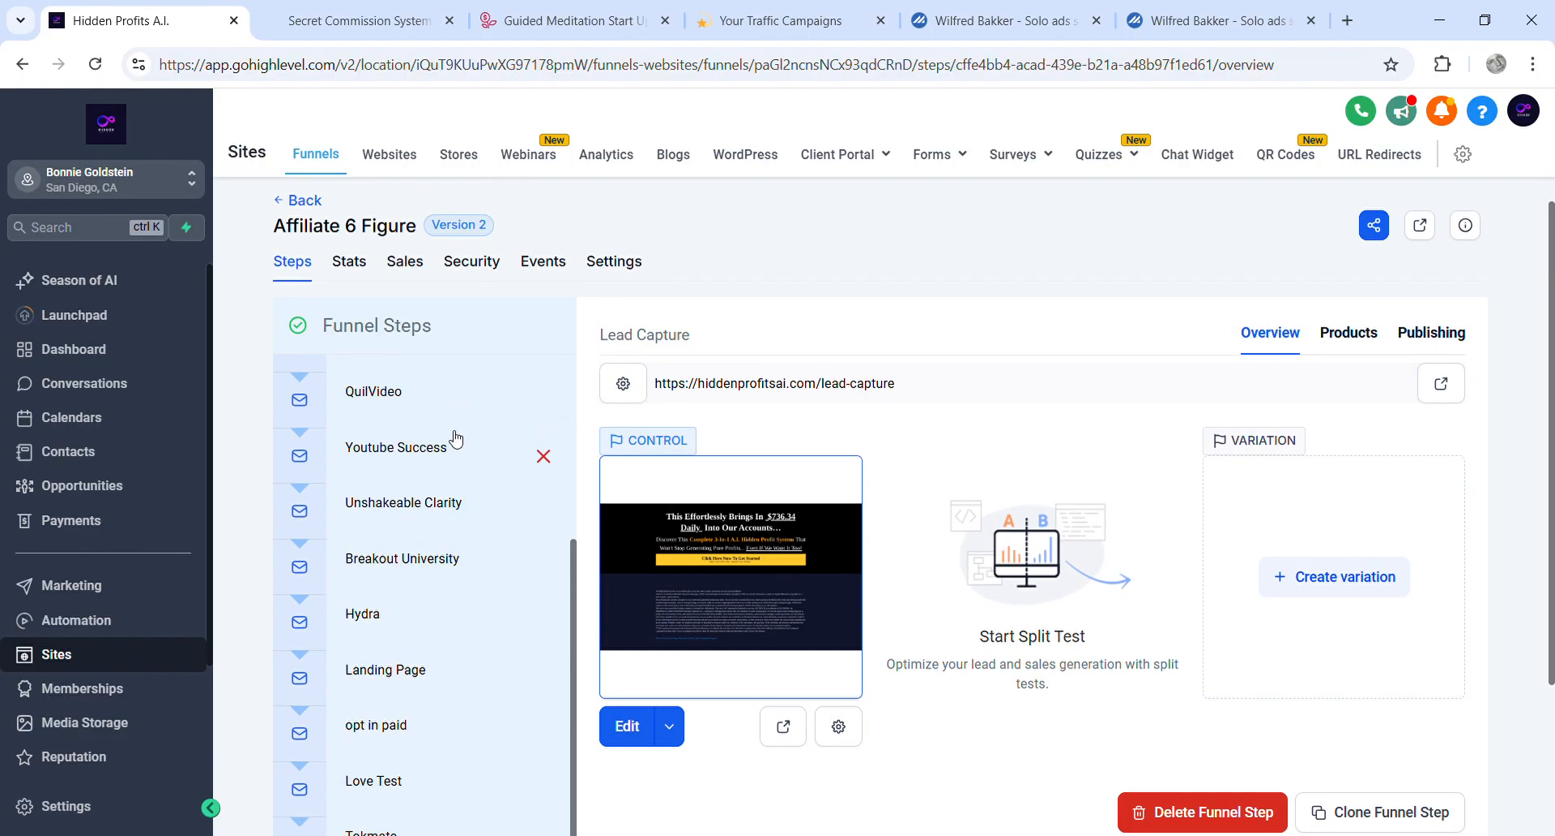
mouse_move(430, 570)
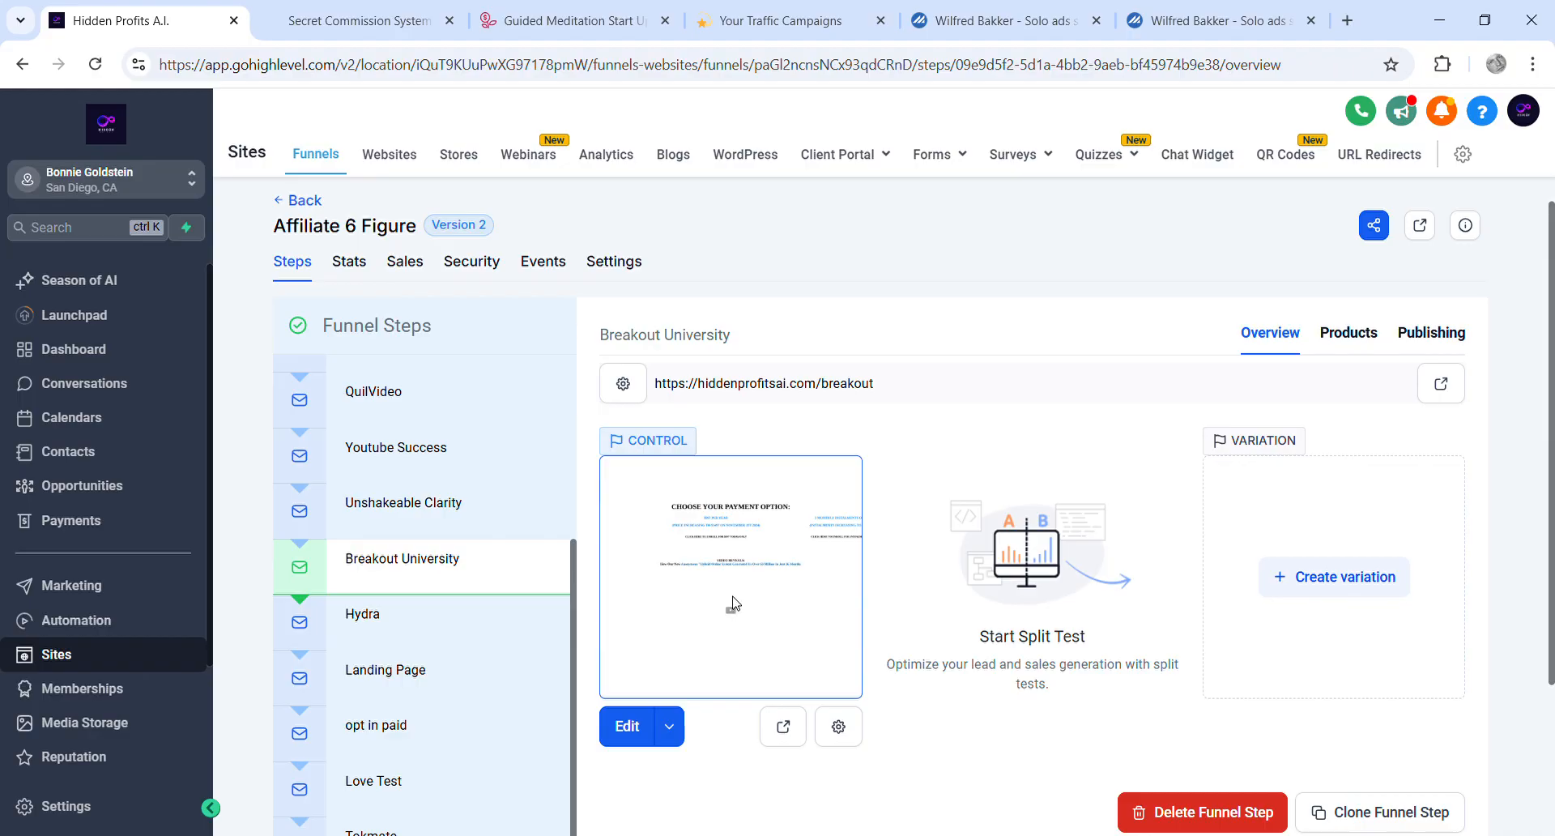
Step: Select the Unshakeable Clarity step to show its sign-up page preview, then scroll the step list
left_click(403, 502)
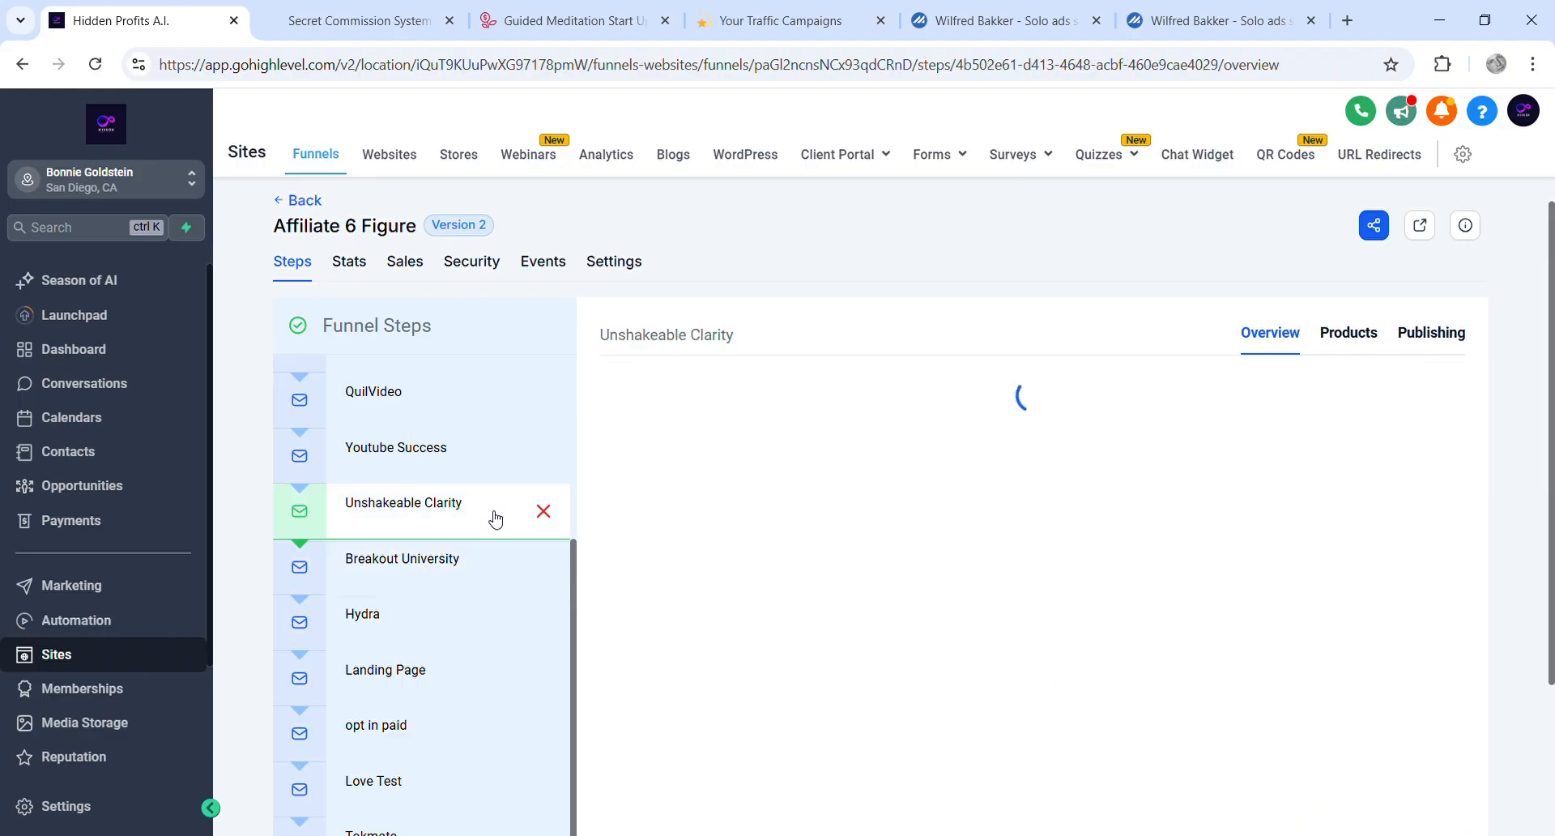
left_click(403, 502)
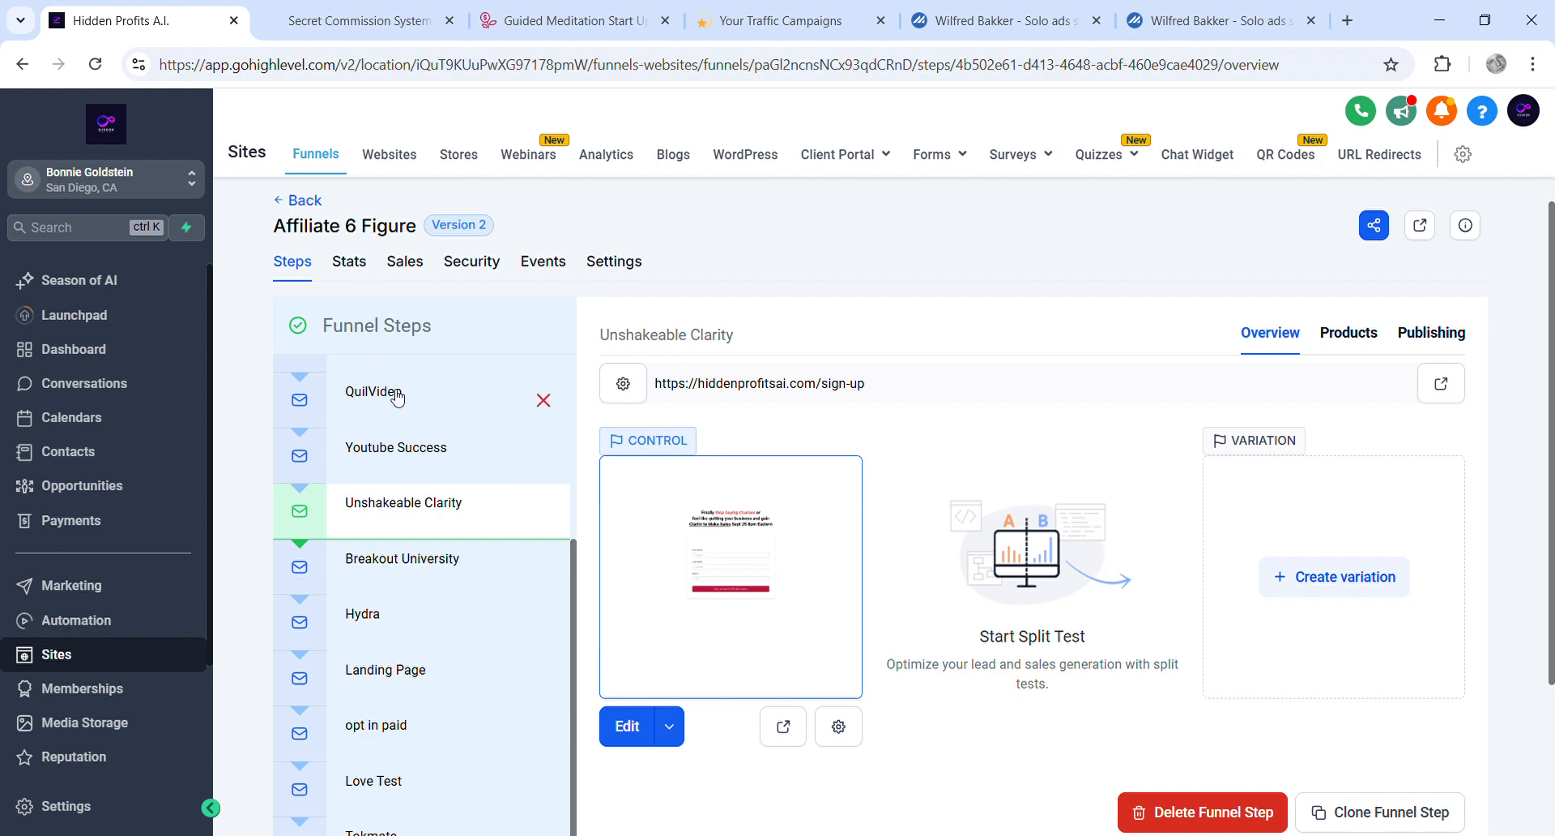
scroll("down", 3)
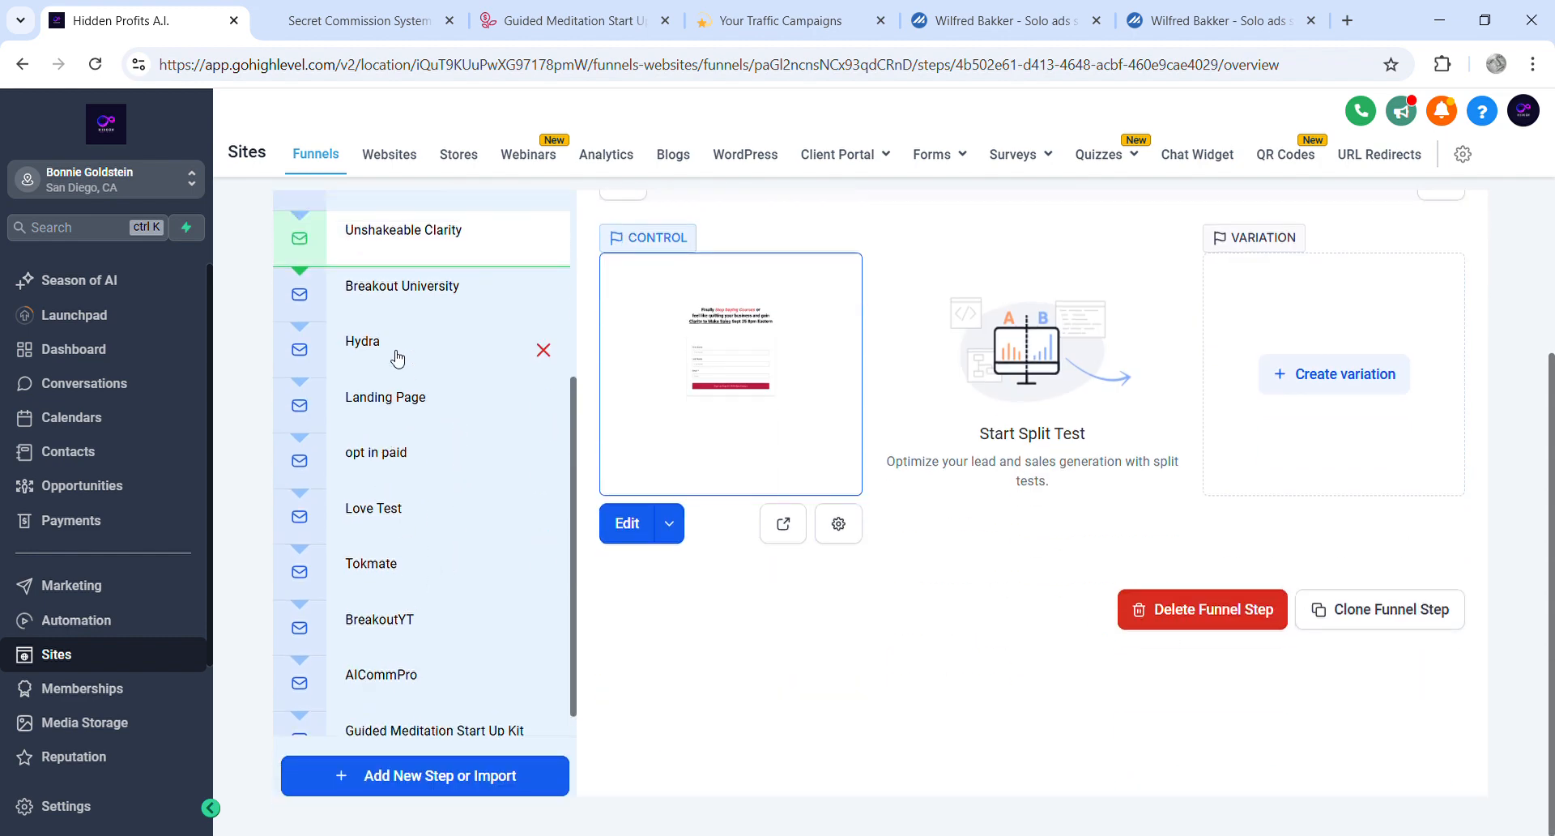
scroll("up", 3)
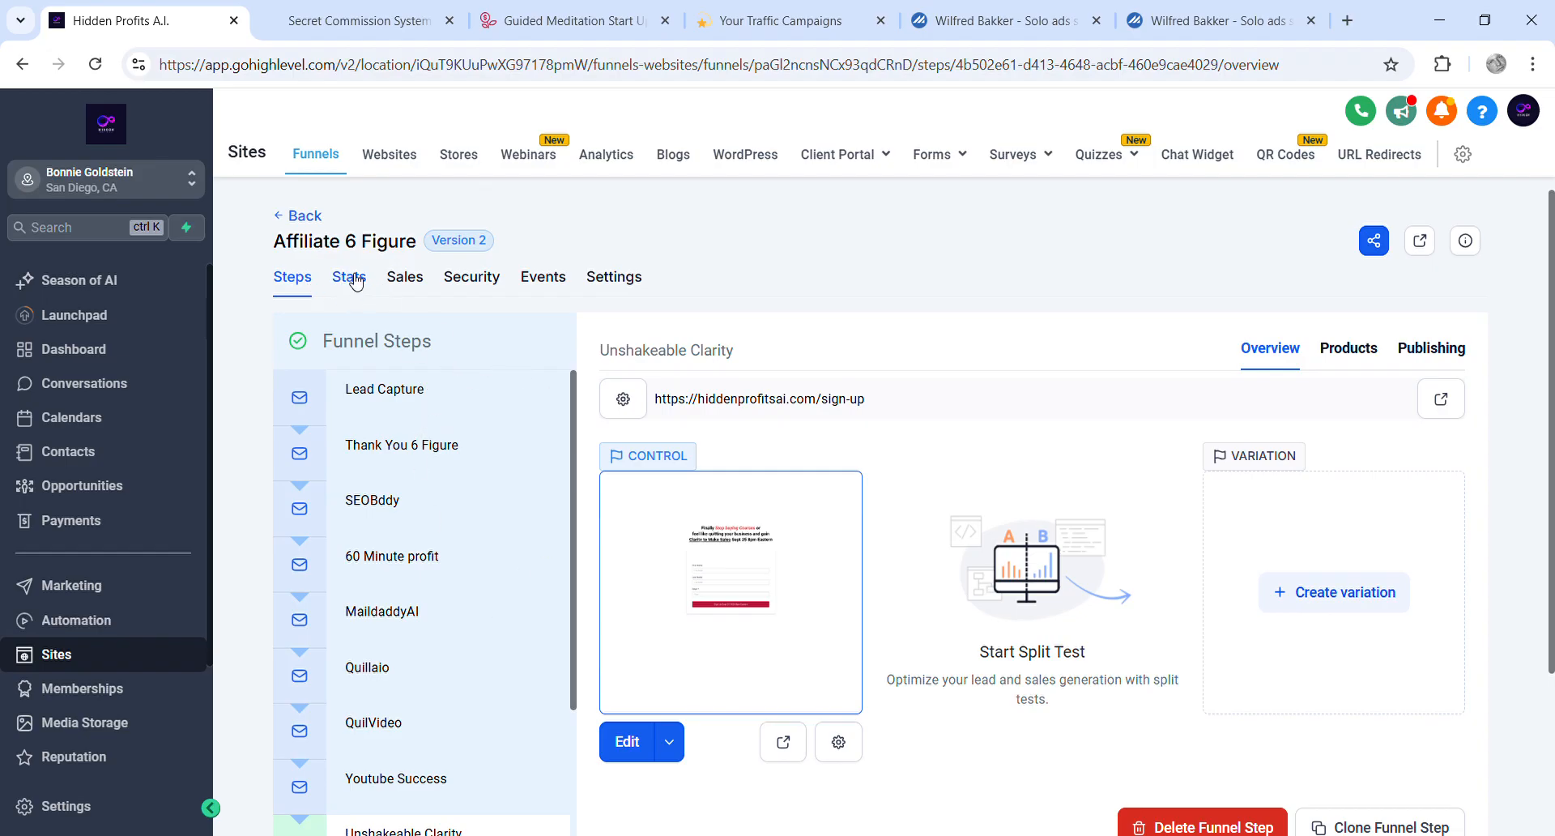
Step: Switch to the funnel's Stats table listing page views and opt-ins per step
left_click(348, 277)
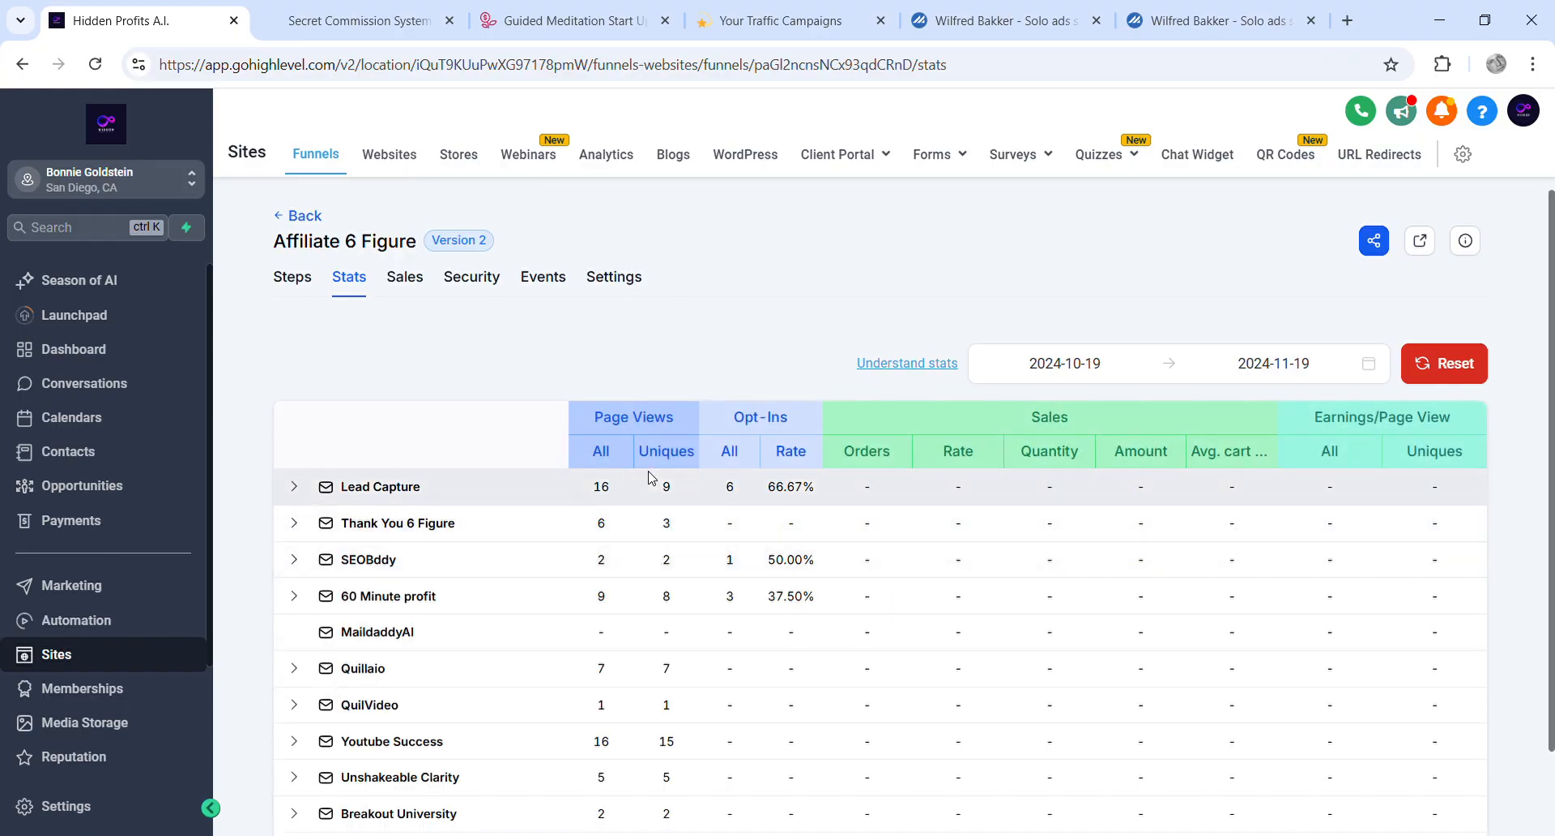
mouse_move(476, 475)
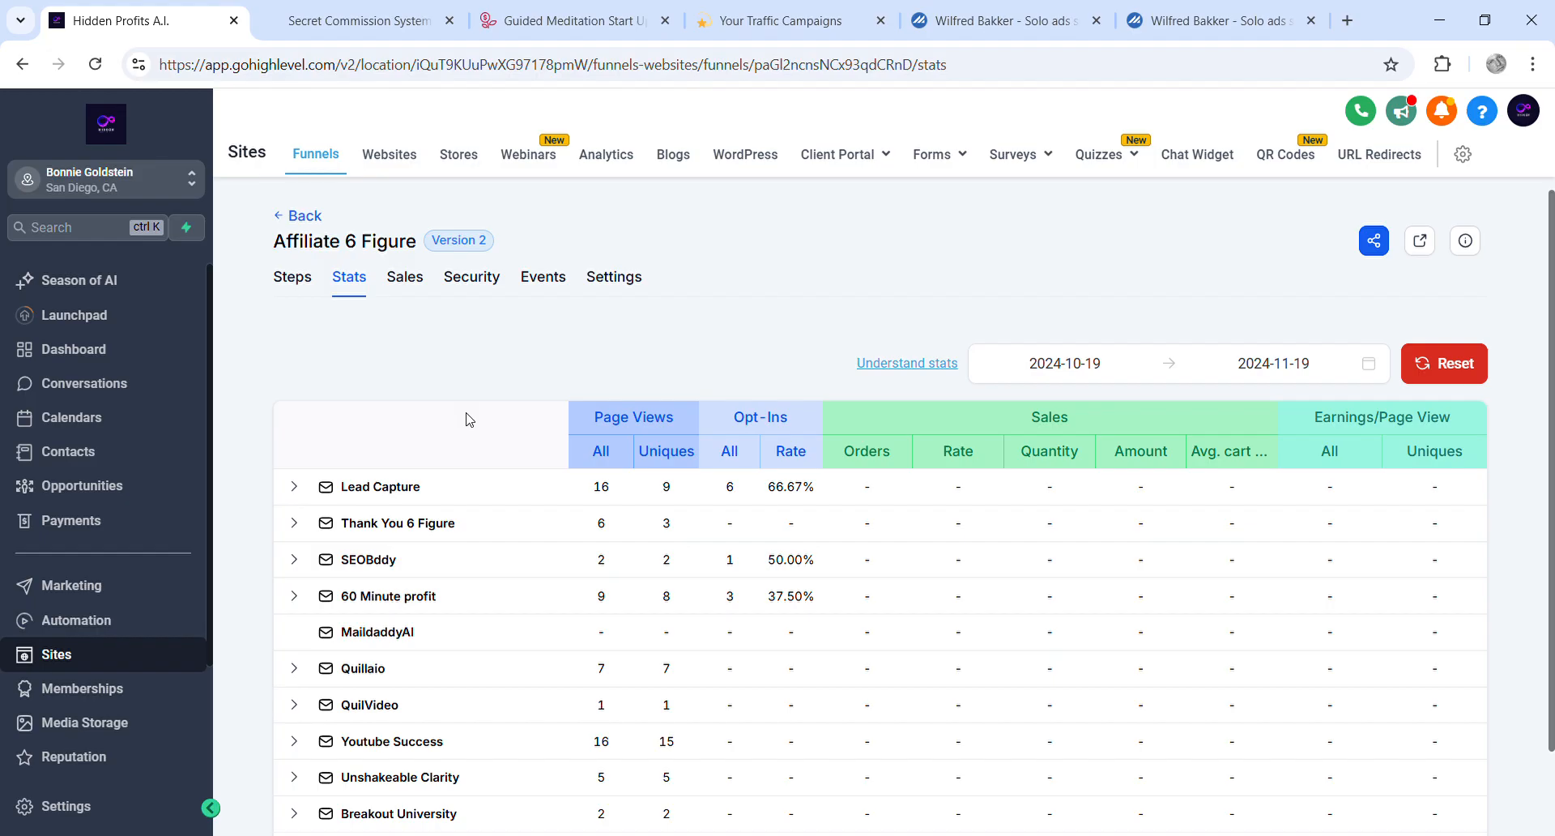
mouse_move(514, 464)
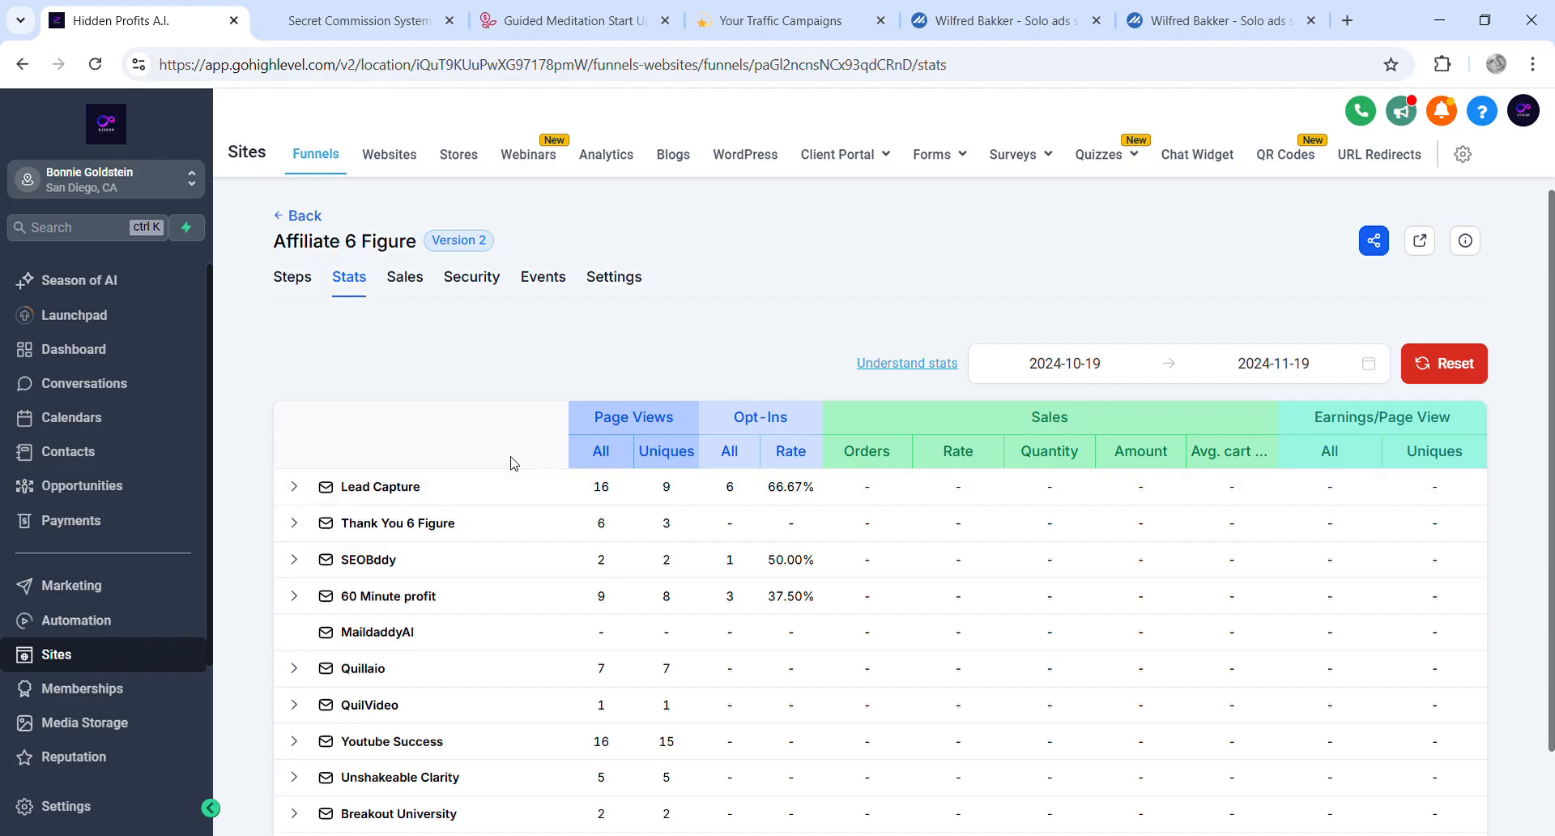
mouse_move(522, 427)
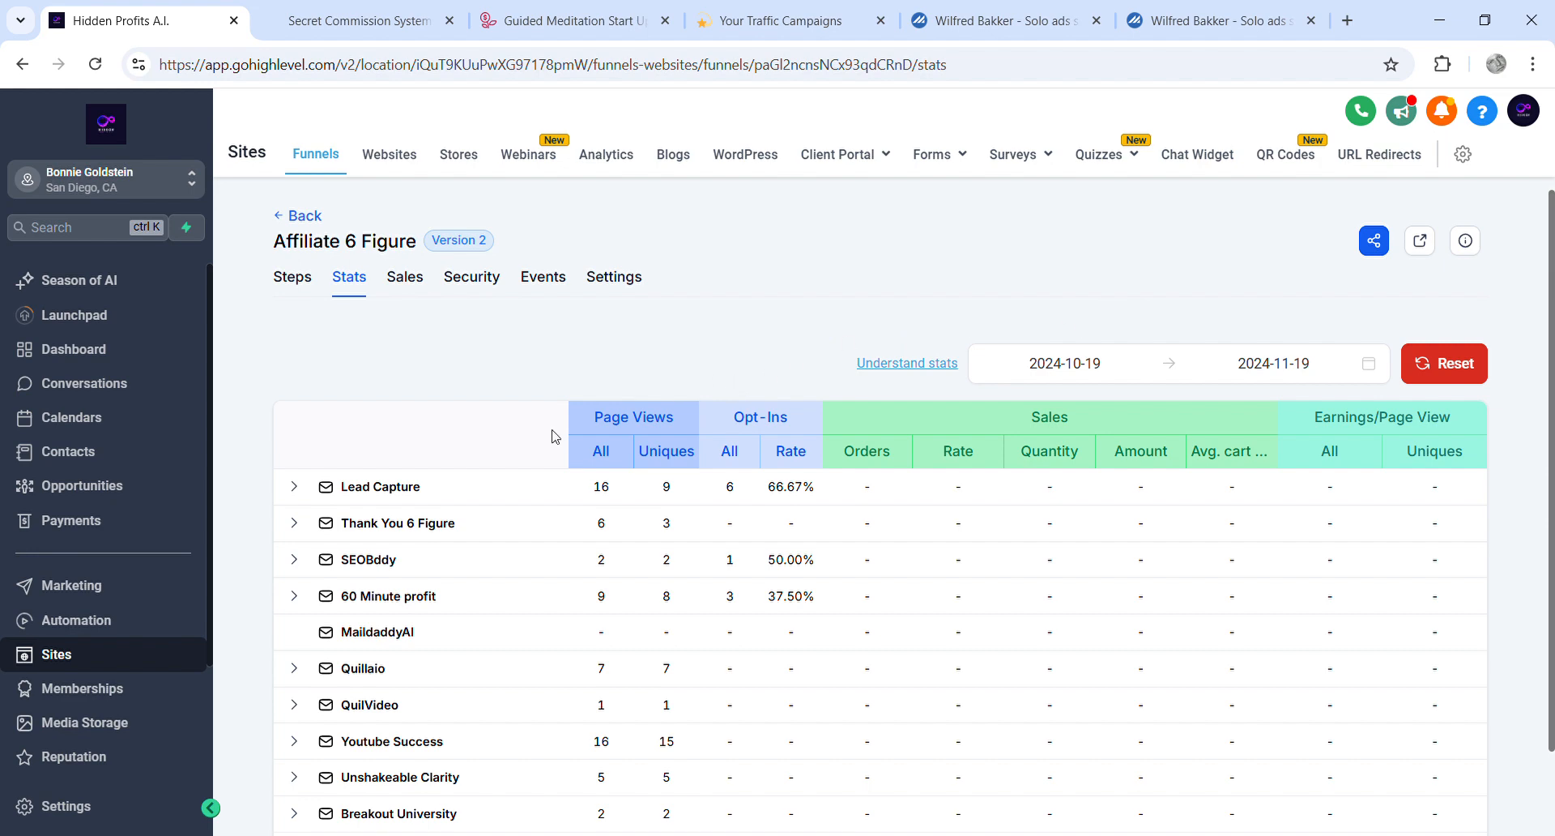
mouse_move(459, 495)
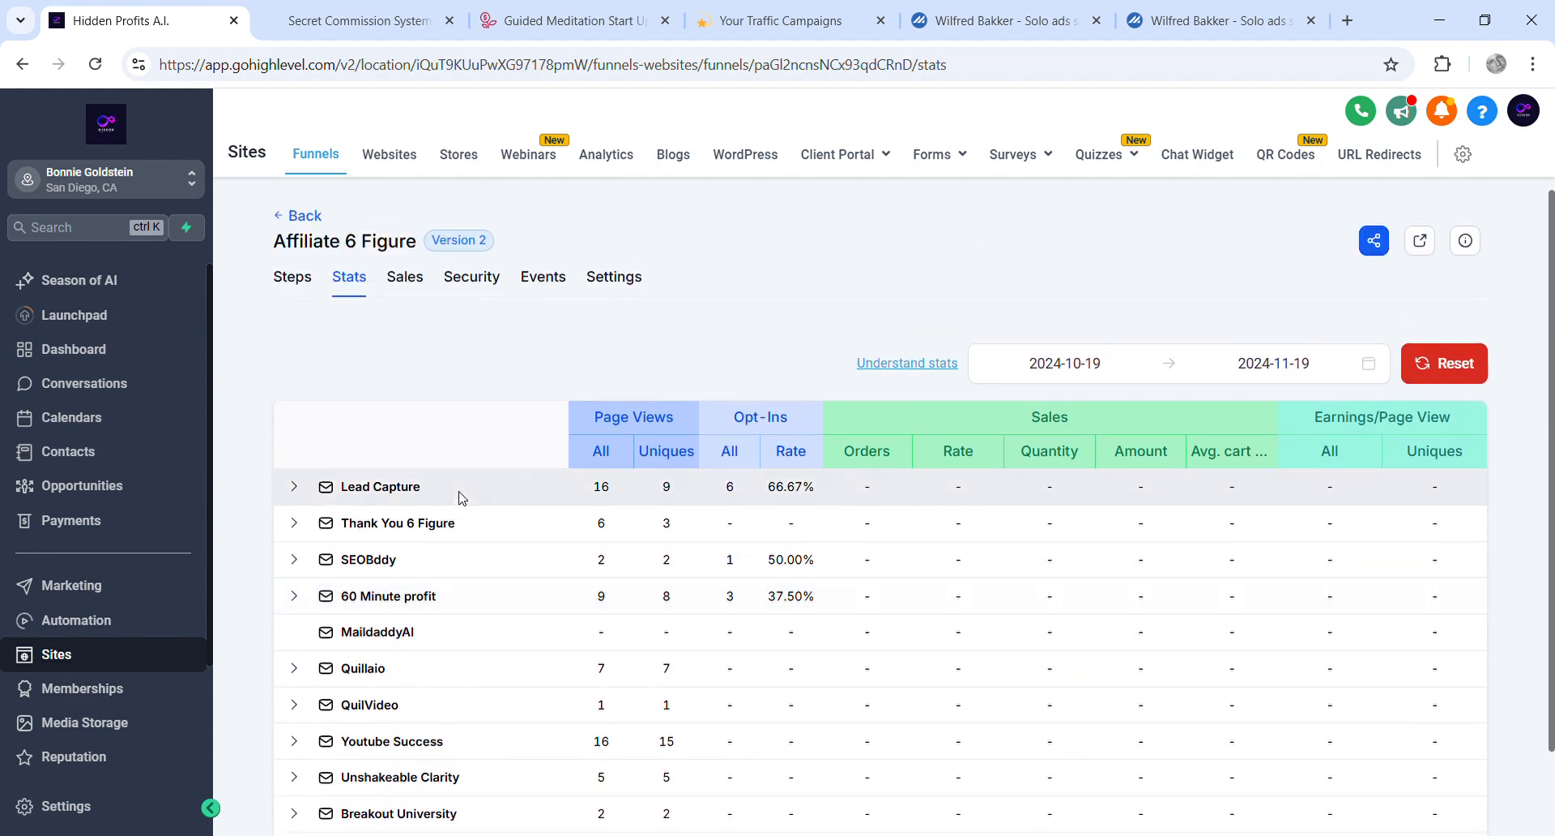
mouse_move(292, 277)
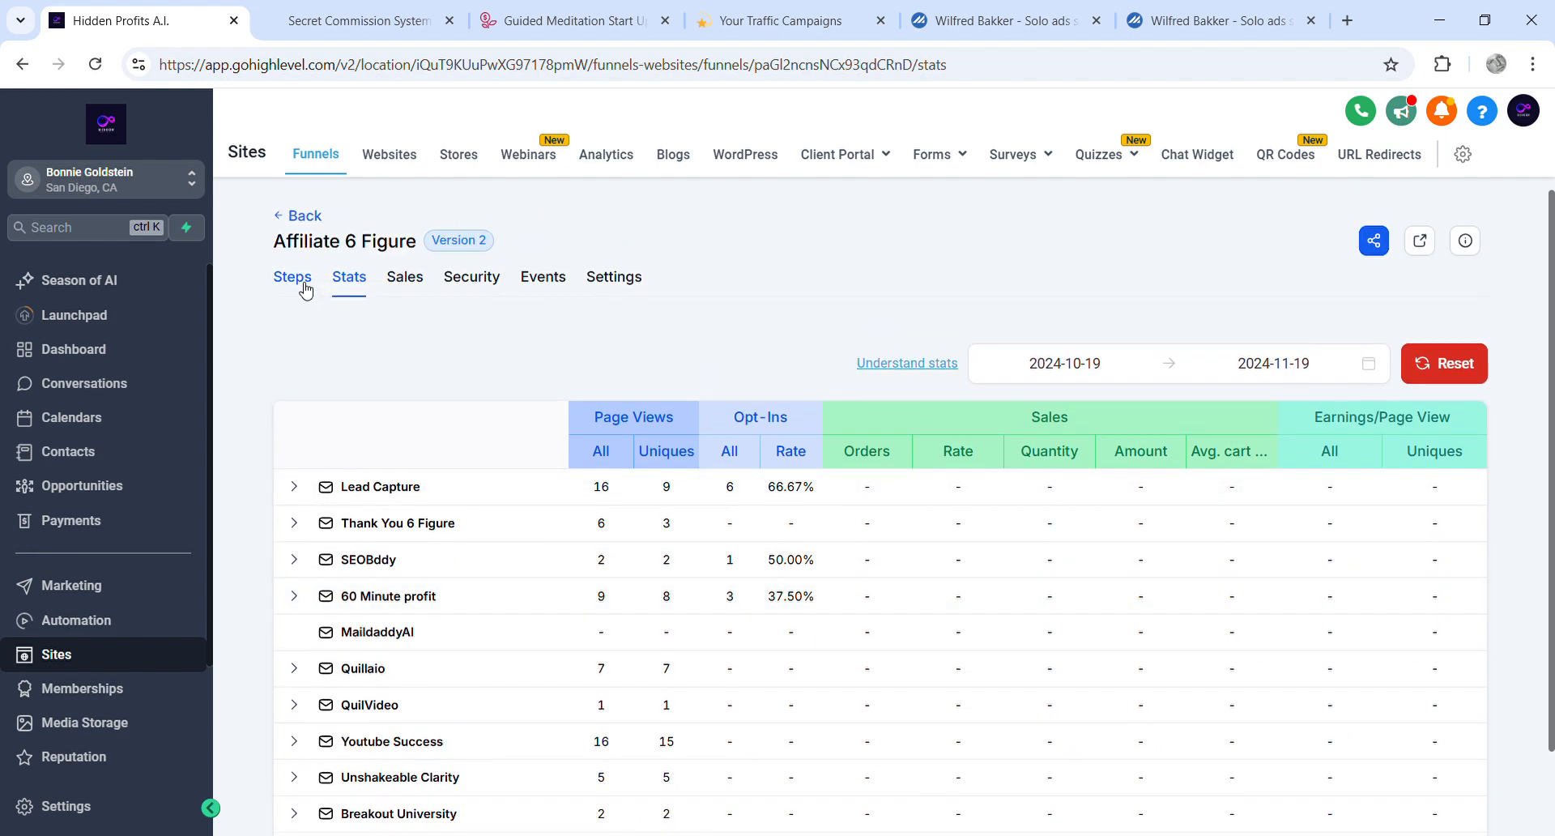
mouse_move(311, 361)
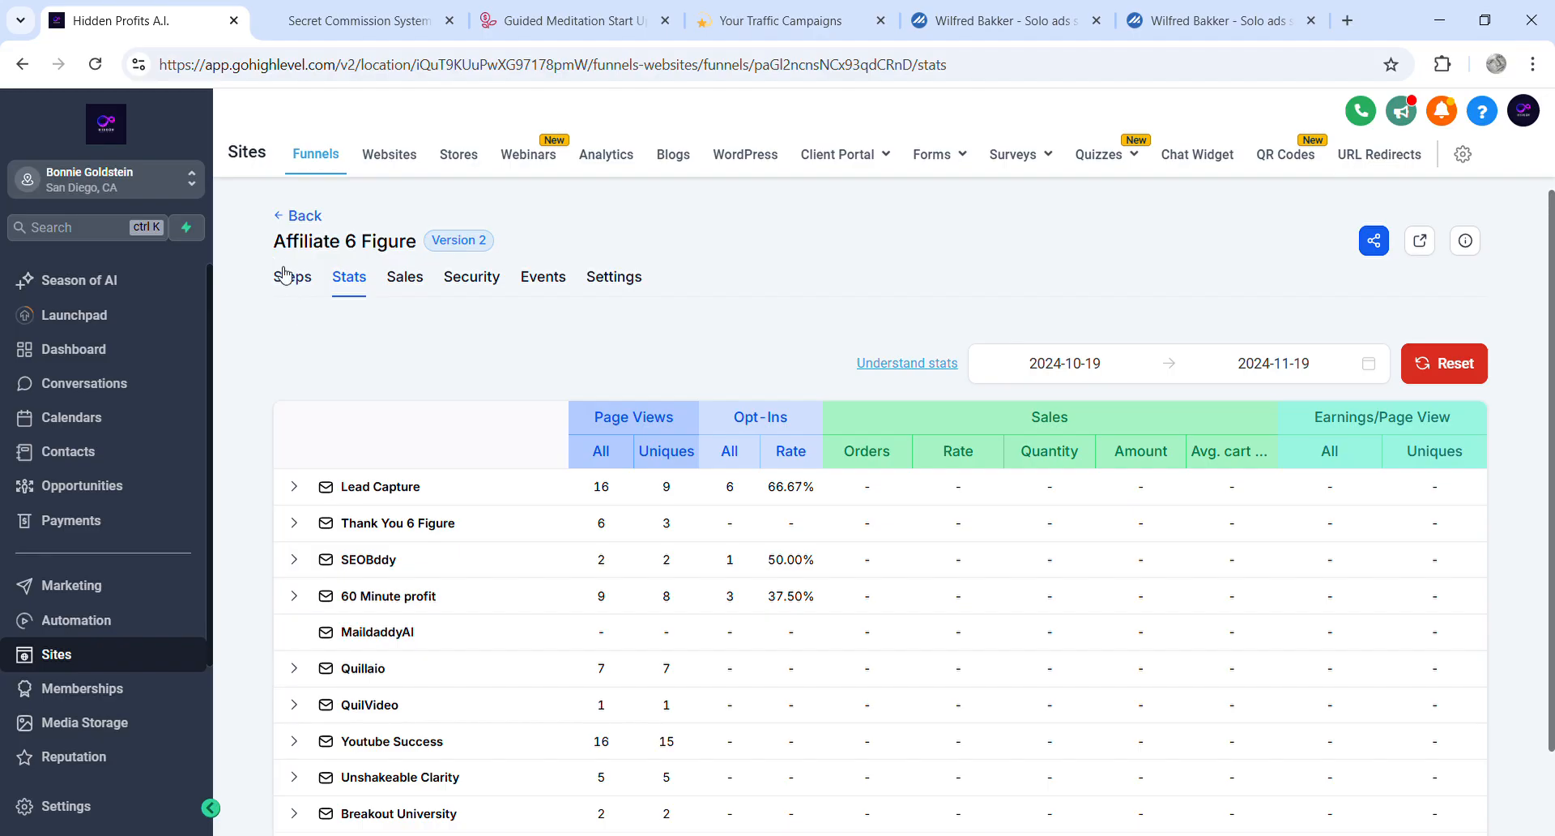
Step: Go back to the Steps view showing the Lead Capture step overview
left_click(292, 277)
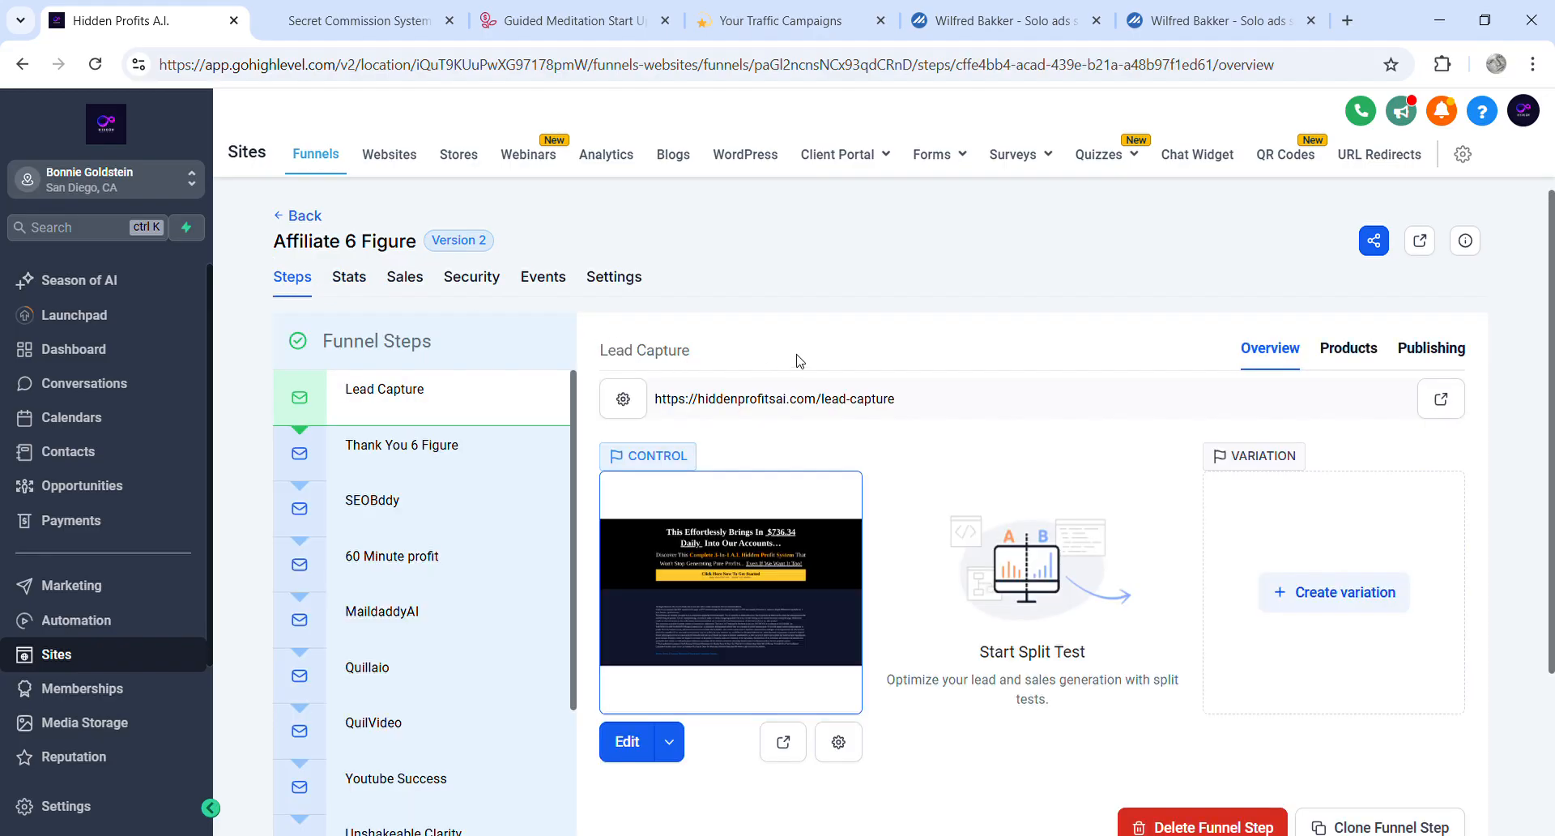
mouse_move(834, 553)
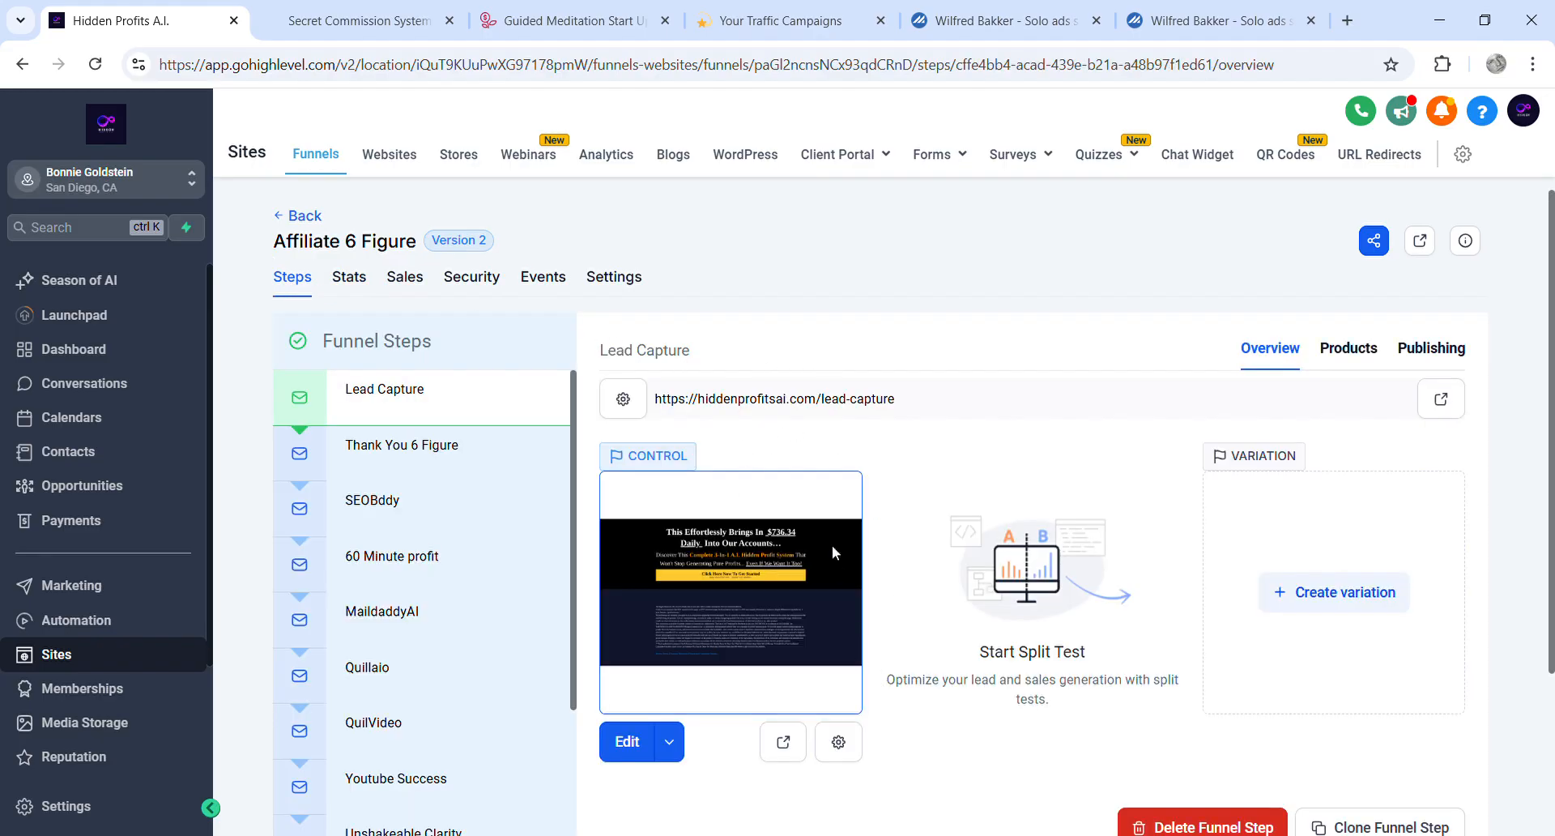
mouse_move(904, 311)
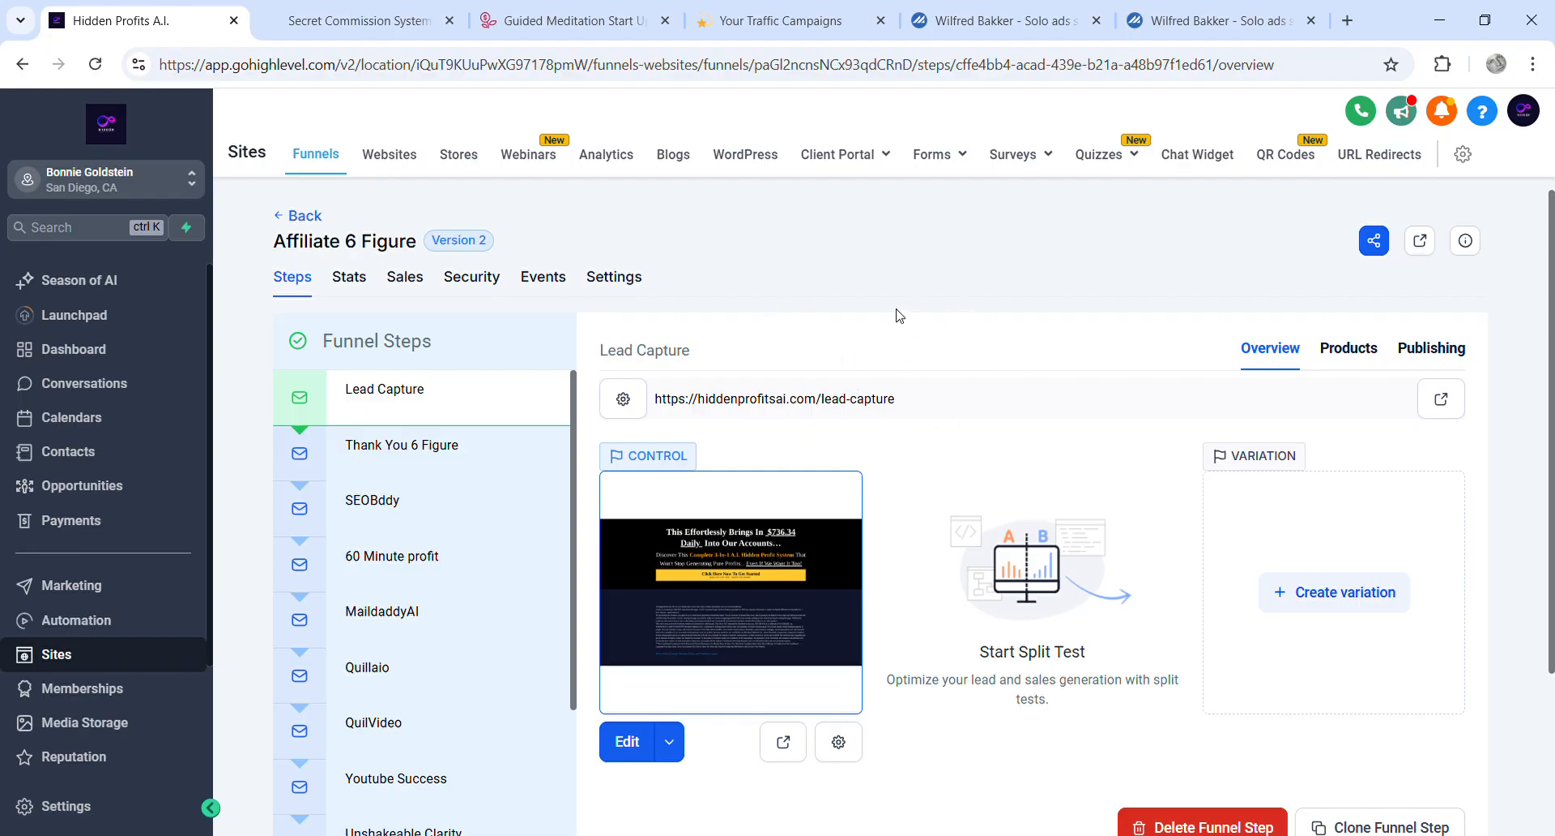
mouse_move(823, 466)
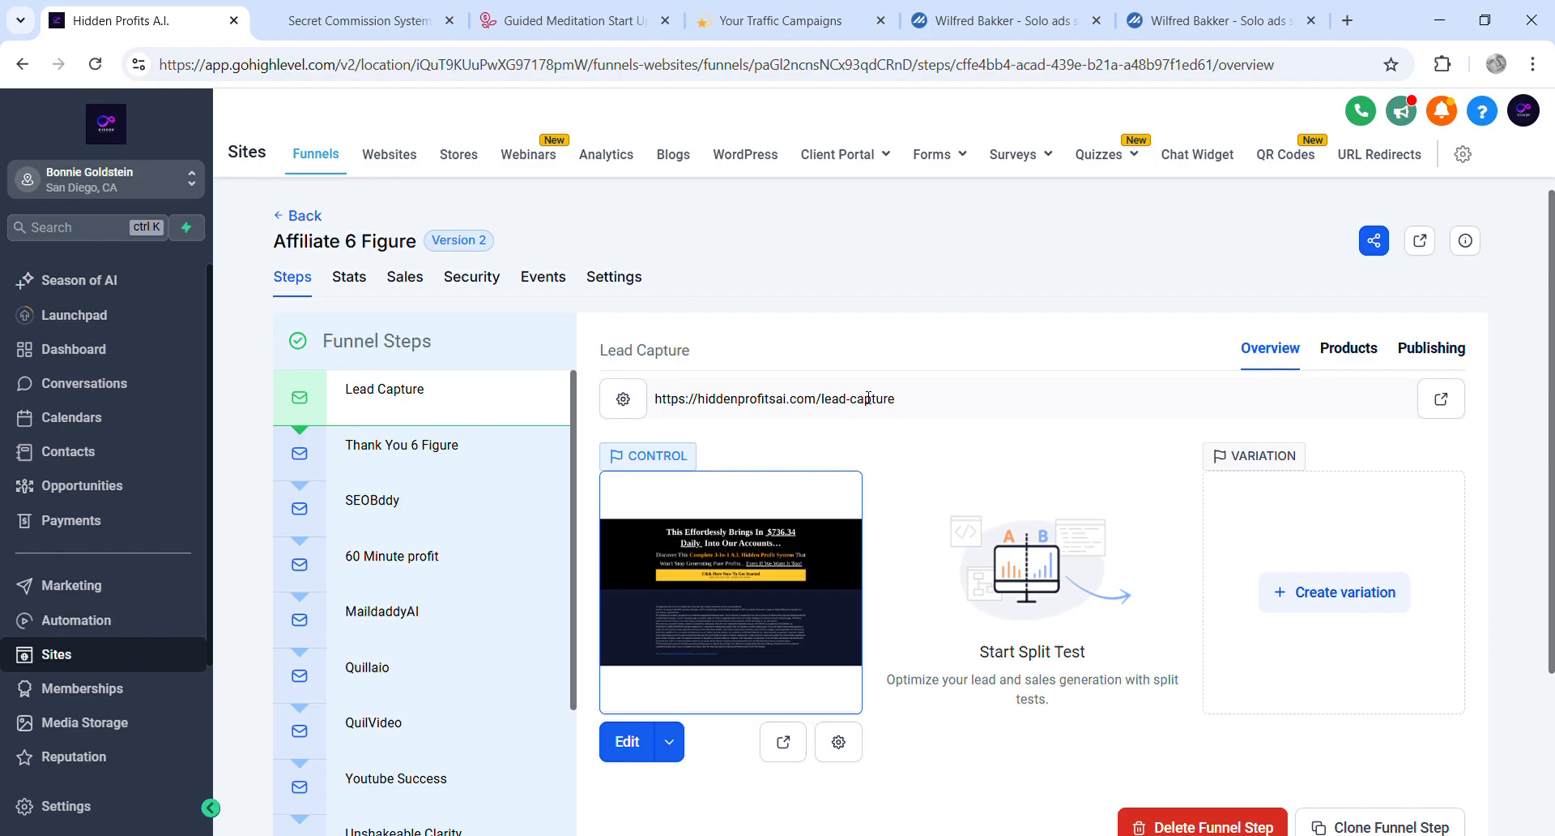
mouse_move(902, 421)
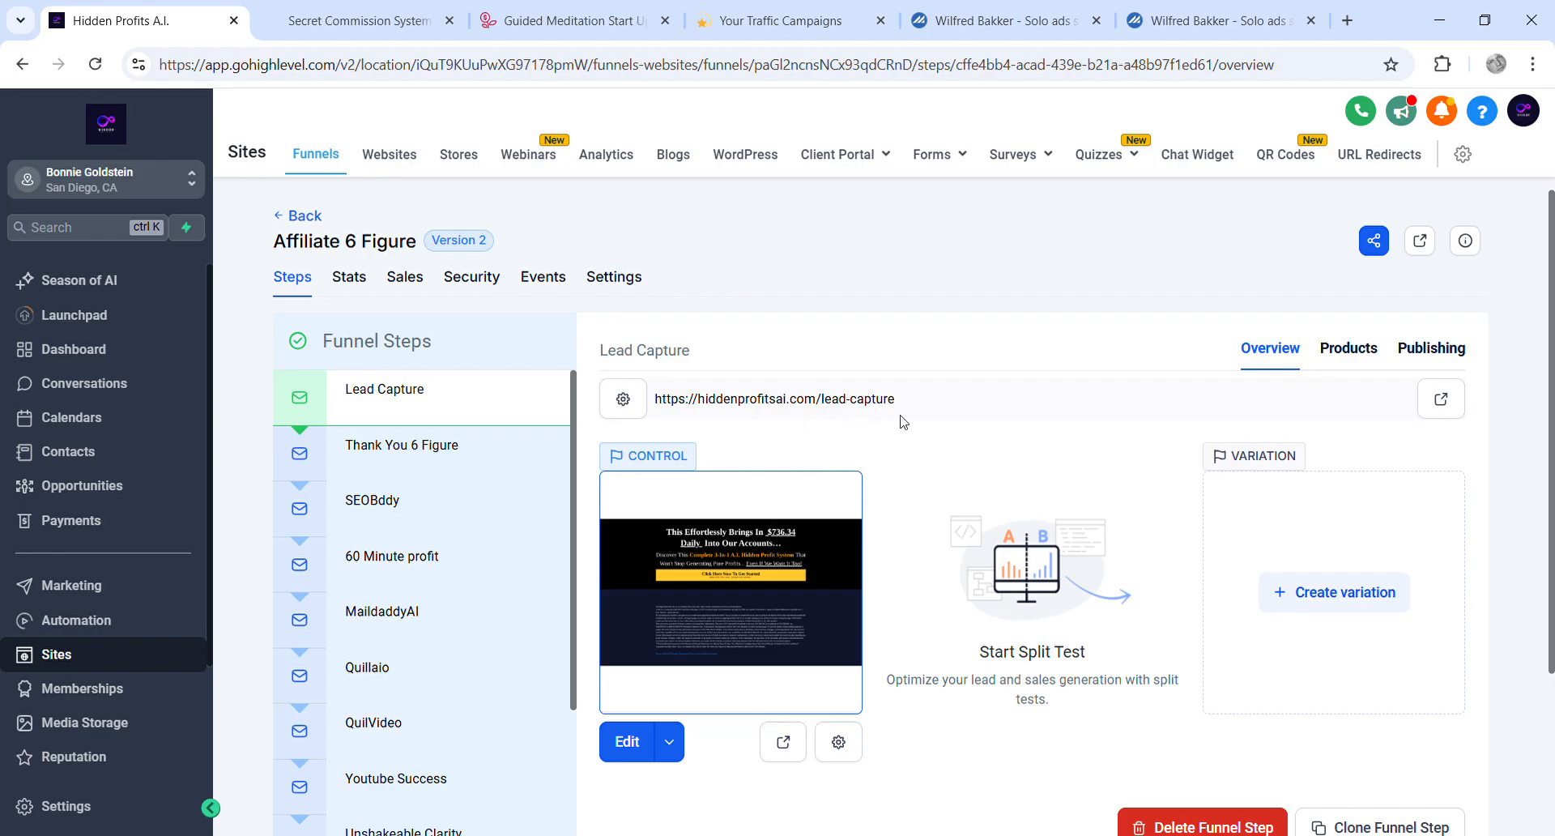
mouse_move(820, 342)
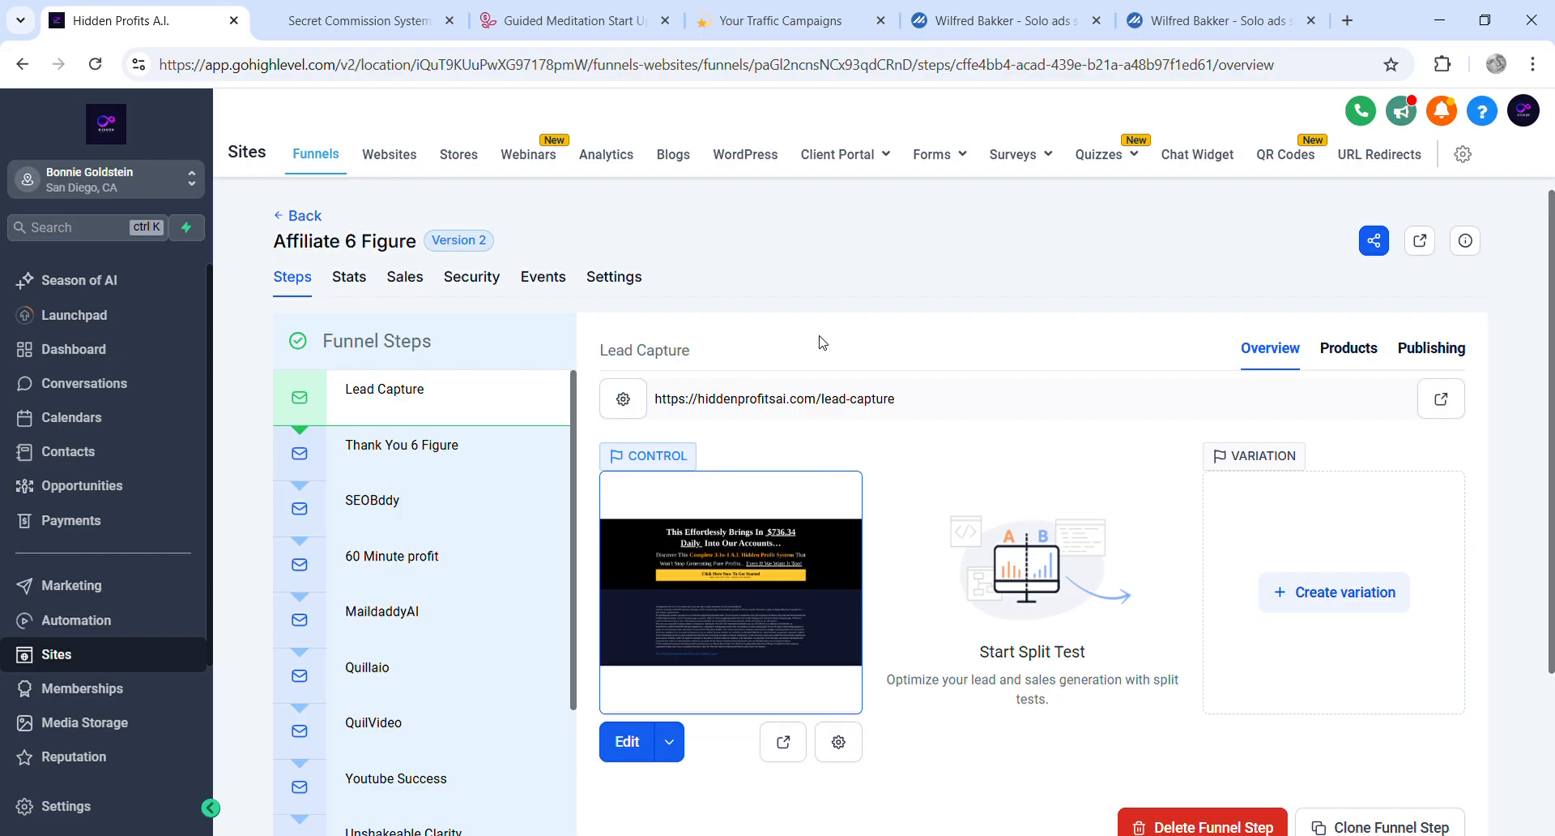
mouse_move(1140, 307)
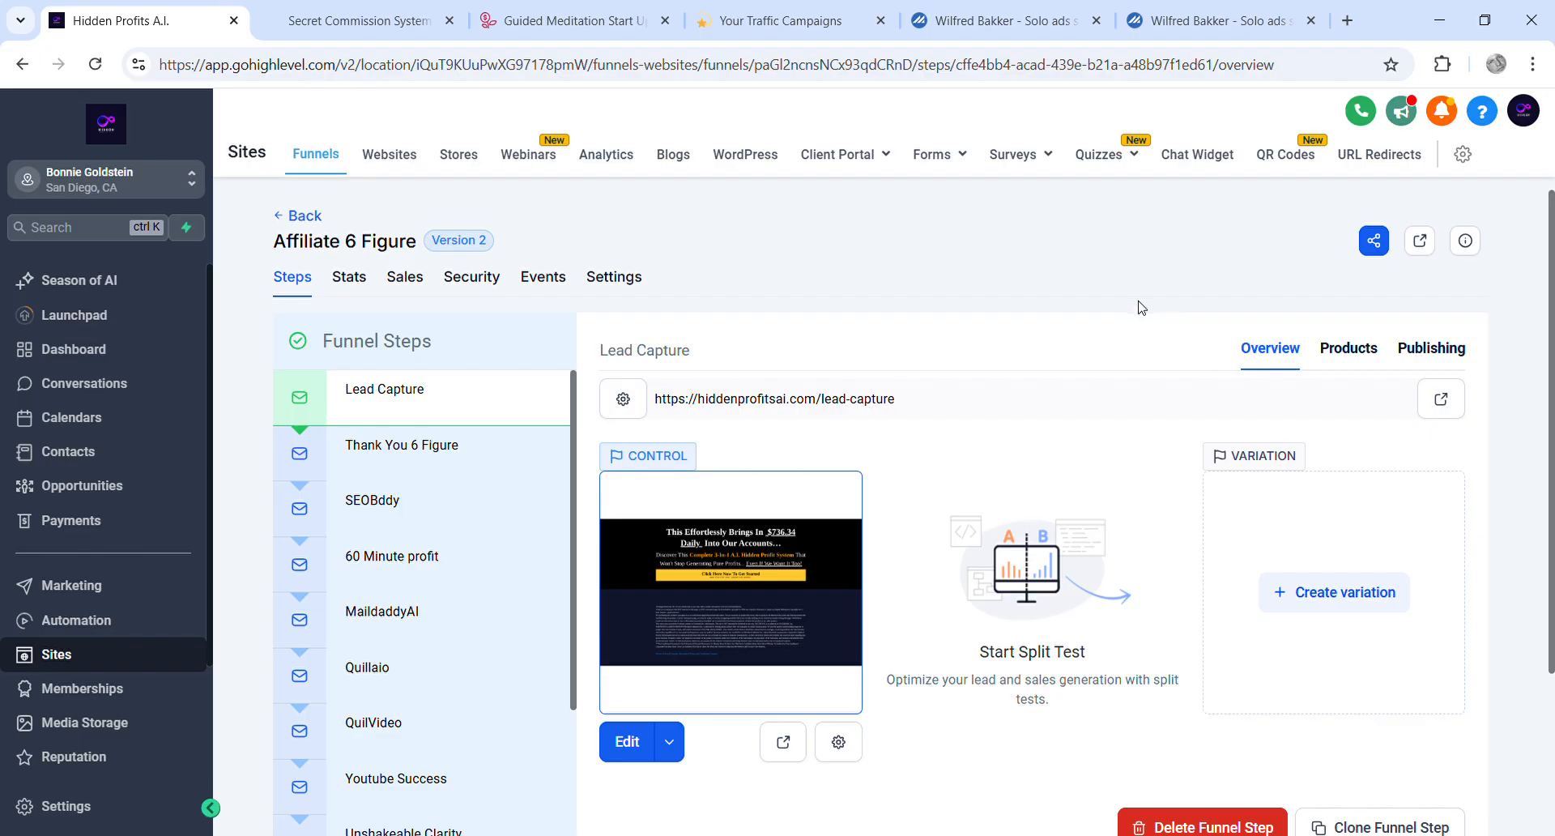